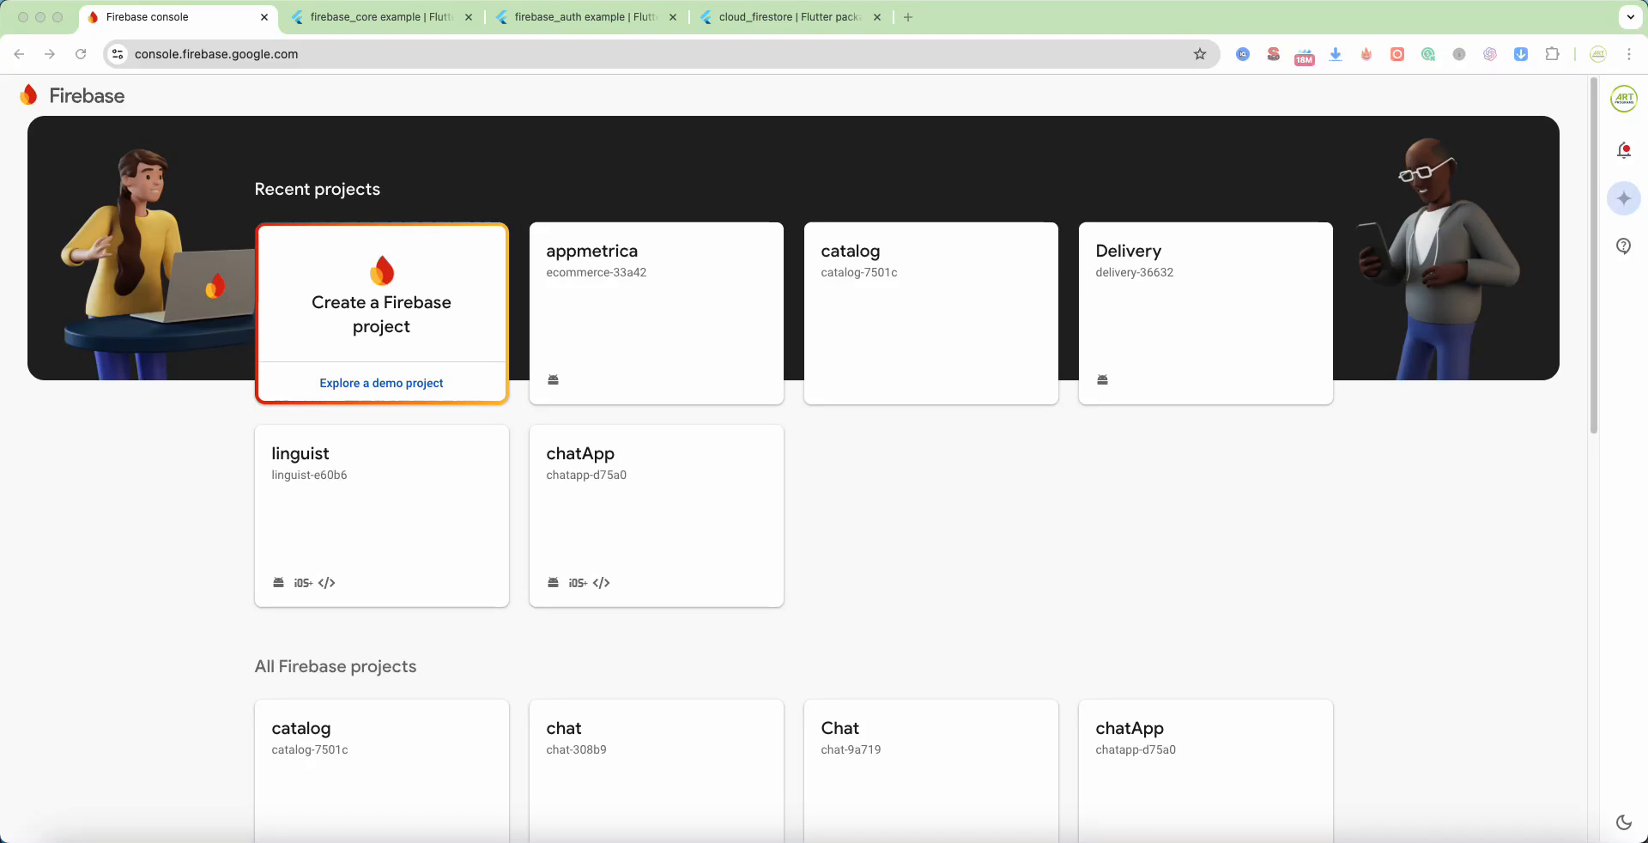
Step: Review the firebase_core and firebase_auth example and readme pages, then land on cloud_firestore 5.6.6
left_click(381, 17)
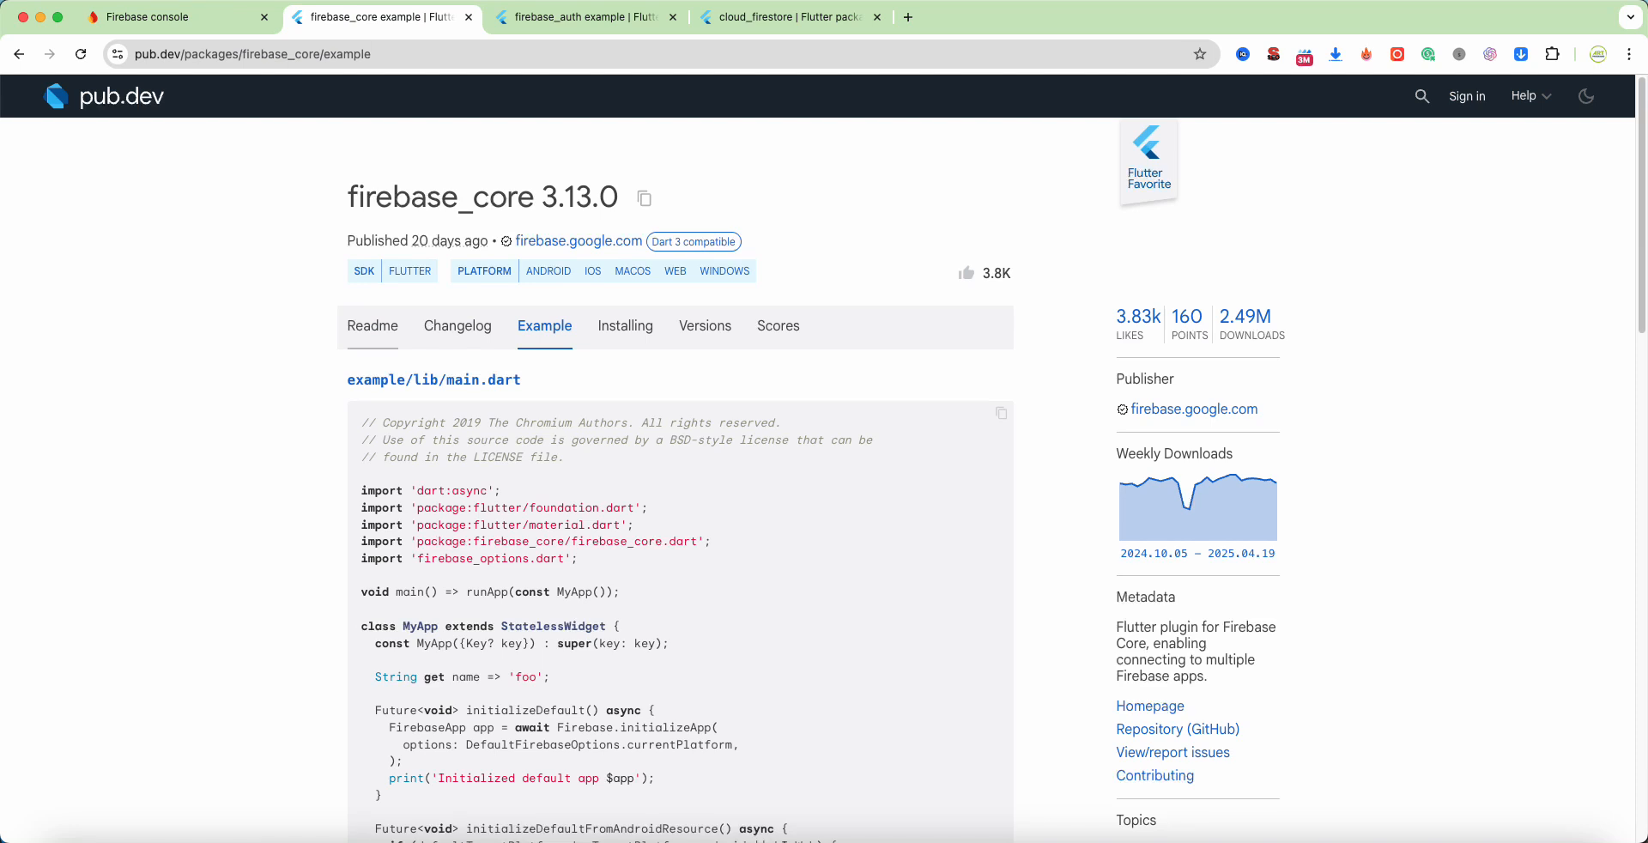
left_click(372, 324)
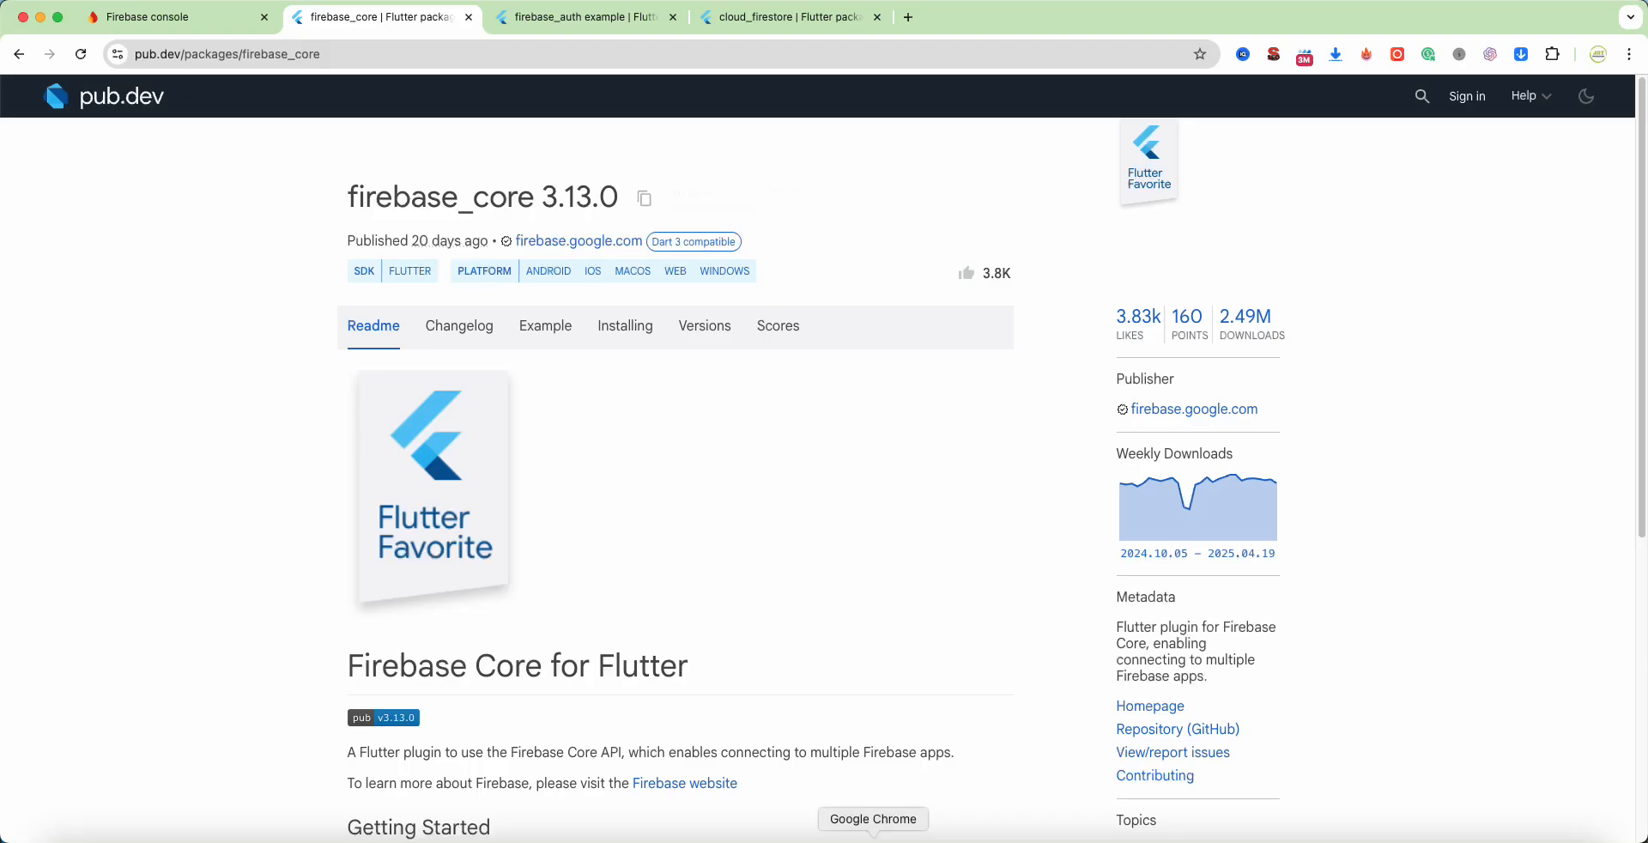
left_click(583, 17)
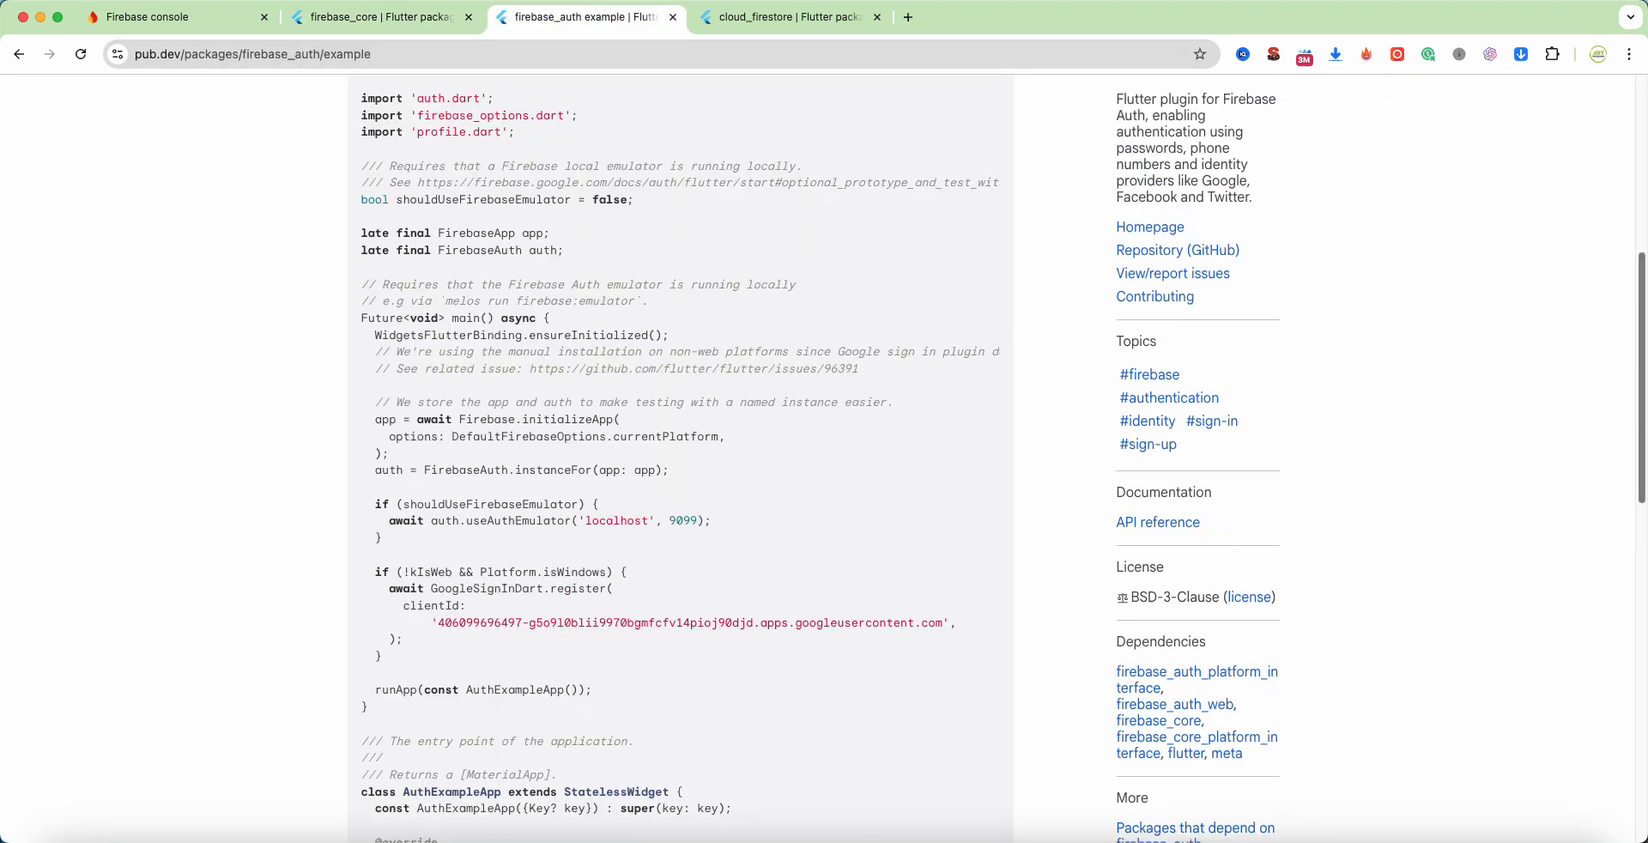
left_click(19, 53)
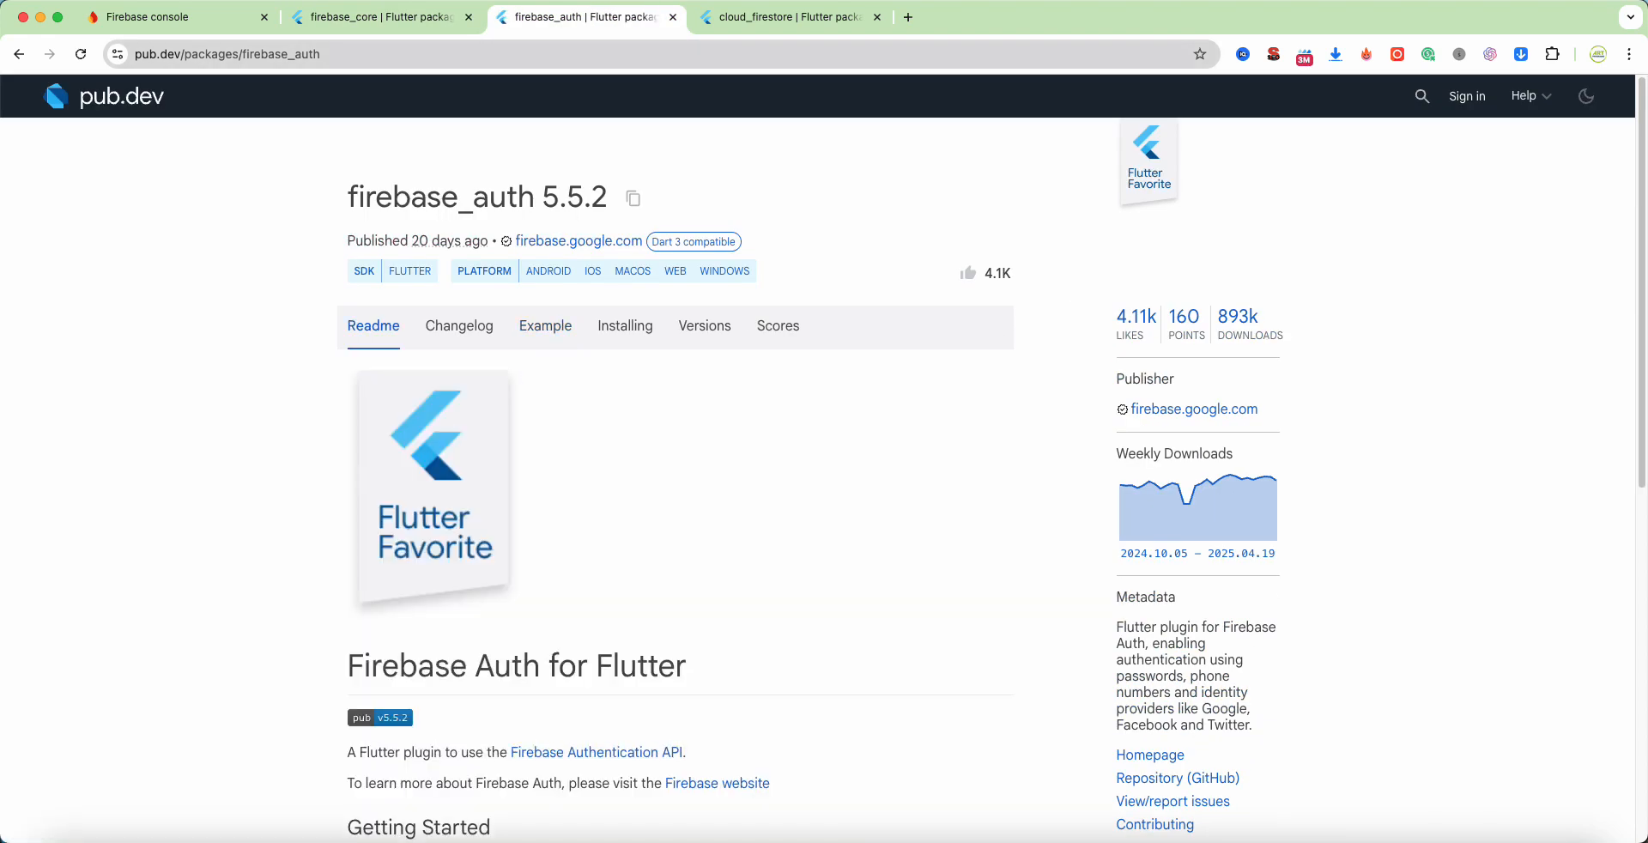
left_click(783, 17)
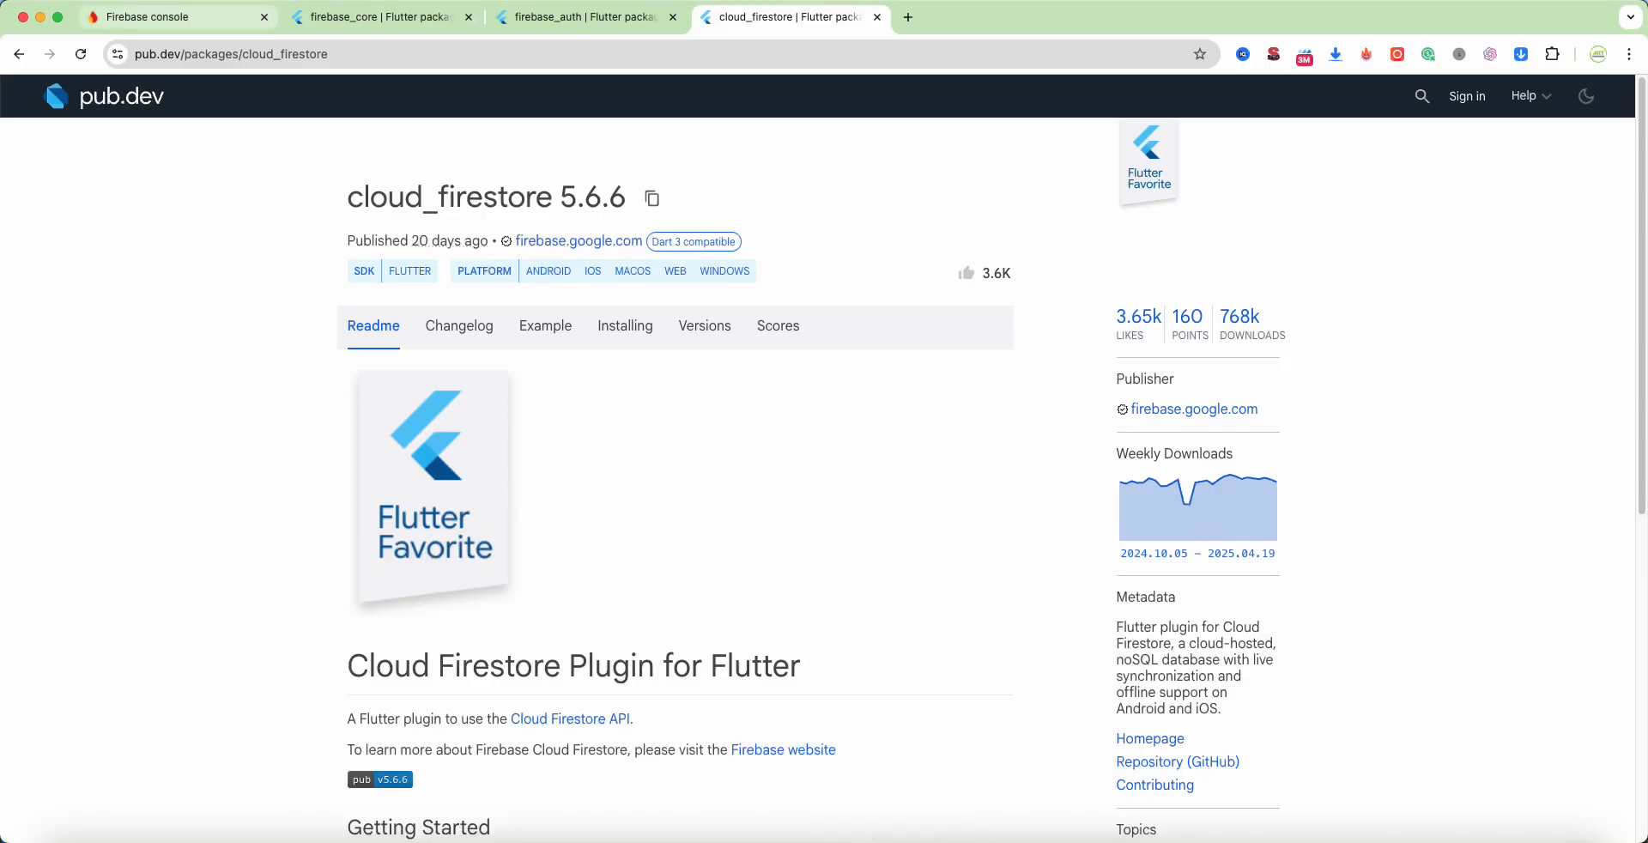
Step: From the projects list, start a new Firebase project named instagram clone and continue
left_click(177, 17)
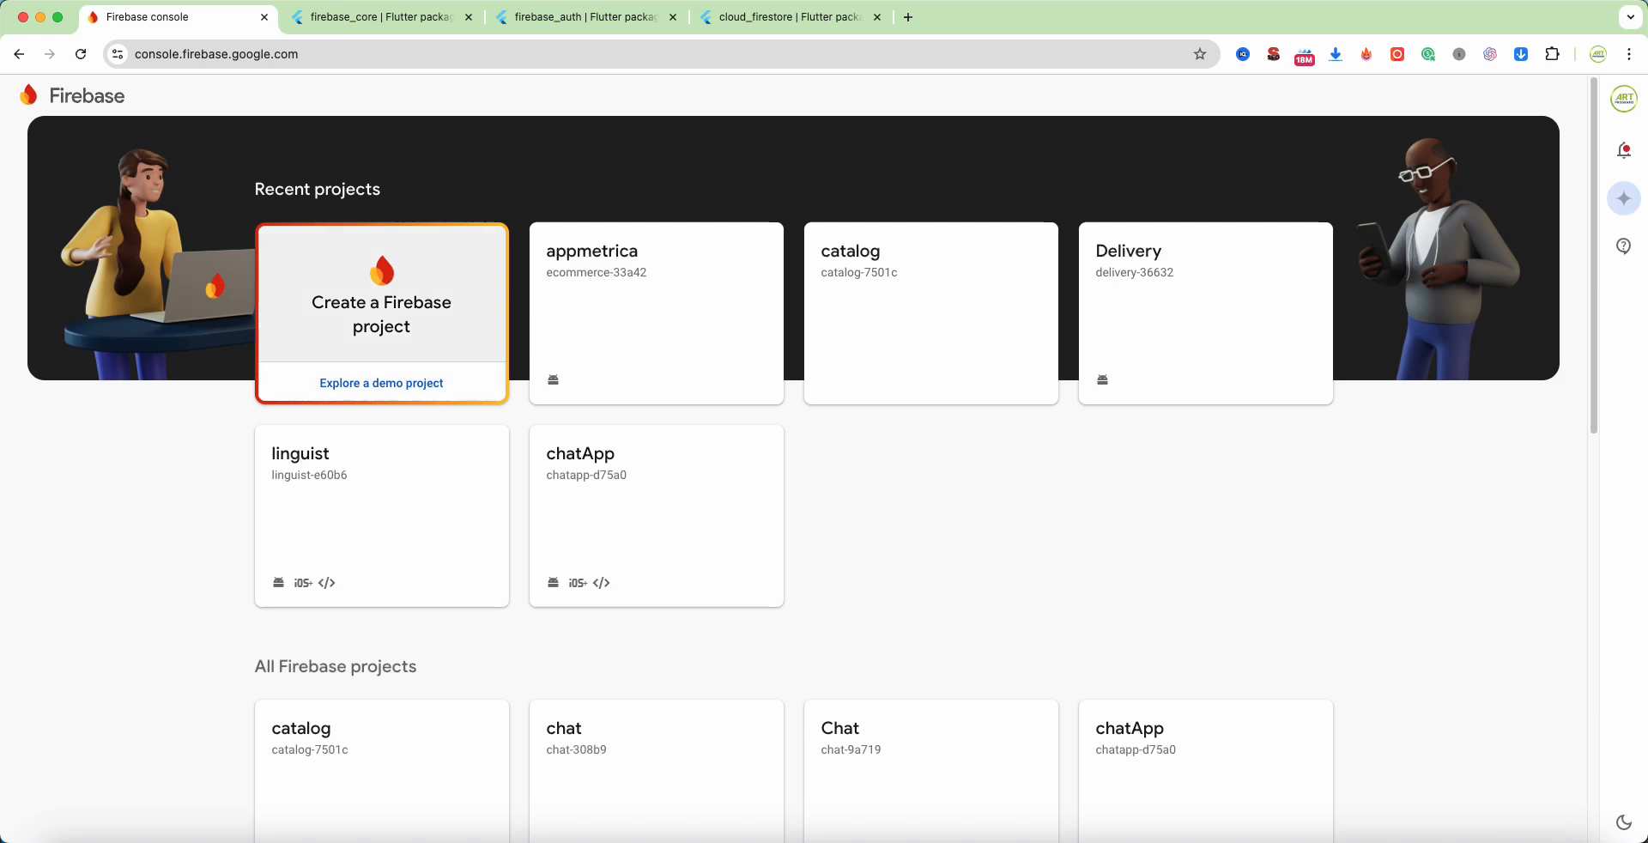
left_click(381, 312)
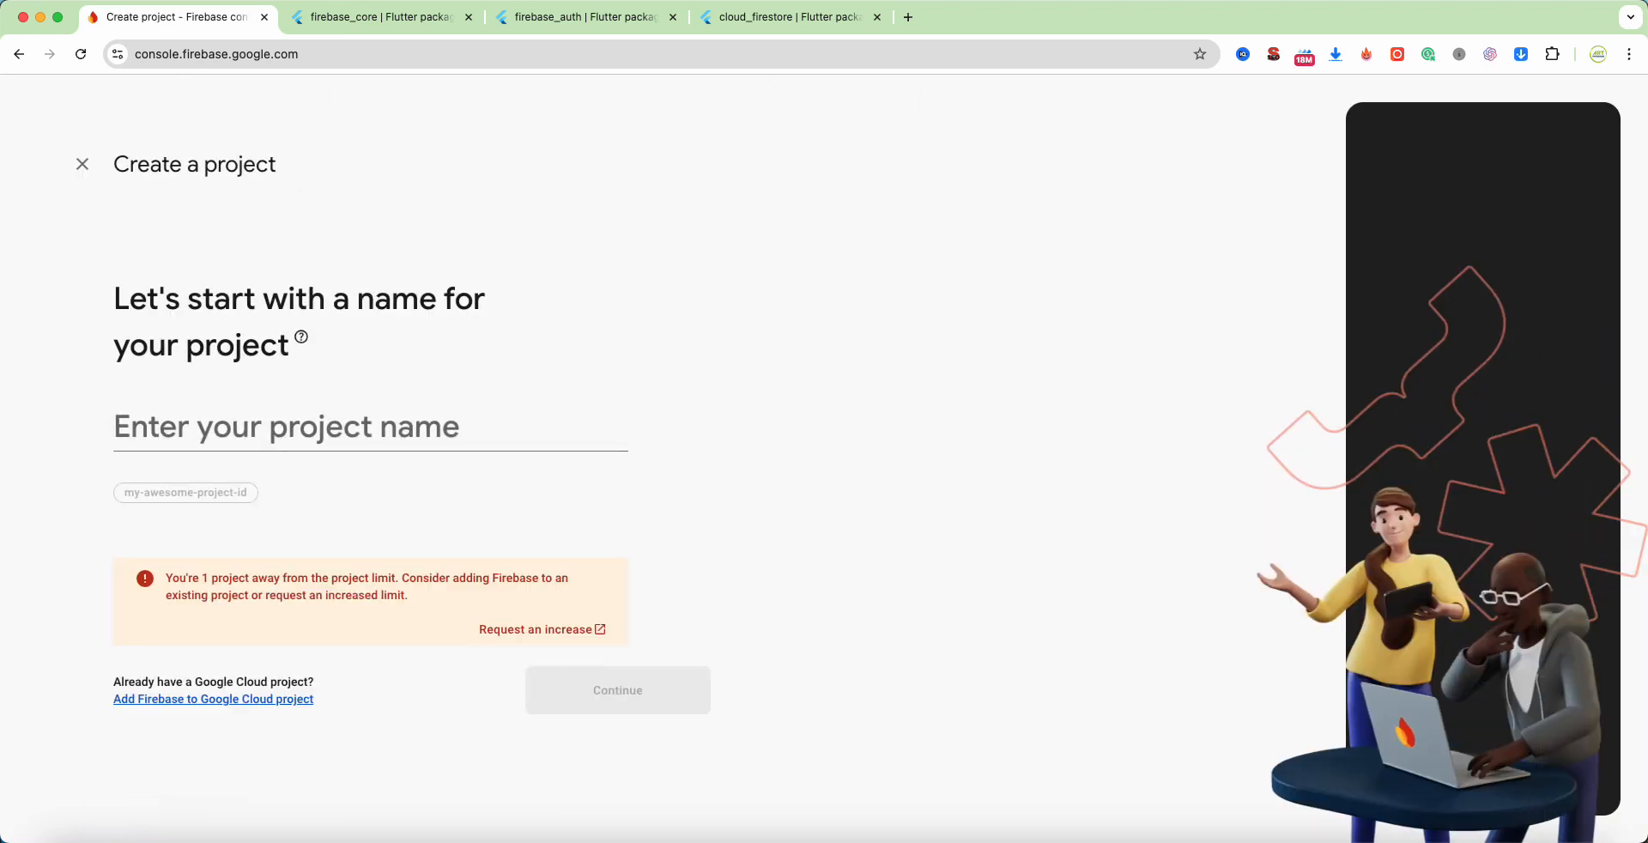
left_click(371, 427)
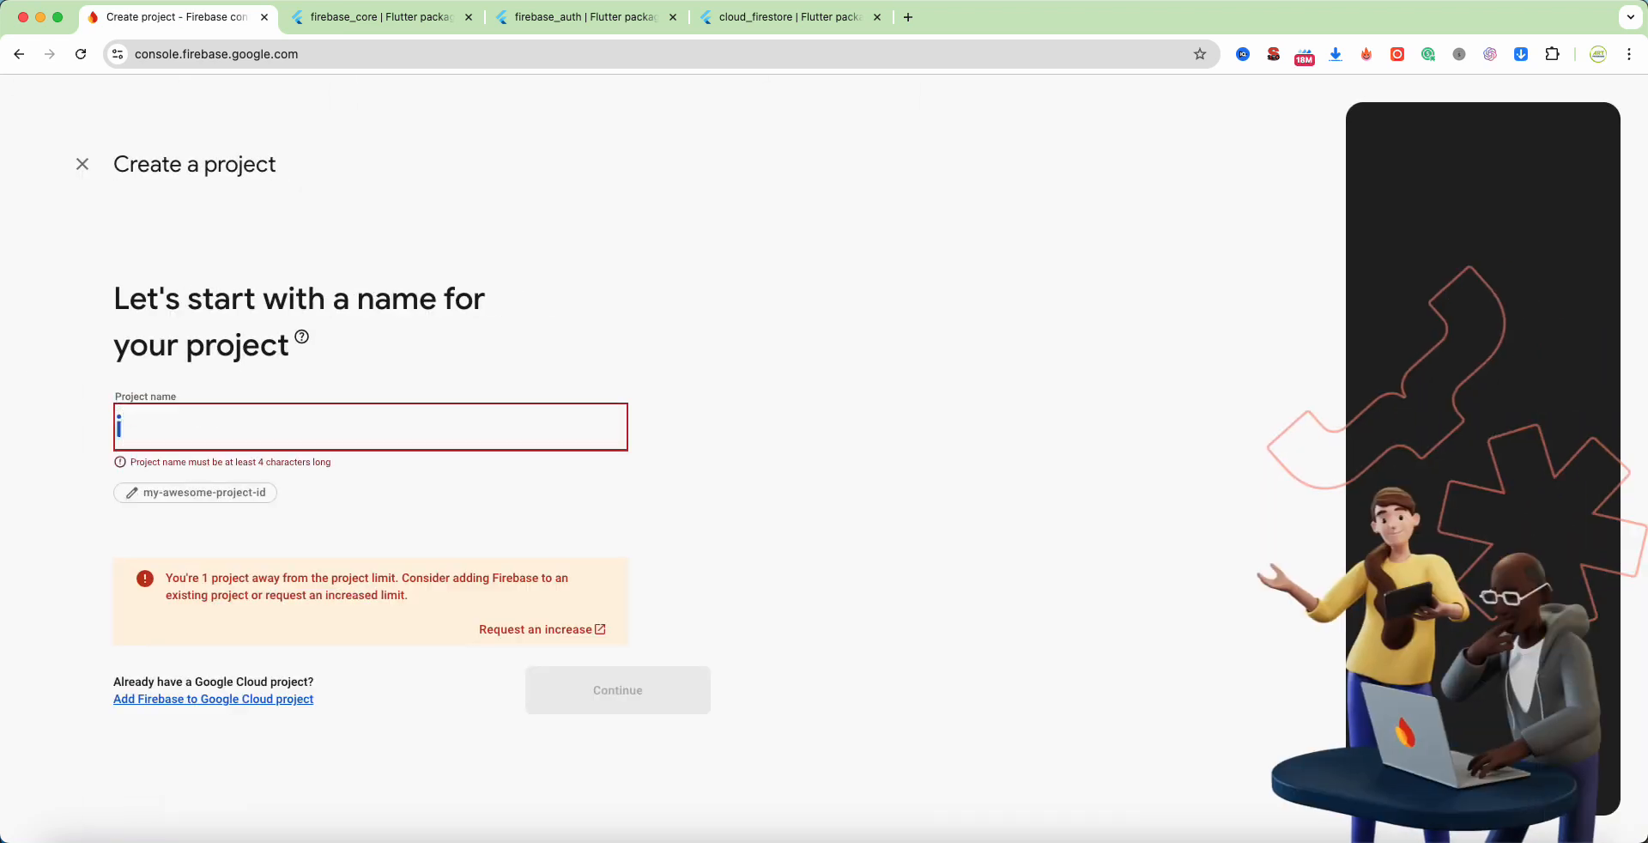
type("instagram clone")
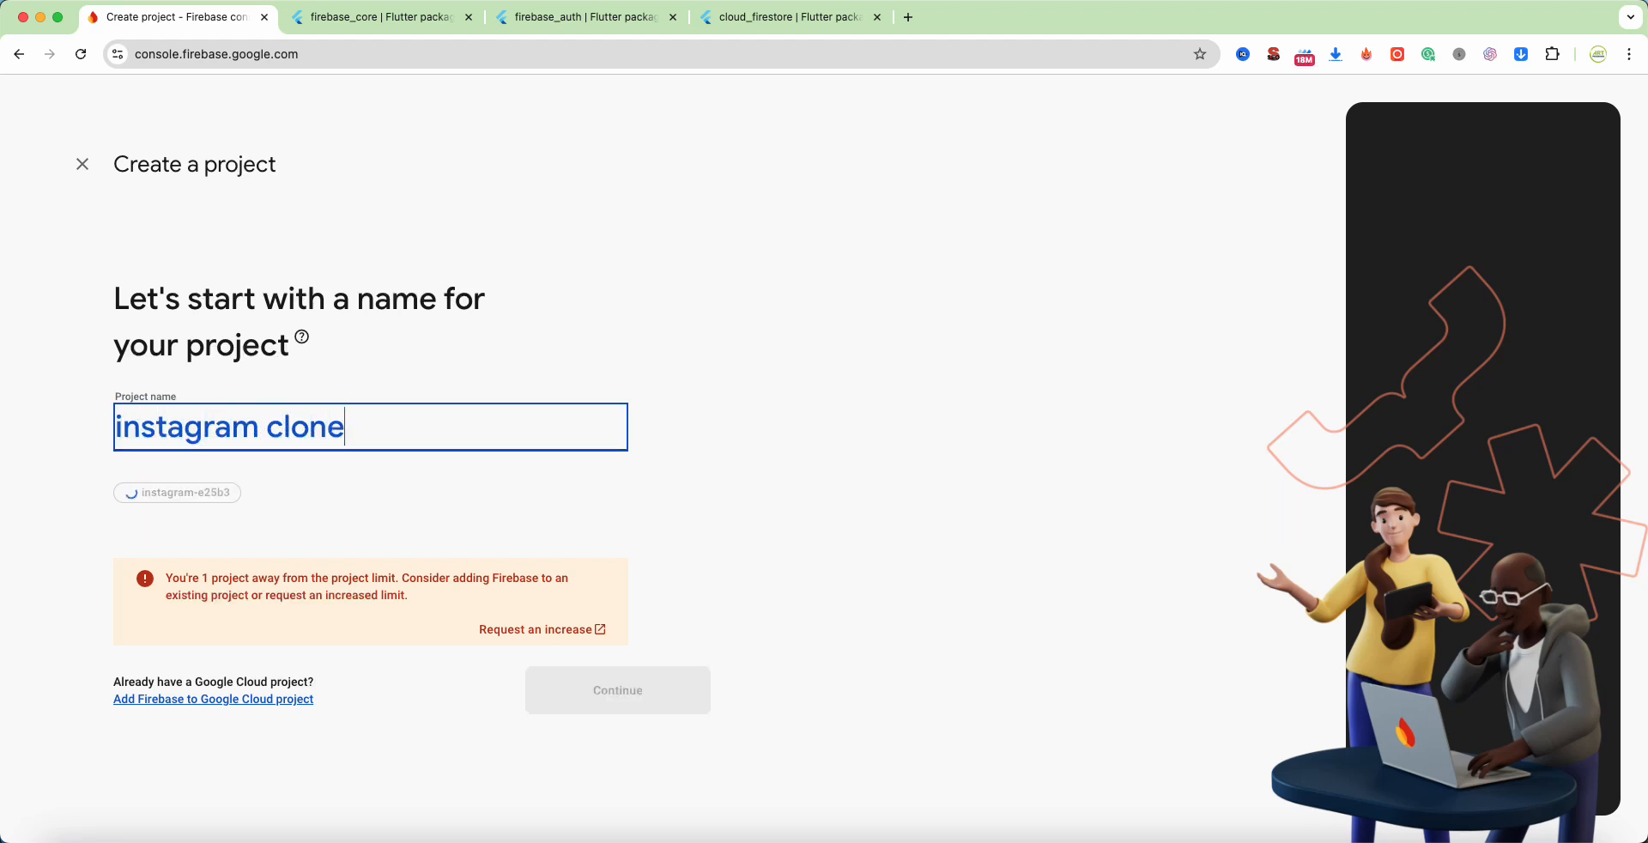
left_click(616, 690)
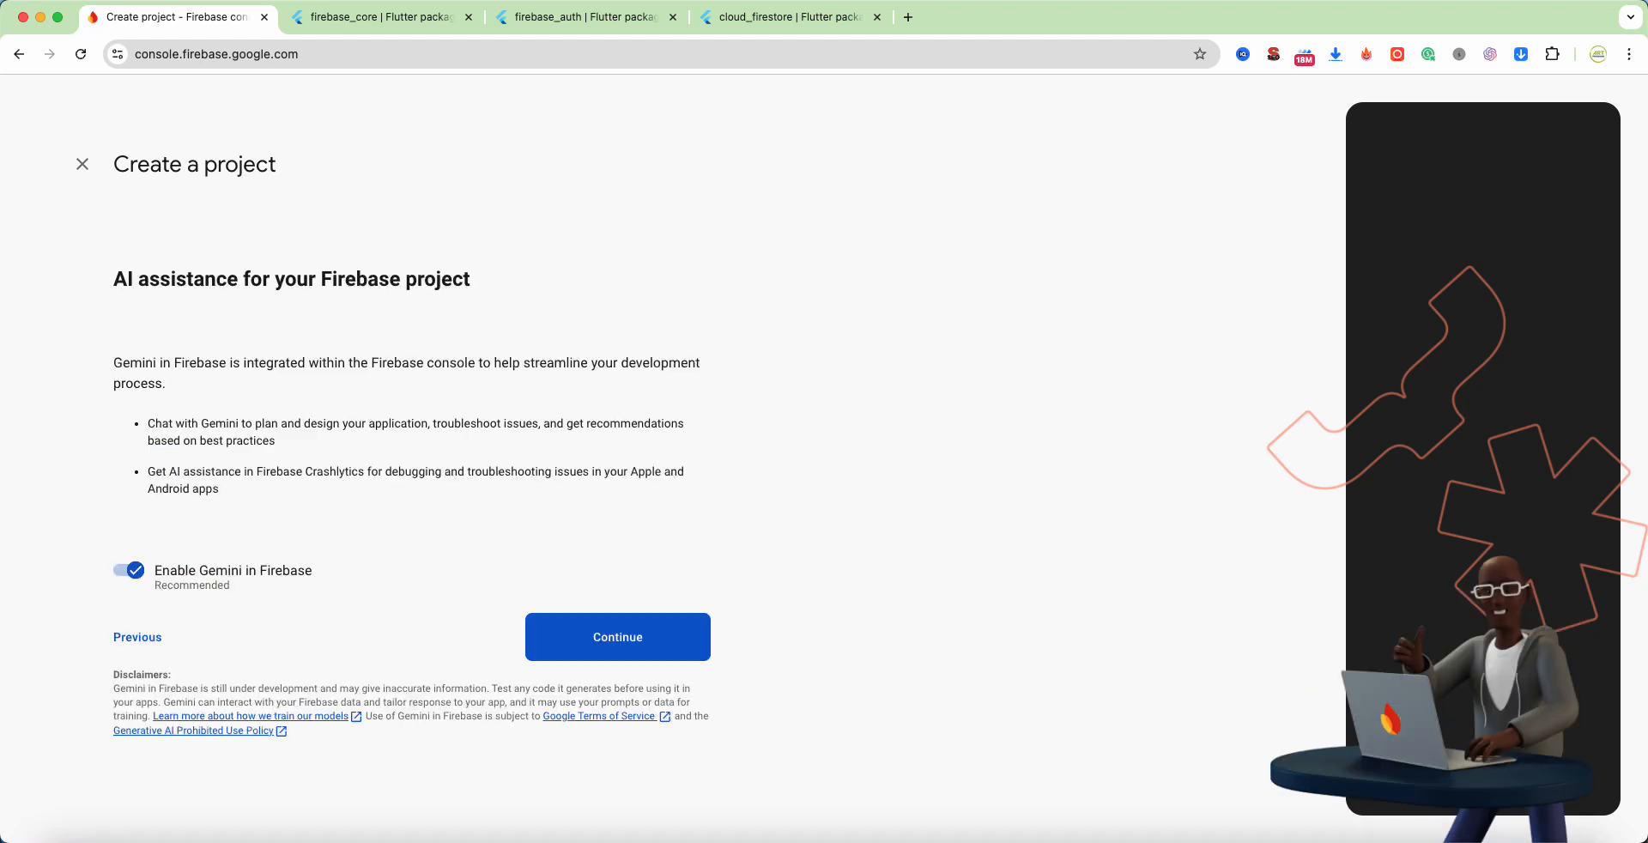
Step: Keep Gemini enabled, choose the Analytics account, create the project and reach its overview
left_click(616, 636)
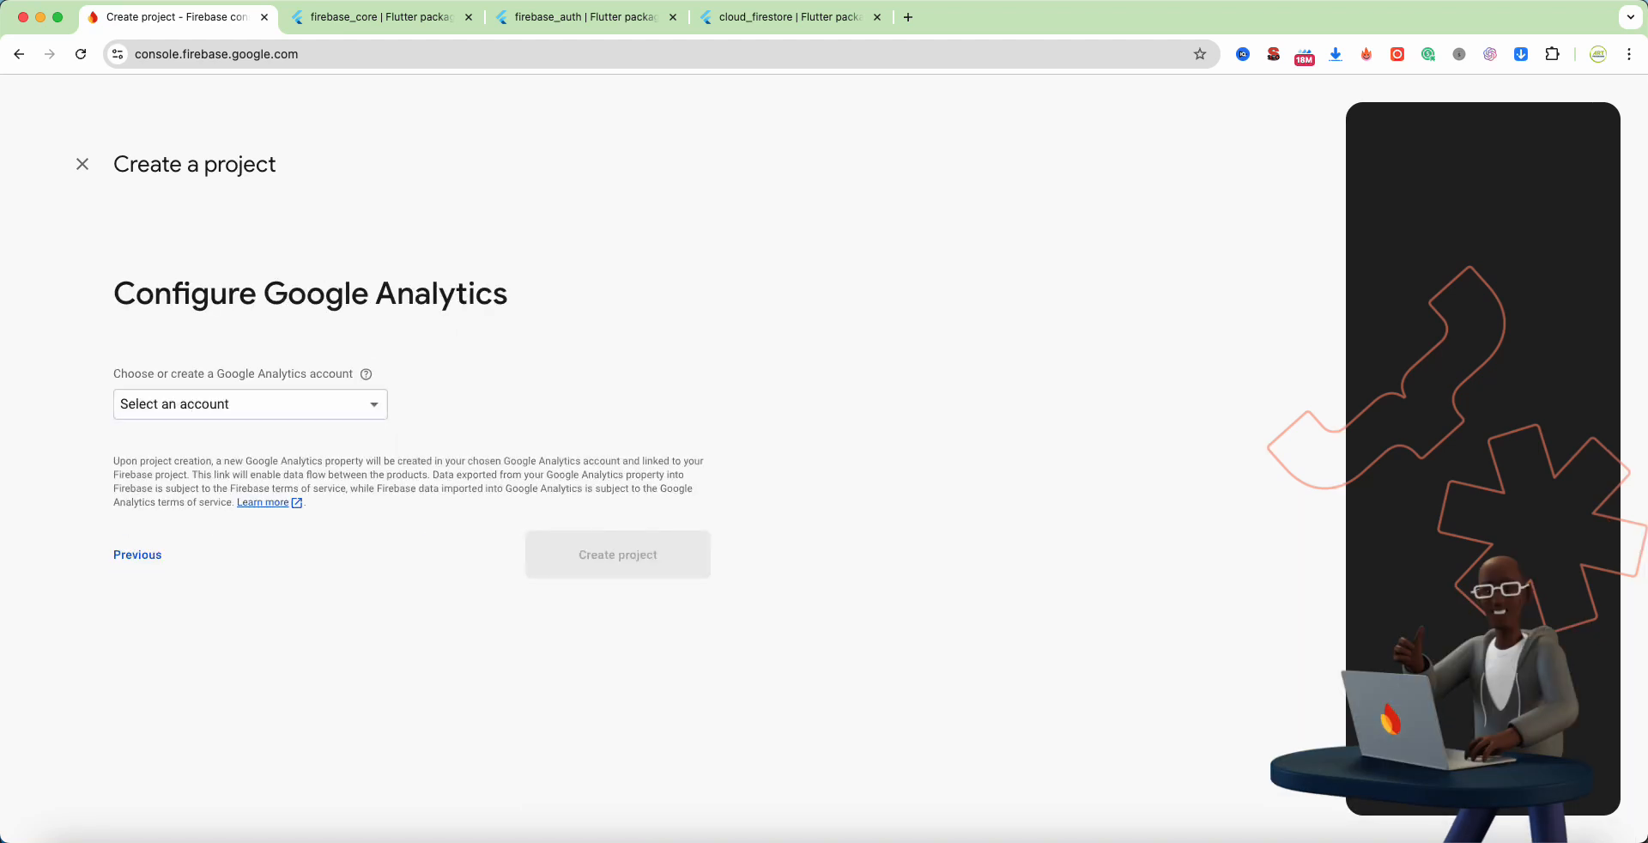
left_click(618, 554)
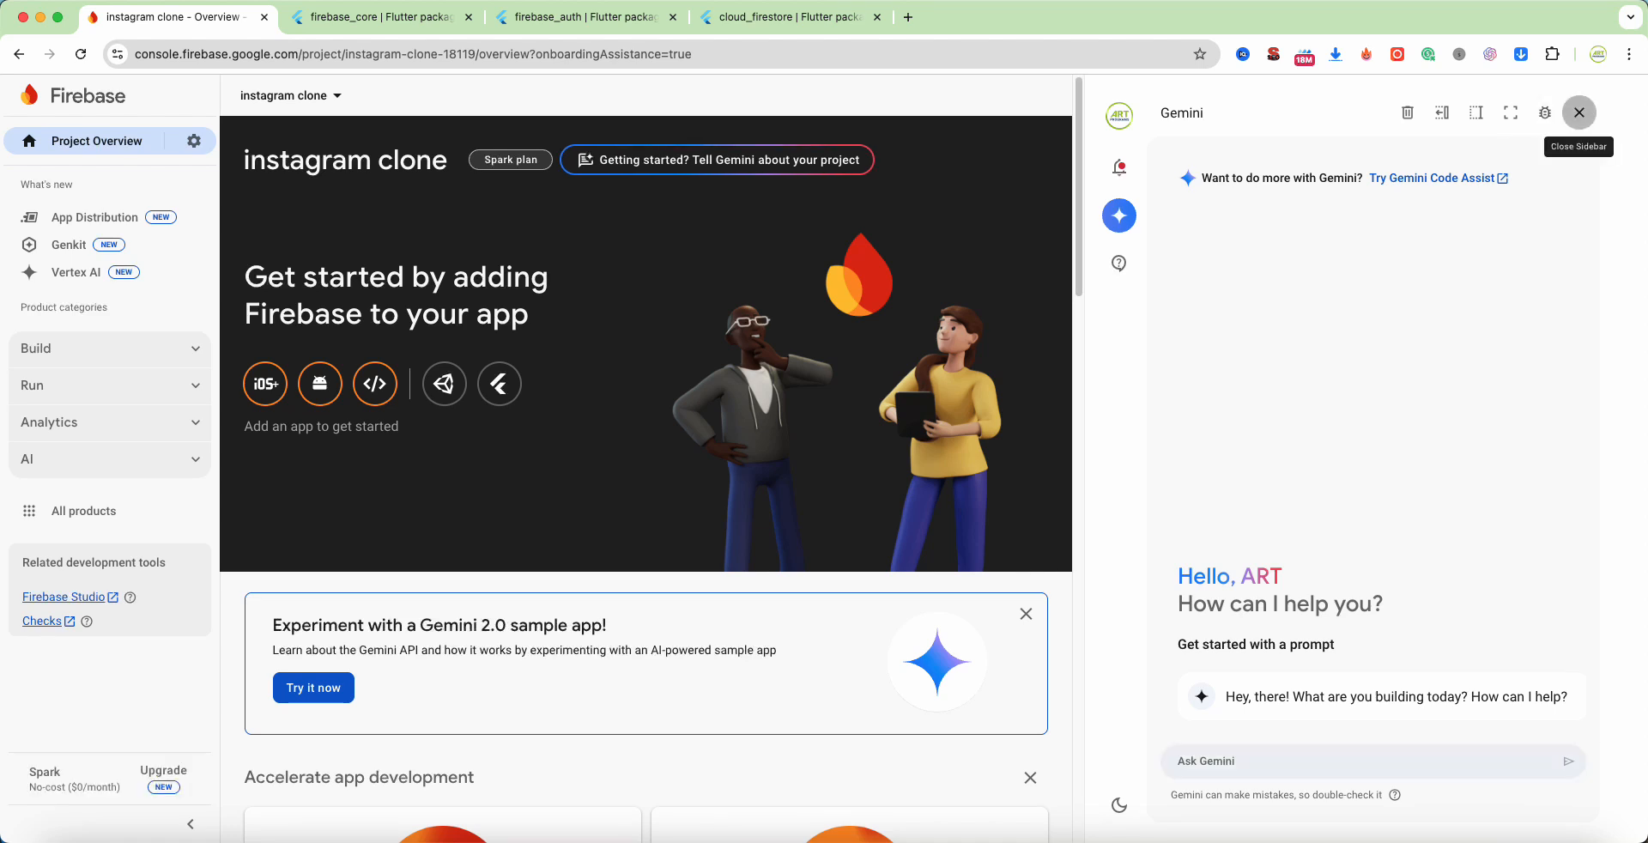
left_click(1577, 113)
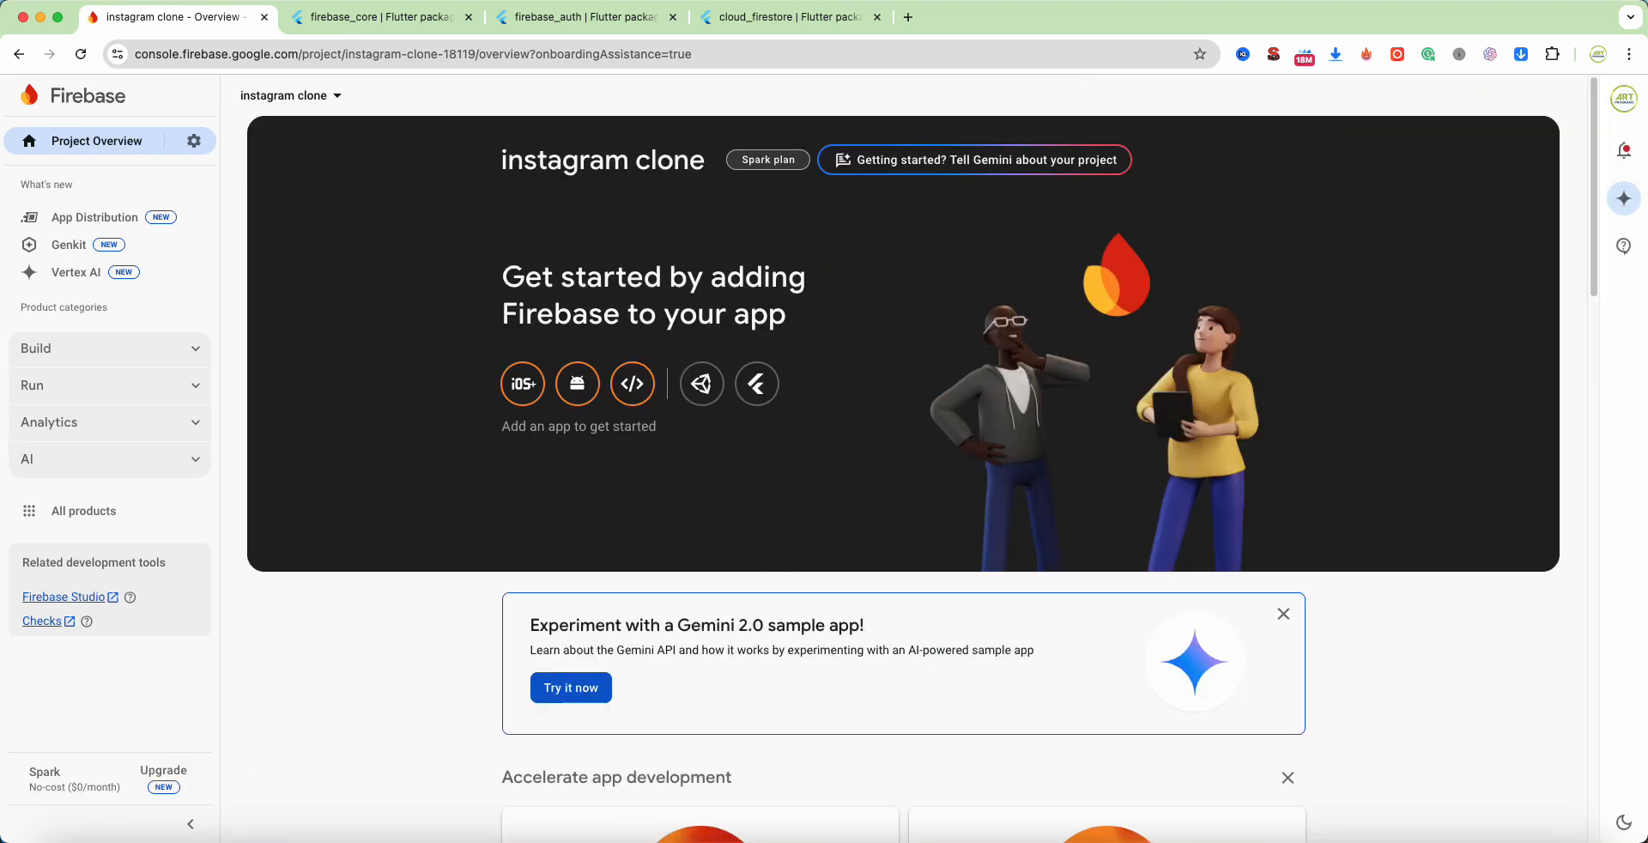
left_click(577, 382)
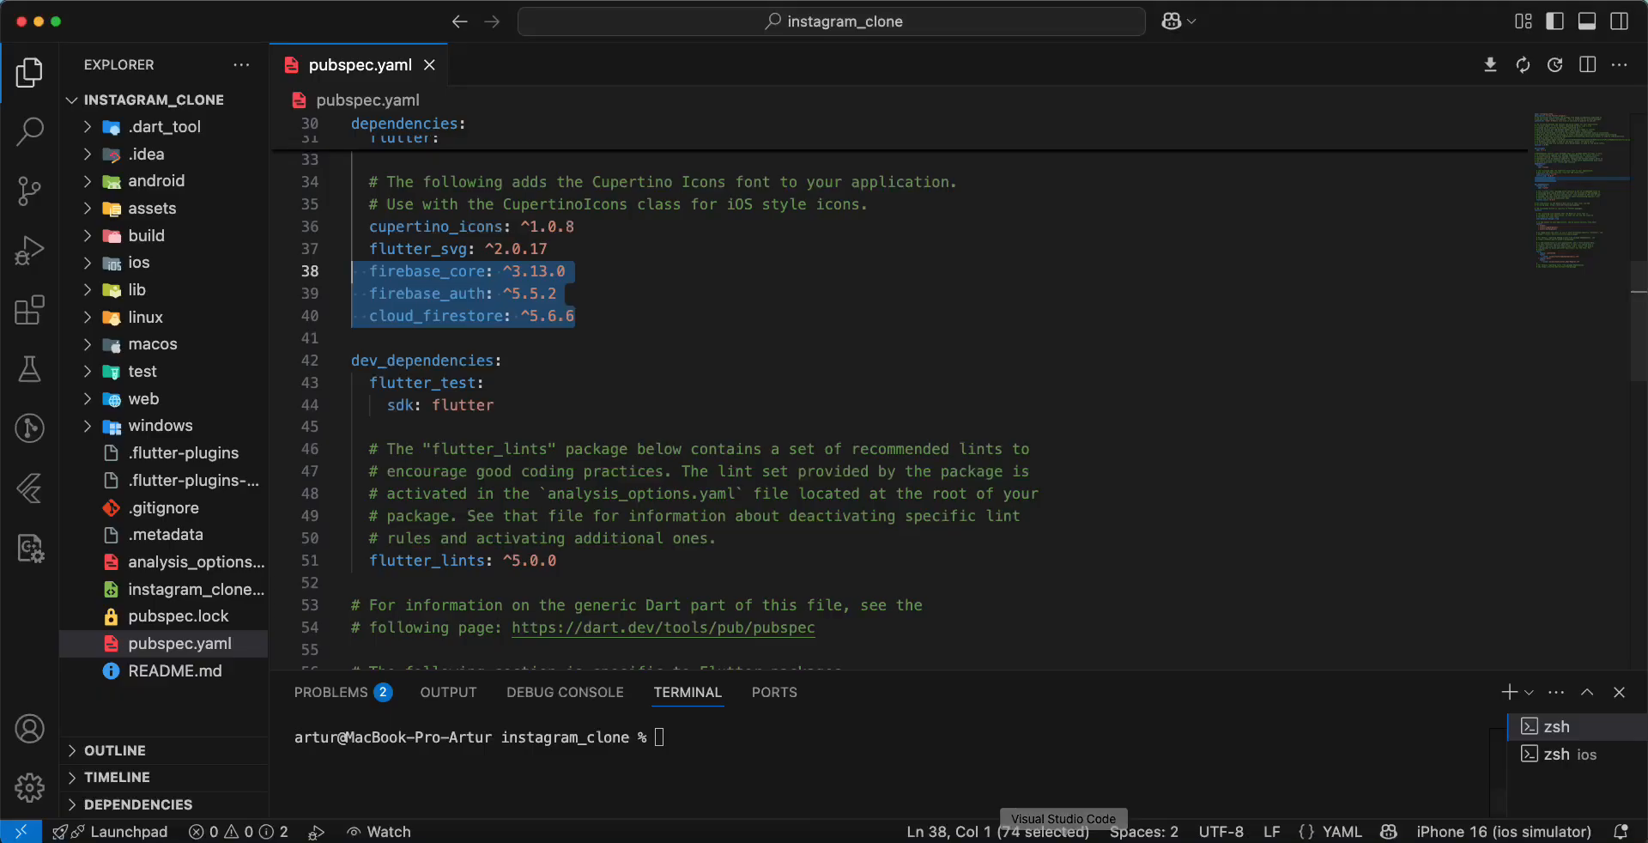
Step: Check pubspec.yaml for the firebase_core, firebase_auth and cloud_firestore dependencies
left_click(156, 180)
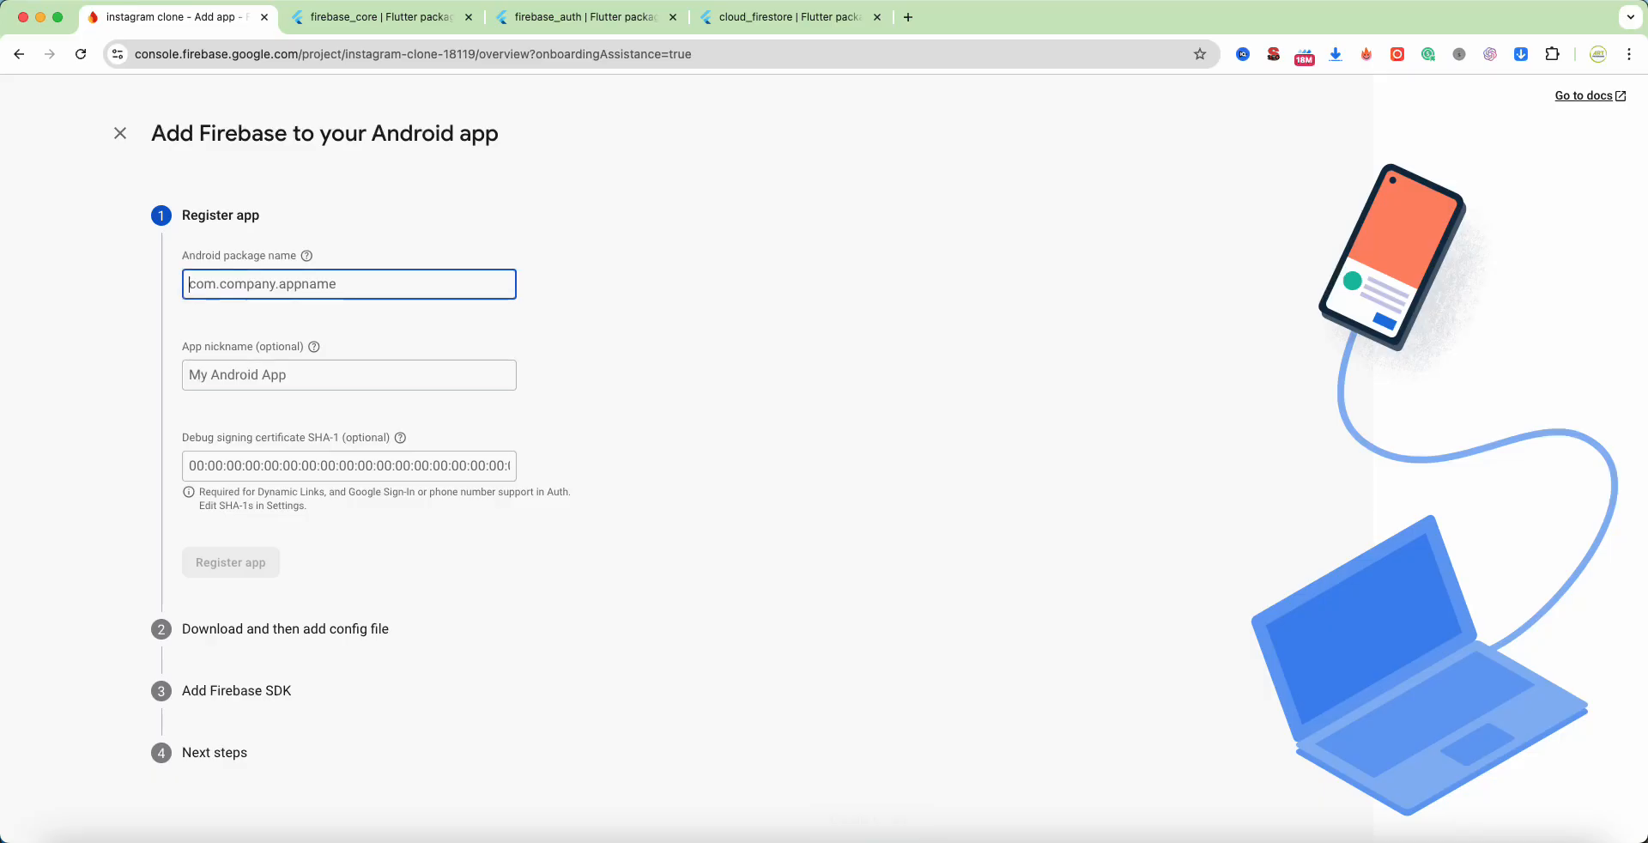
Step: Register Android app com.example.instagram_clone, download google-services.json and continue to the SDK step
type("com.example.instagram_clone")
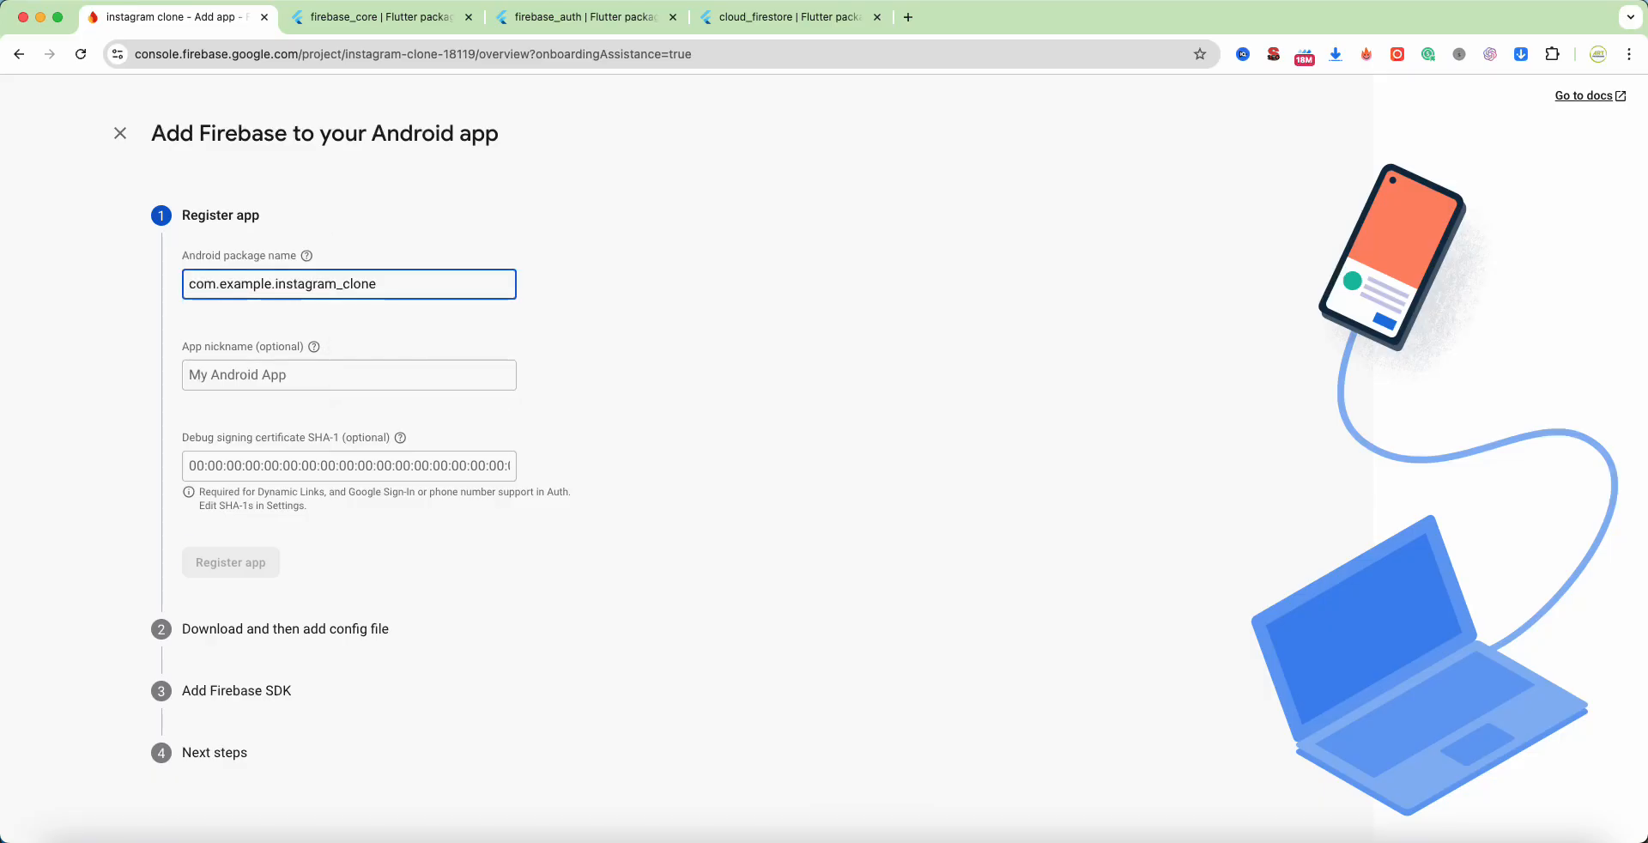
left_click(230, 561)
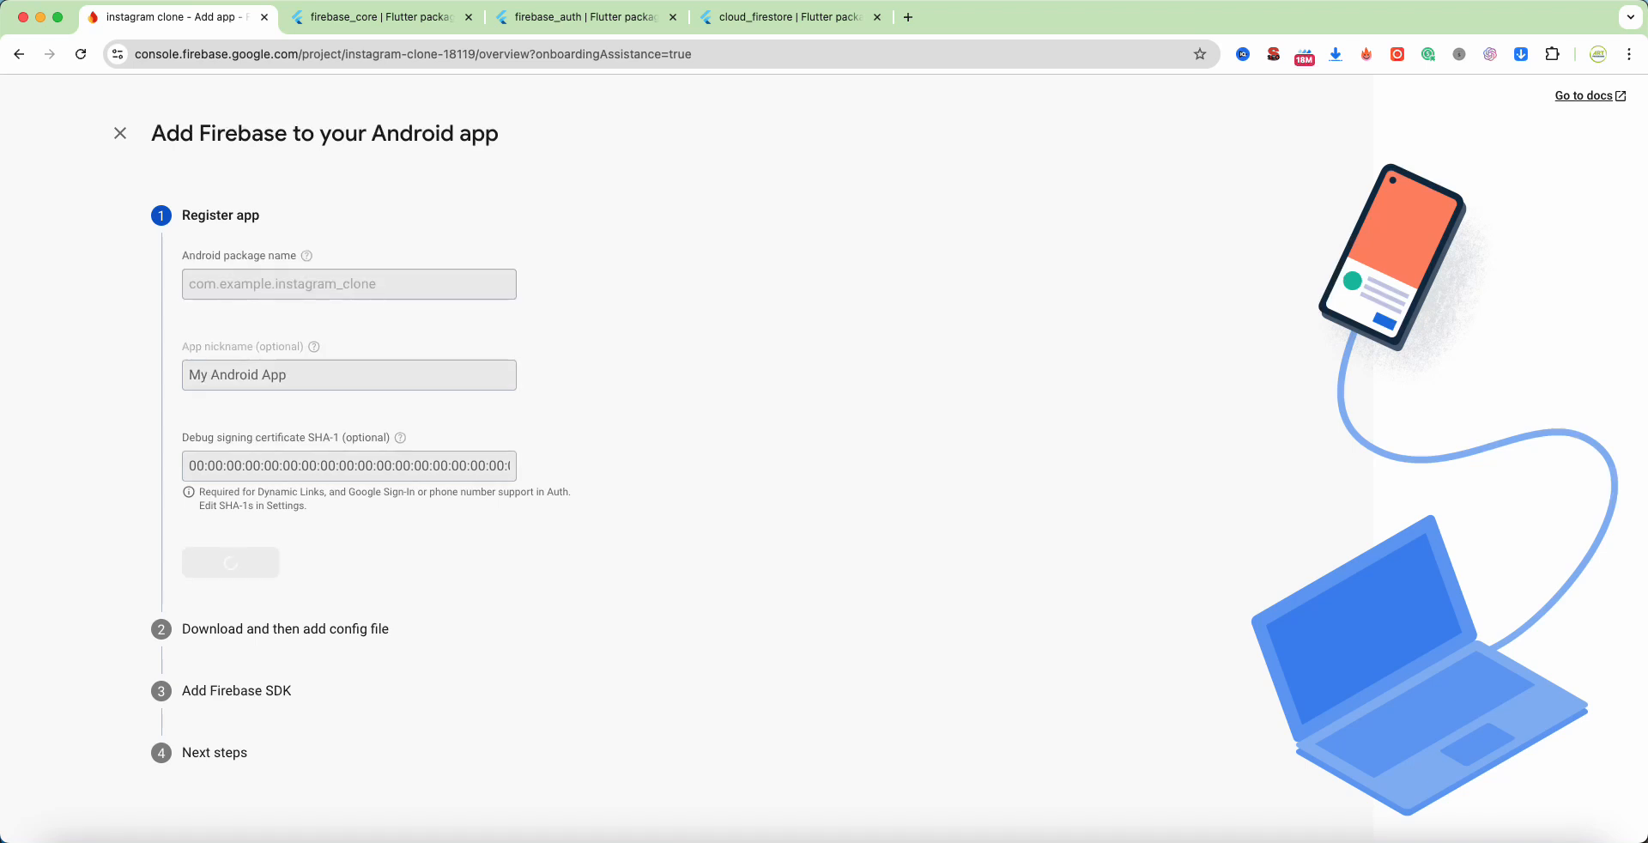
left_click(230, 563)
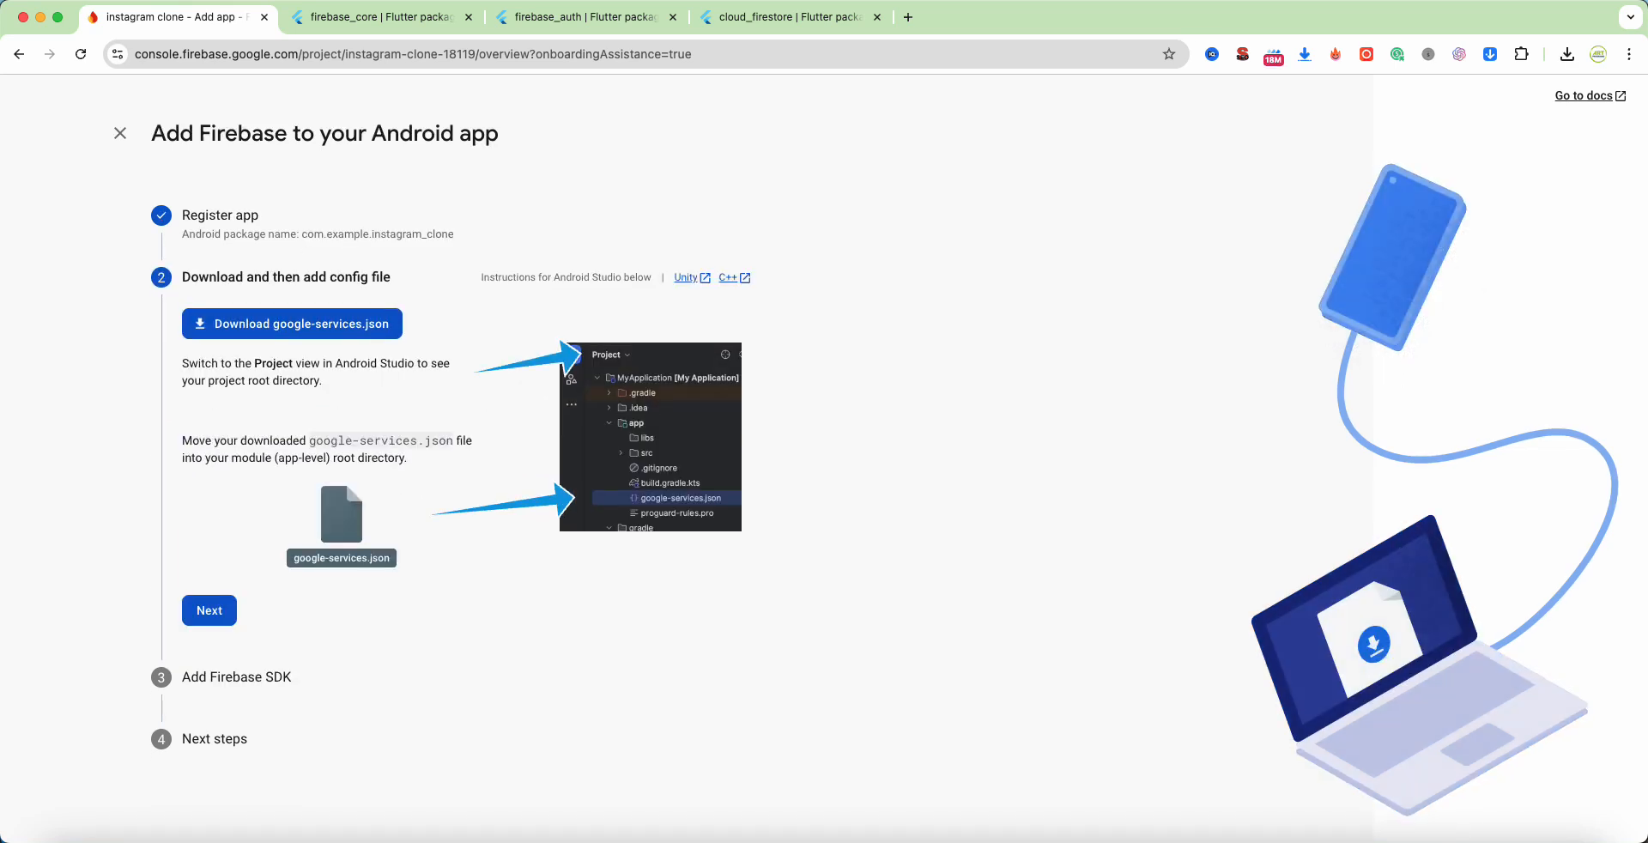
left_click(291, 323)
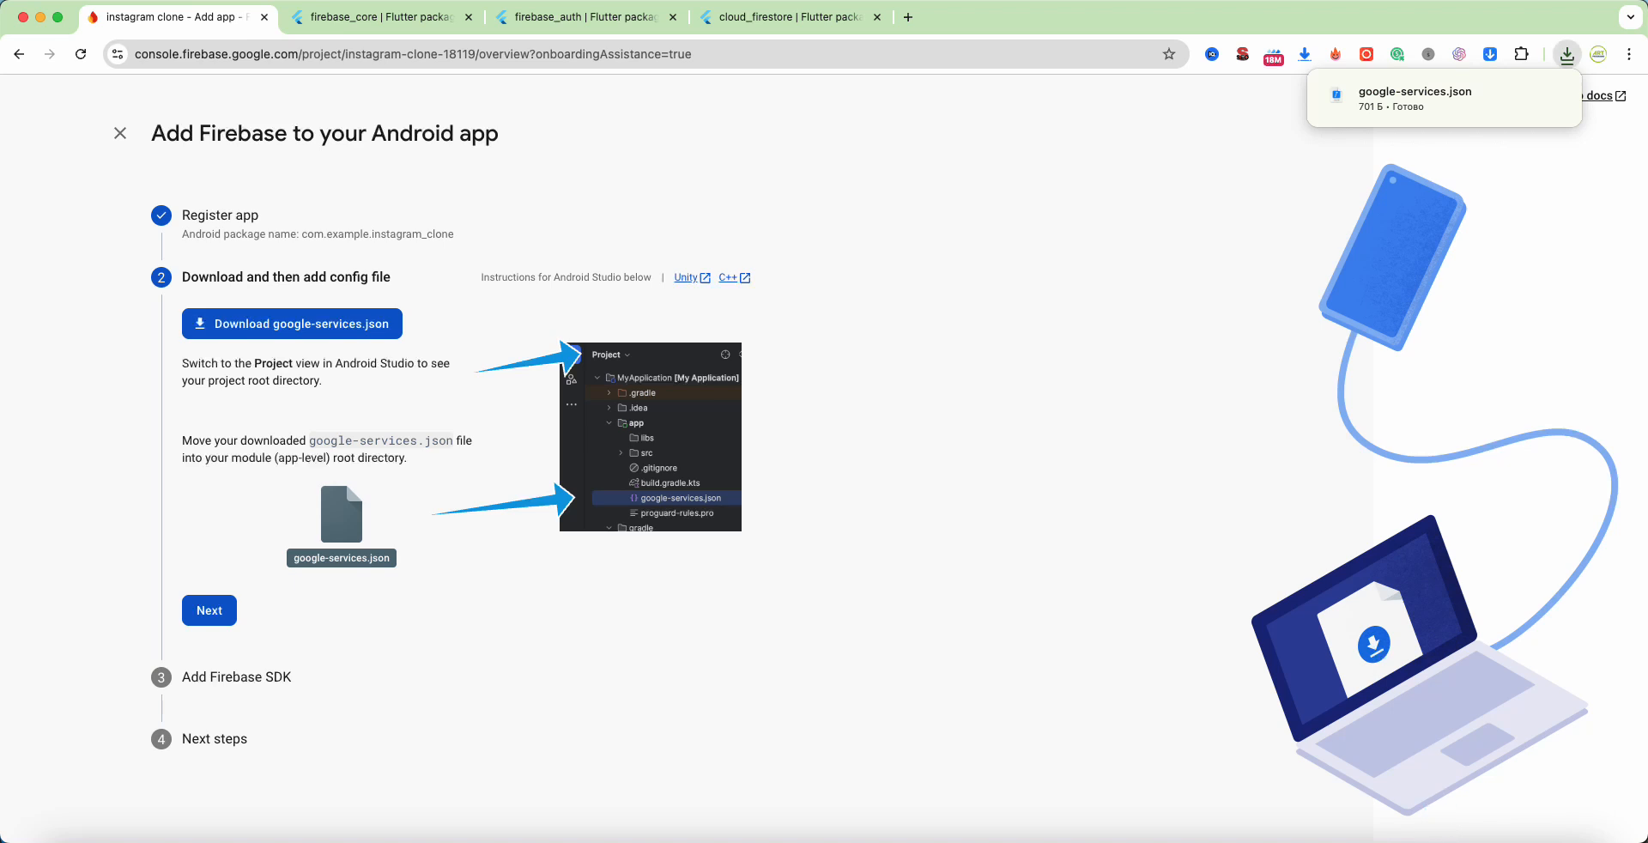
left_click(207, 610)
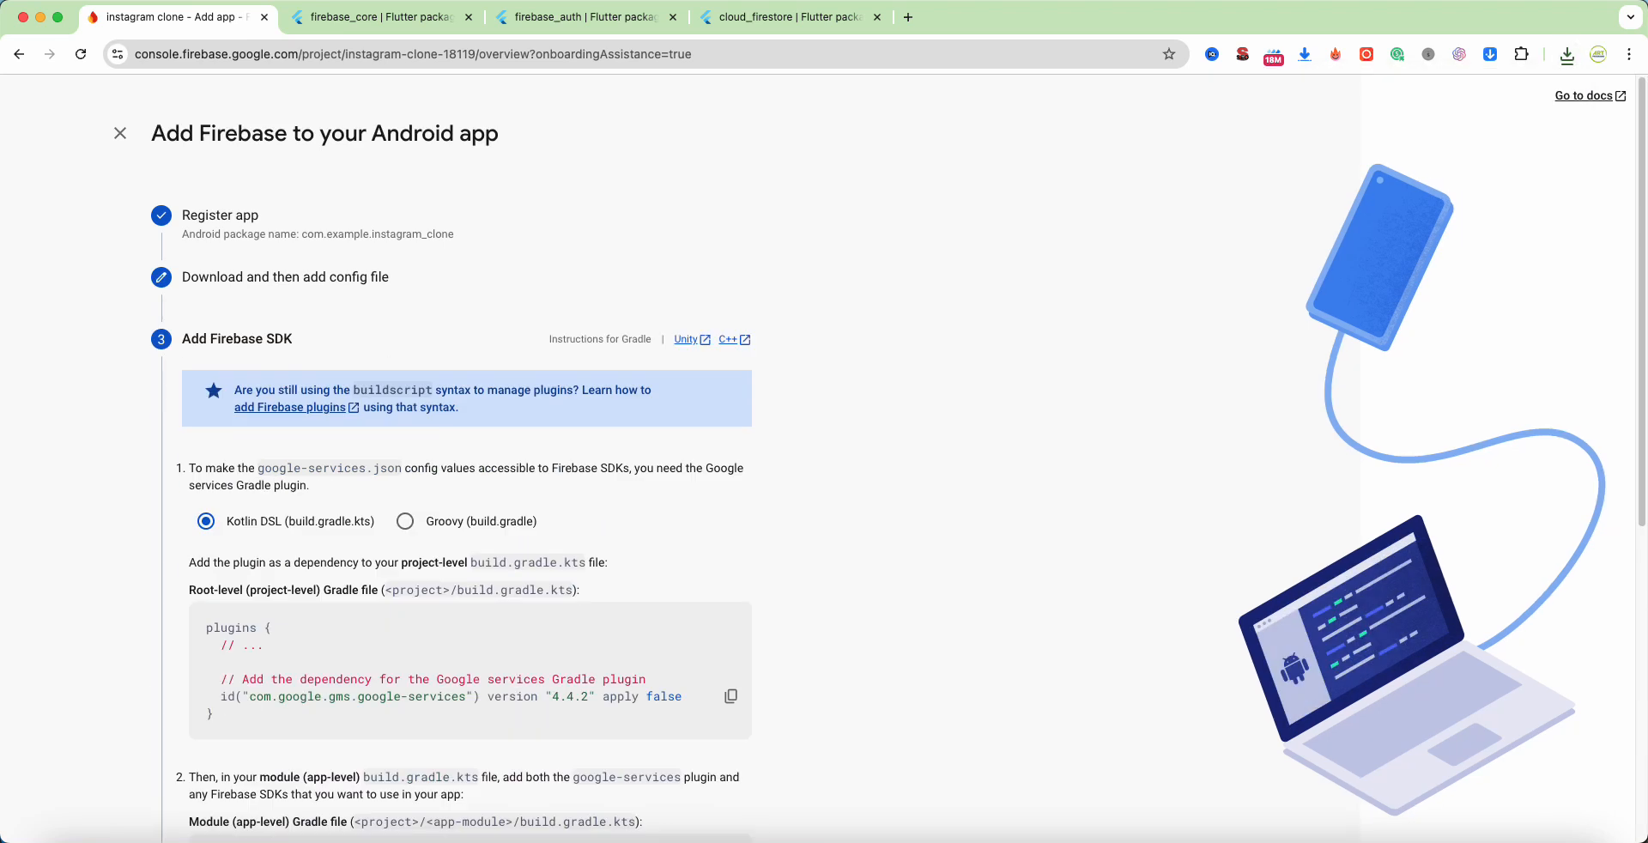
scroll("down", 3)
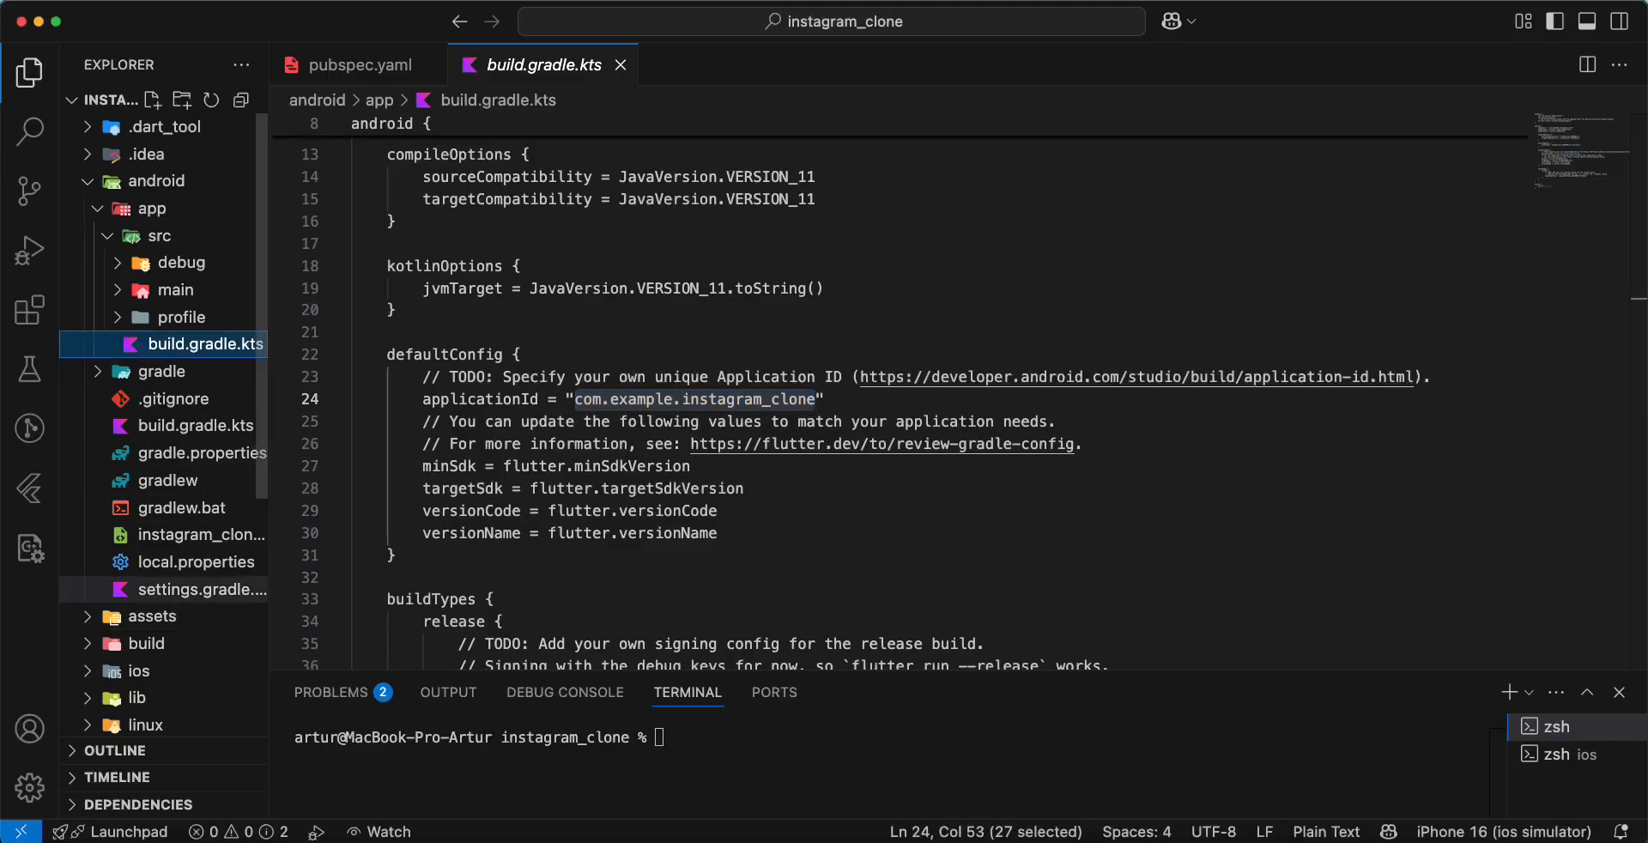
Step: Declare the com.google.gms.google-services plugin 4.4.2 with apply false in android/settings.gradle.kts
left_click(201, 589)
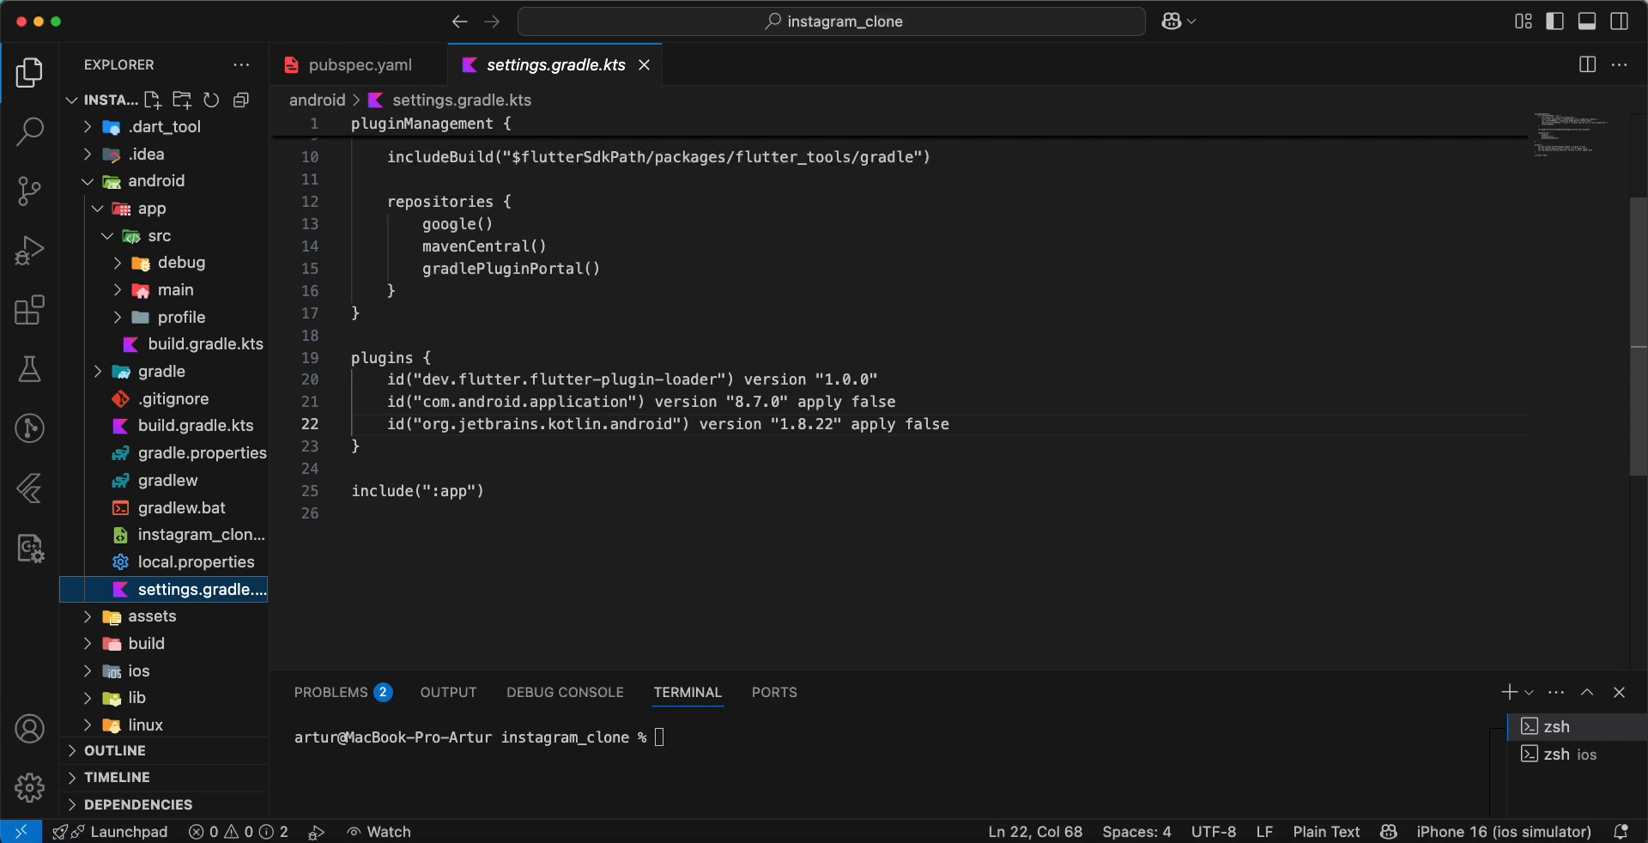
type("id(\"com.google.gms.google-services\") version \"4.4.2\" apply false")
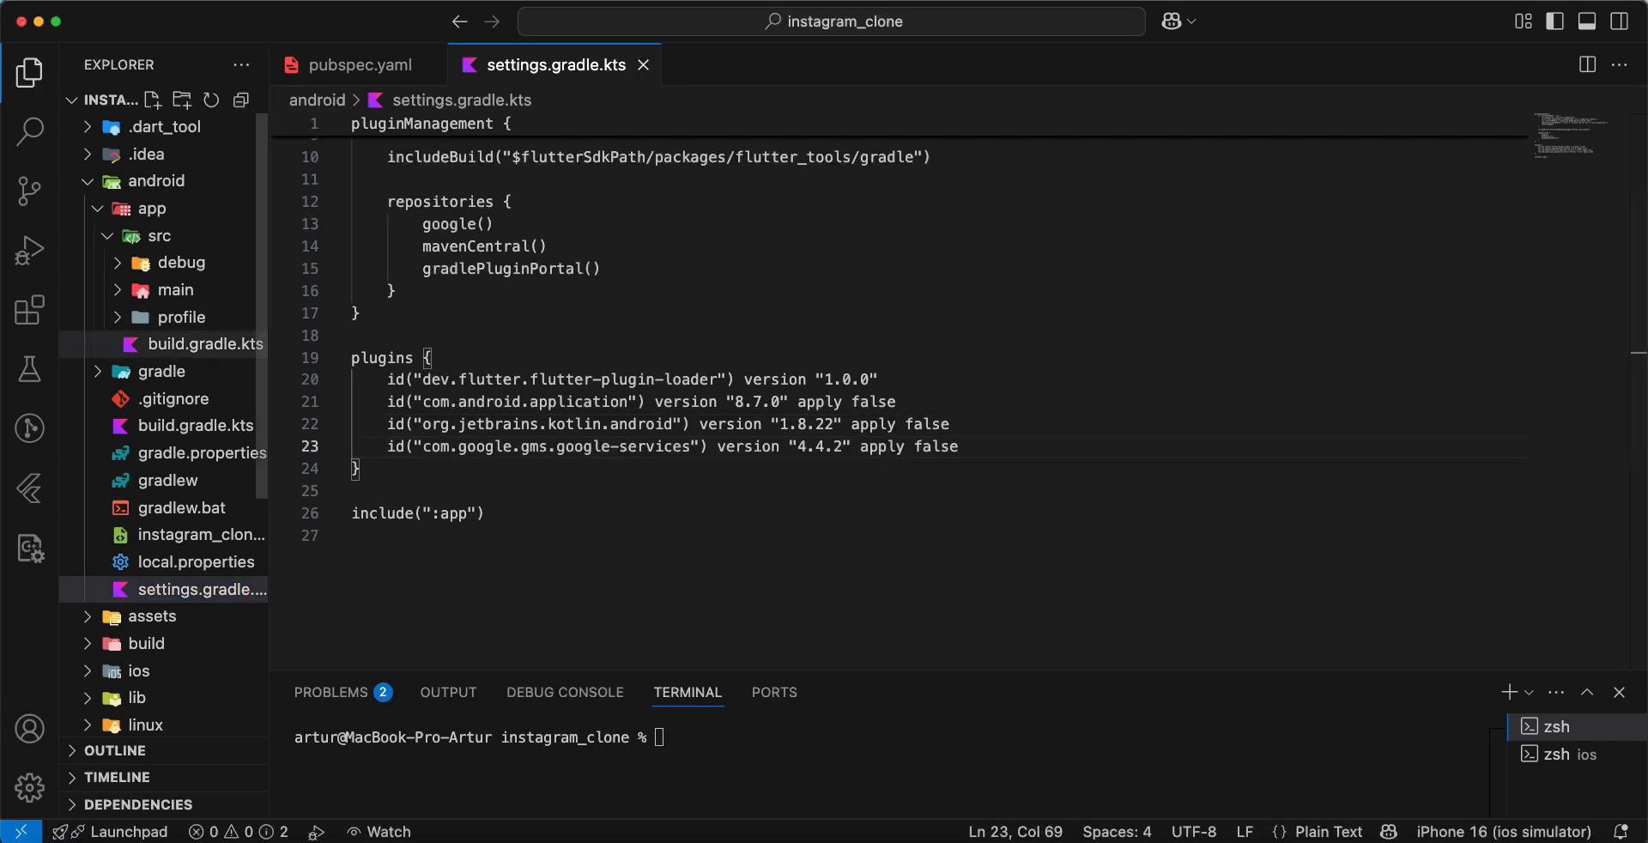
left_click(206, 343)
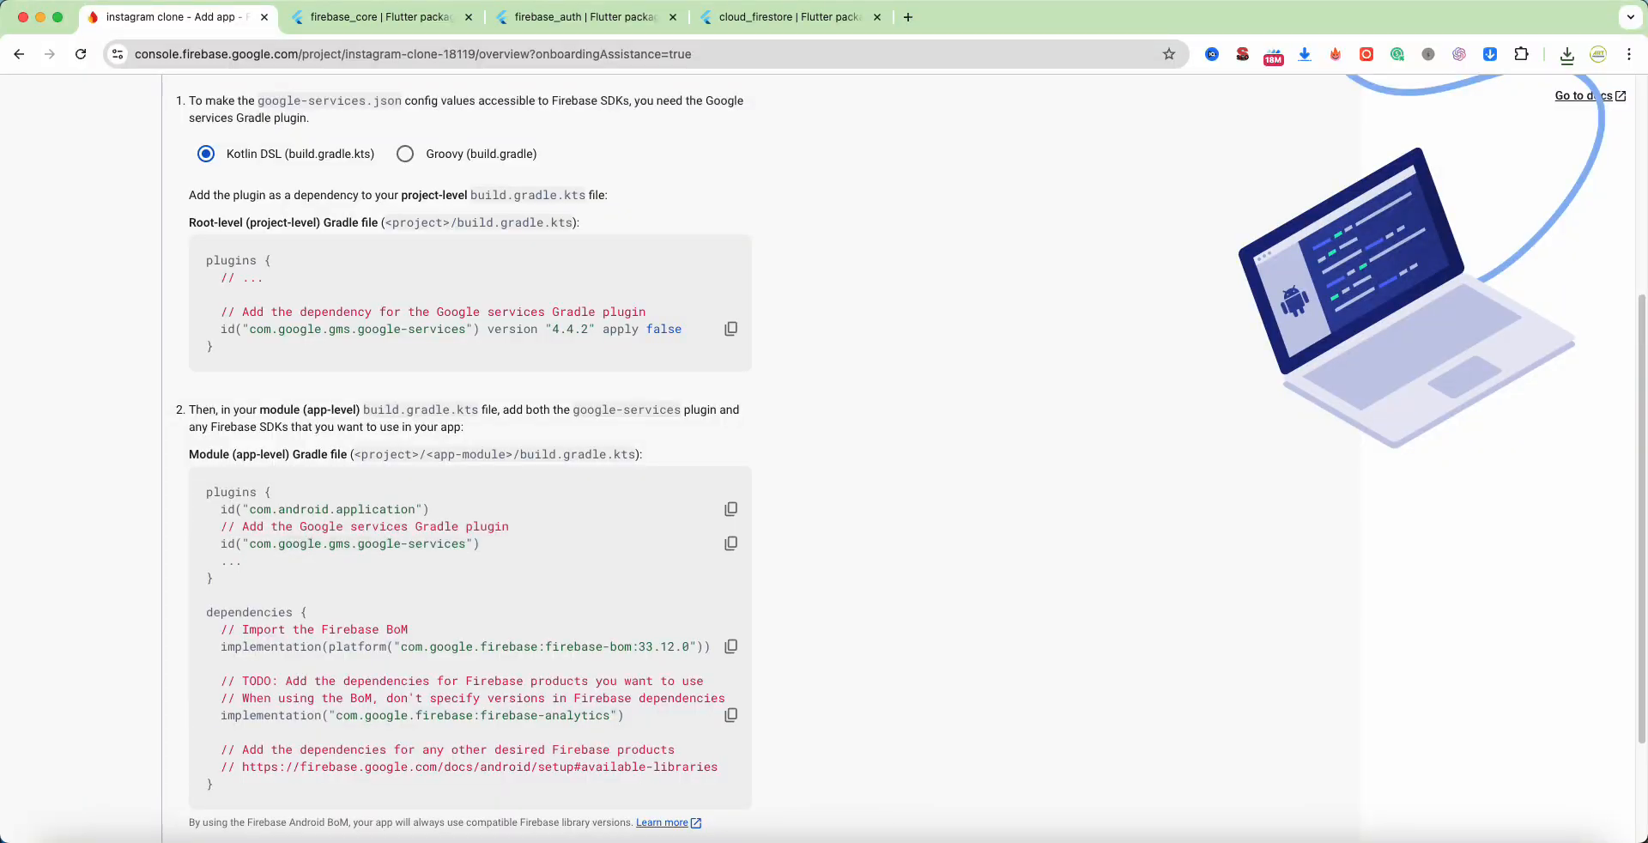
left_click(731, 544)
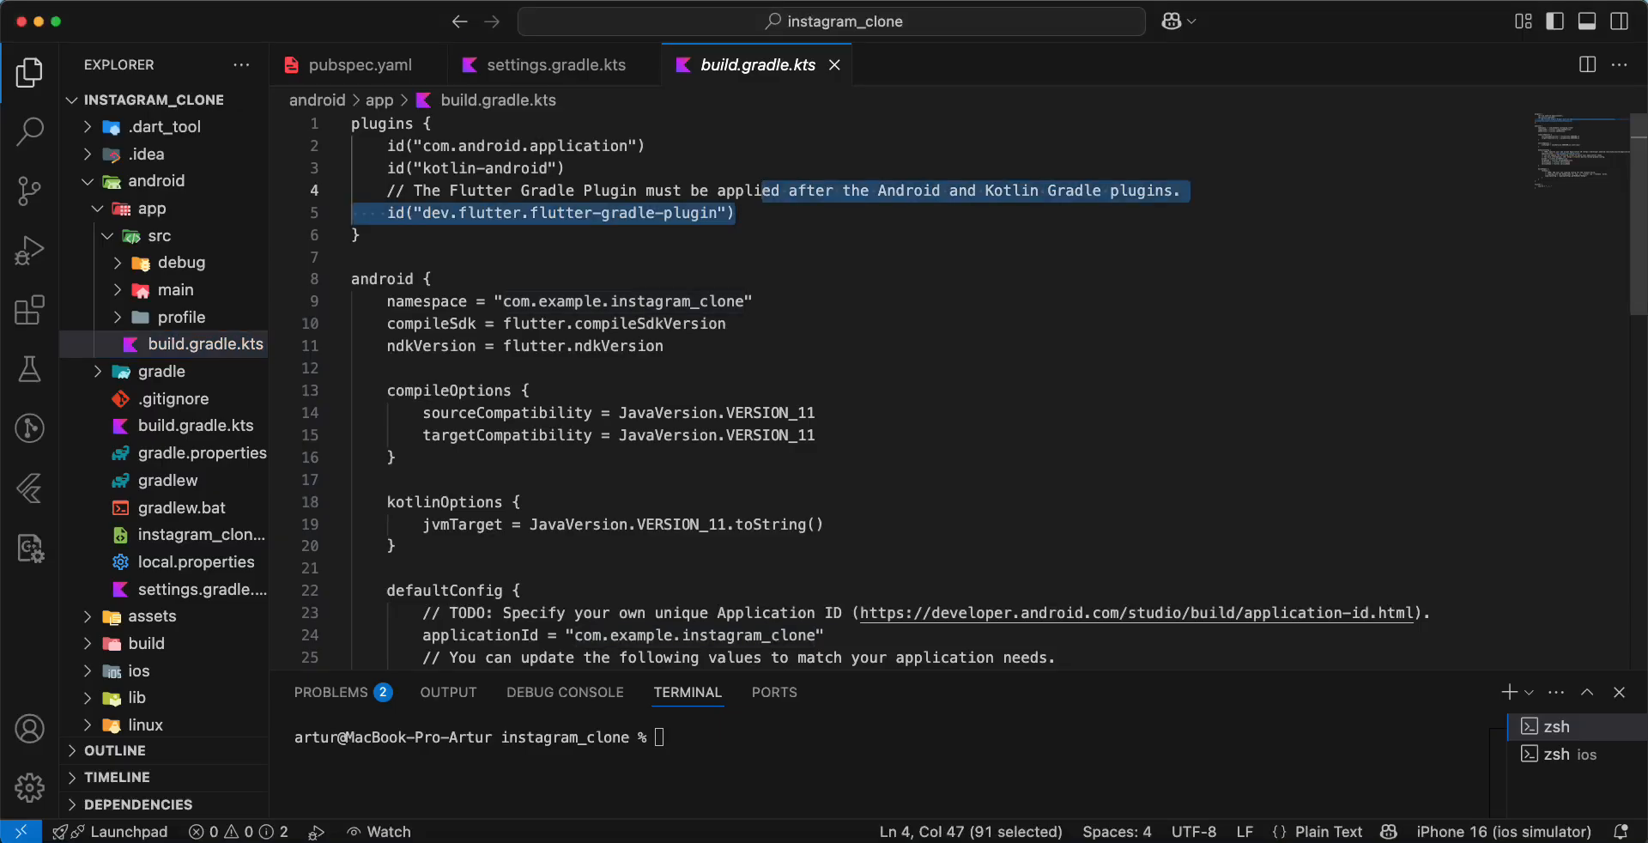
Step: Add id("com.google.gms.google-services") to the app module build.gradle.kts plugins block
type("id(\"com.google.gms.google-services\")")
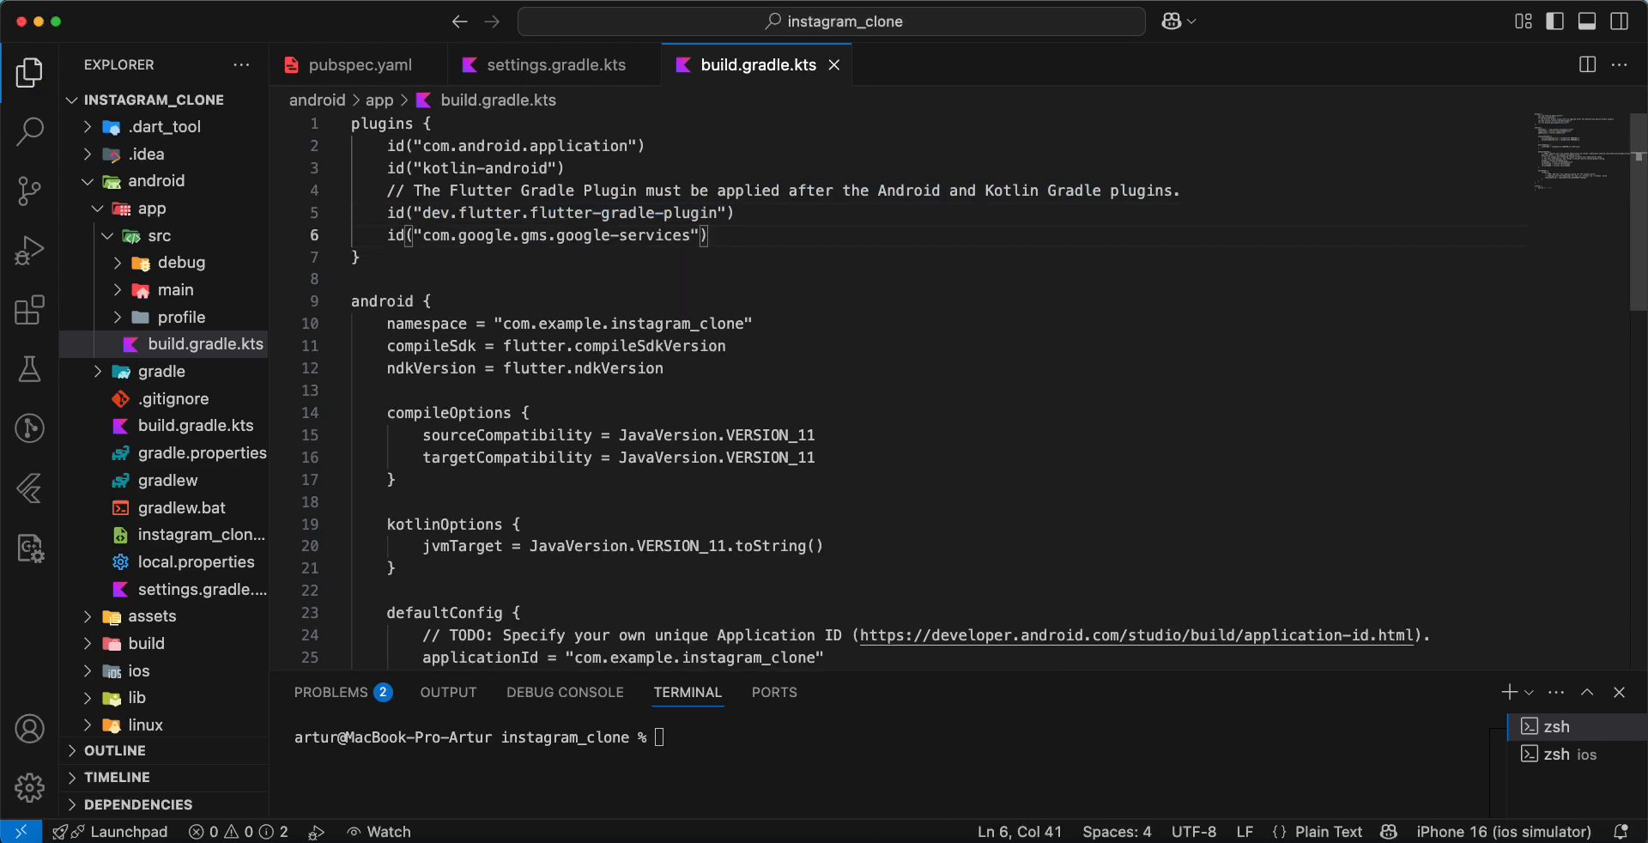
scroll("down", 3)
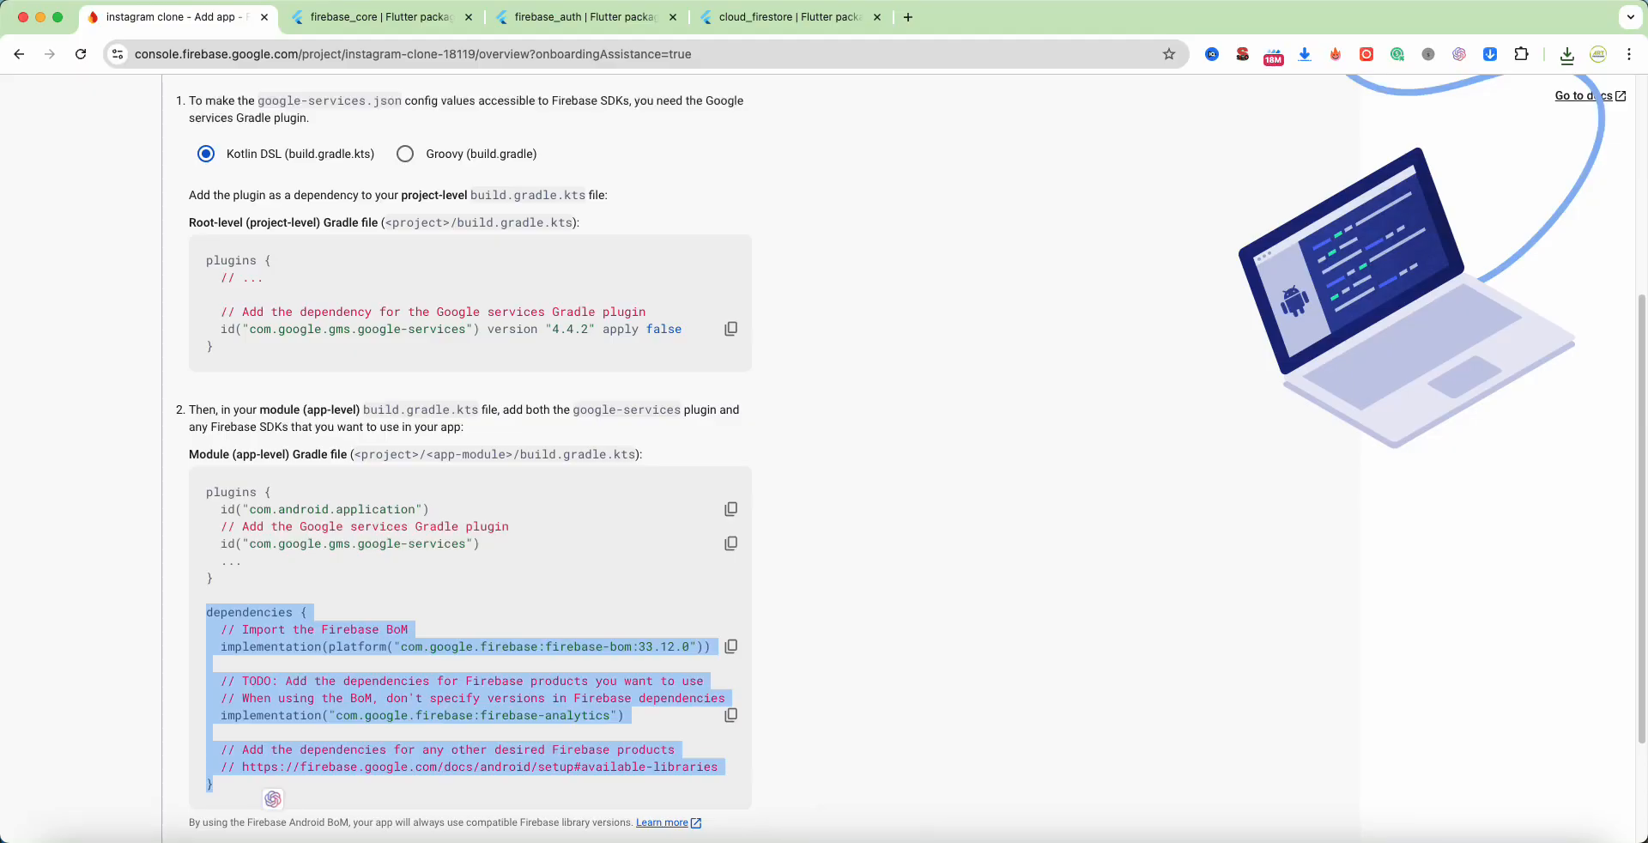
Step: Finish the Android SDK step and continue to the instagram clone project overview
scroll("down", 3)
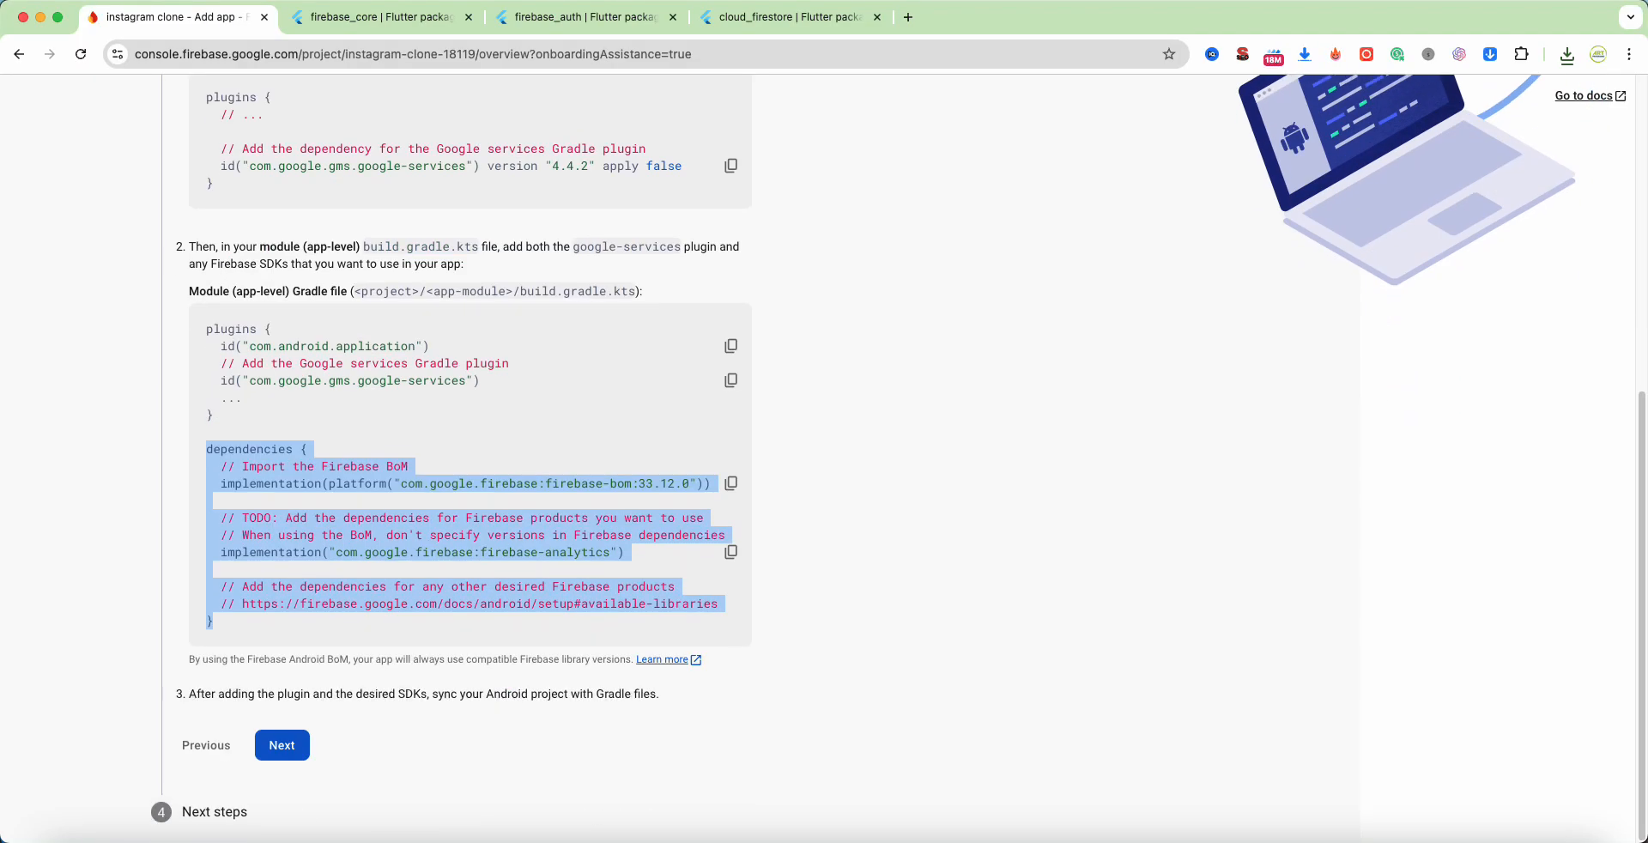
left_click(281, 743)
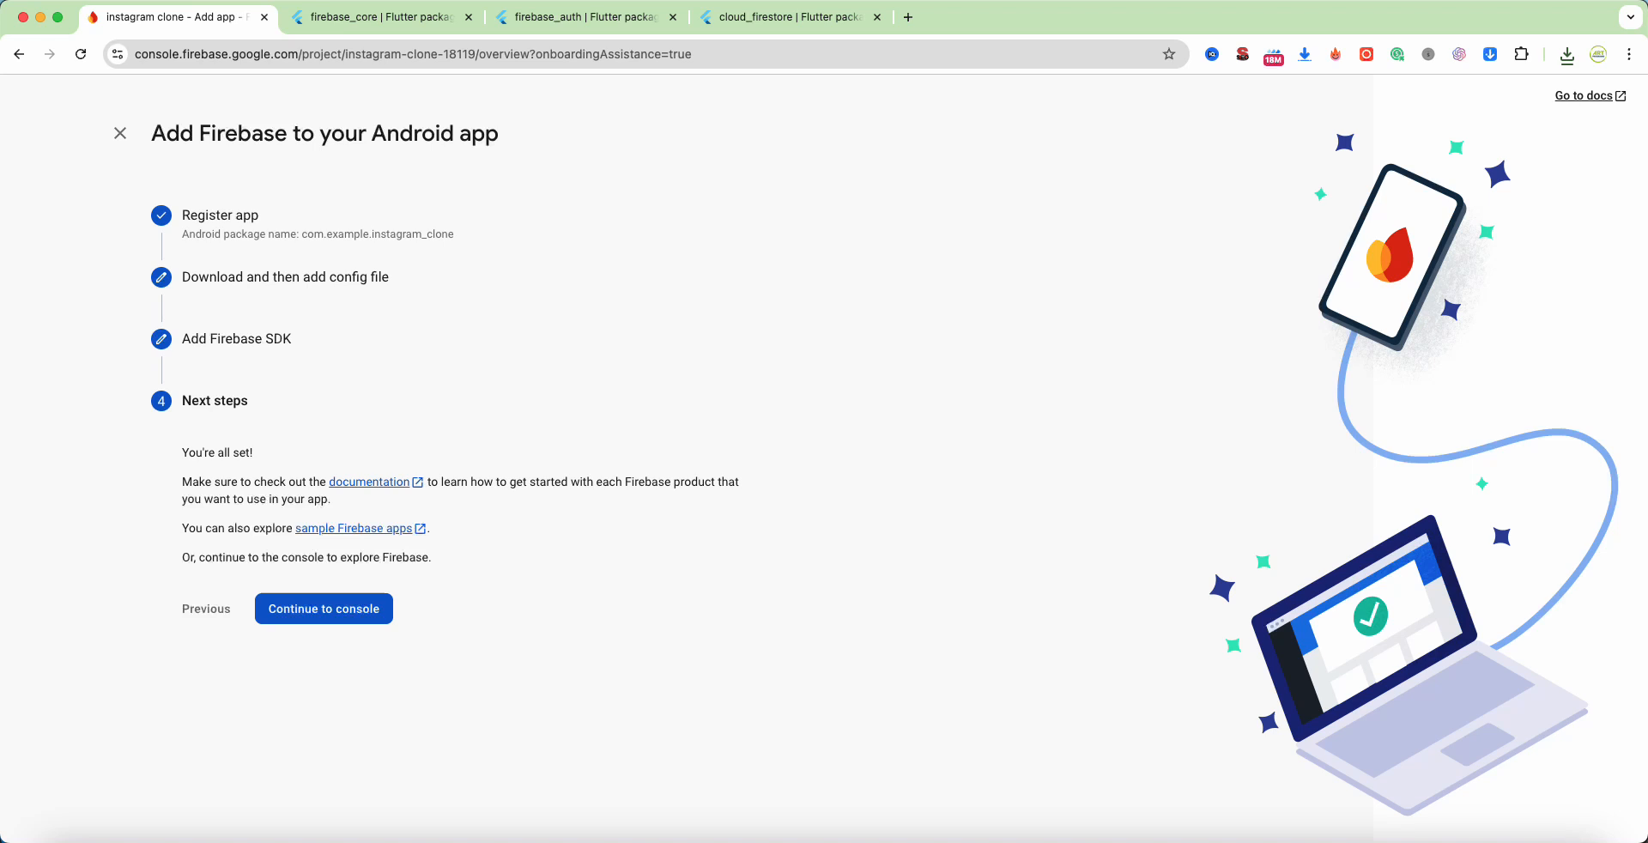
left_click(323, 608)
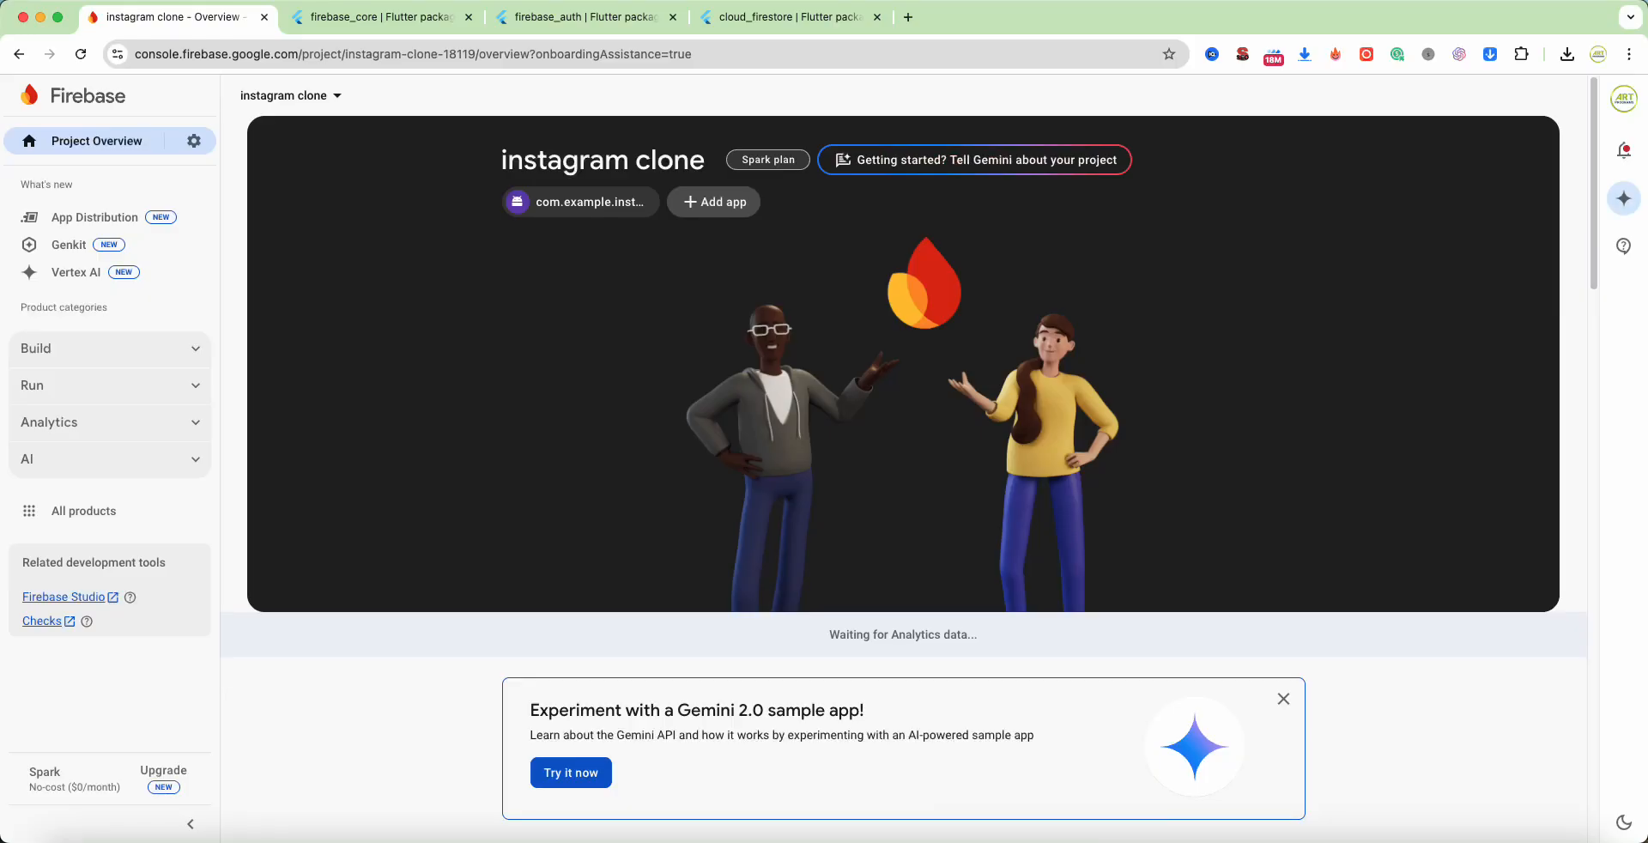
left_click(712, 201)
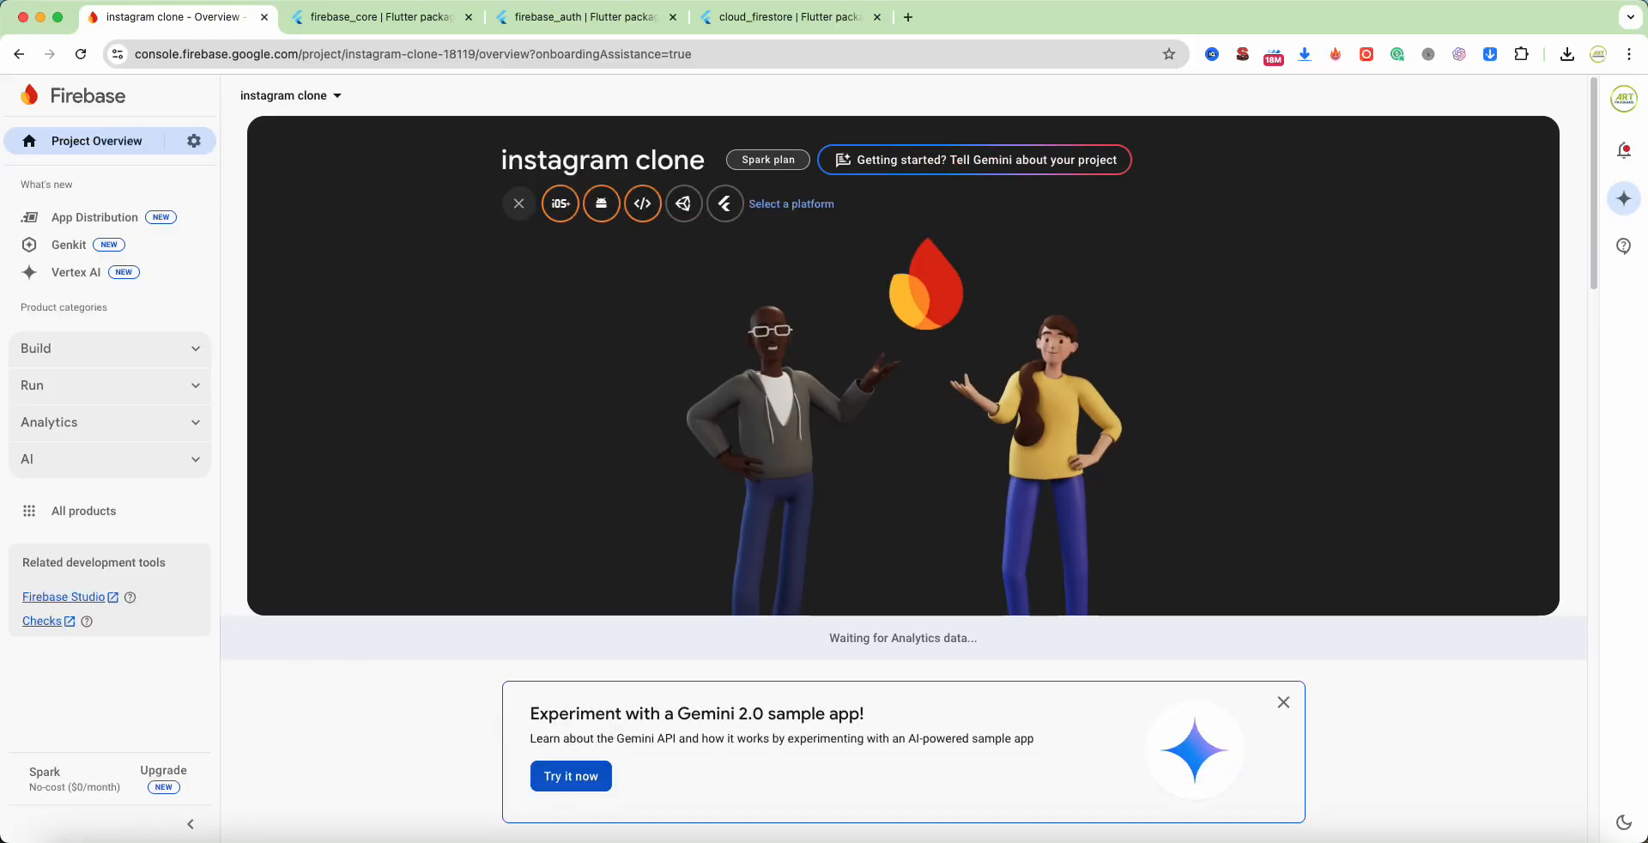
Step: Start adding an iOS app with bundle ID com.example.instagramClone to the project
left_click(559, 202)
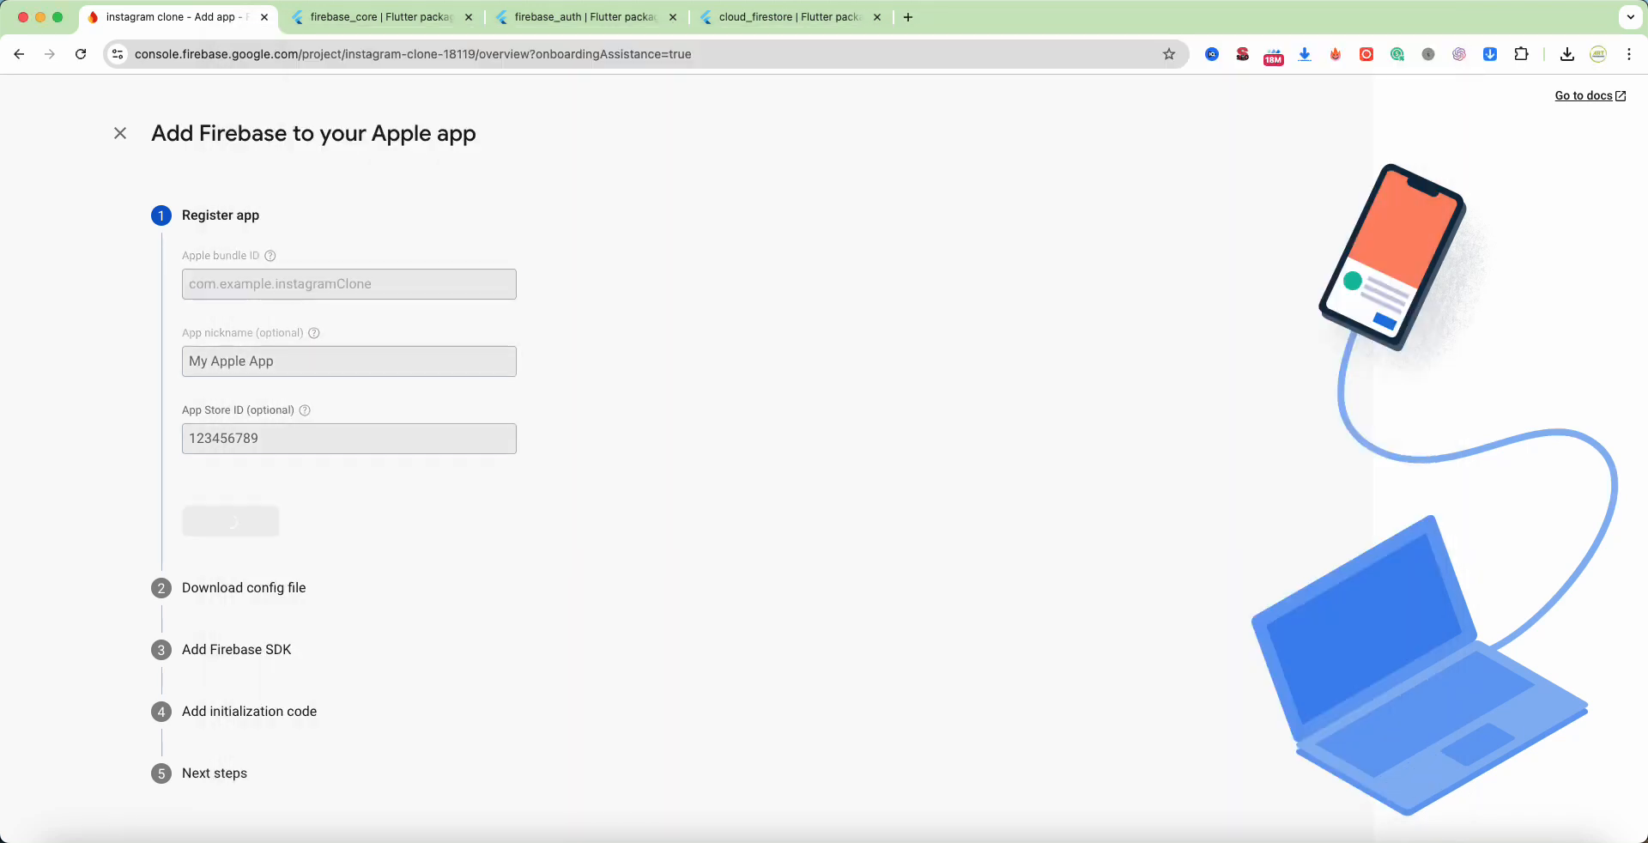
Step: Register the Apple app, download GoogleService-Info.plist and step to the initialization code instructions
left_click(230, 522)
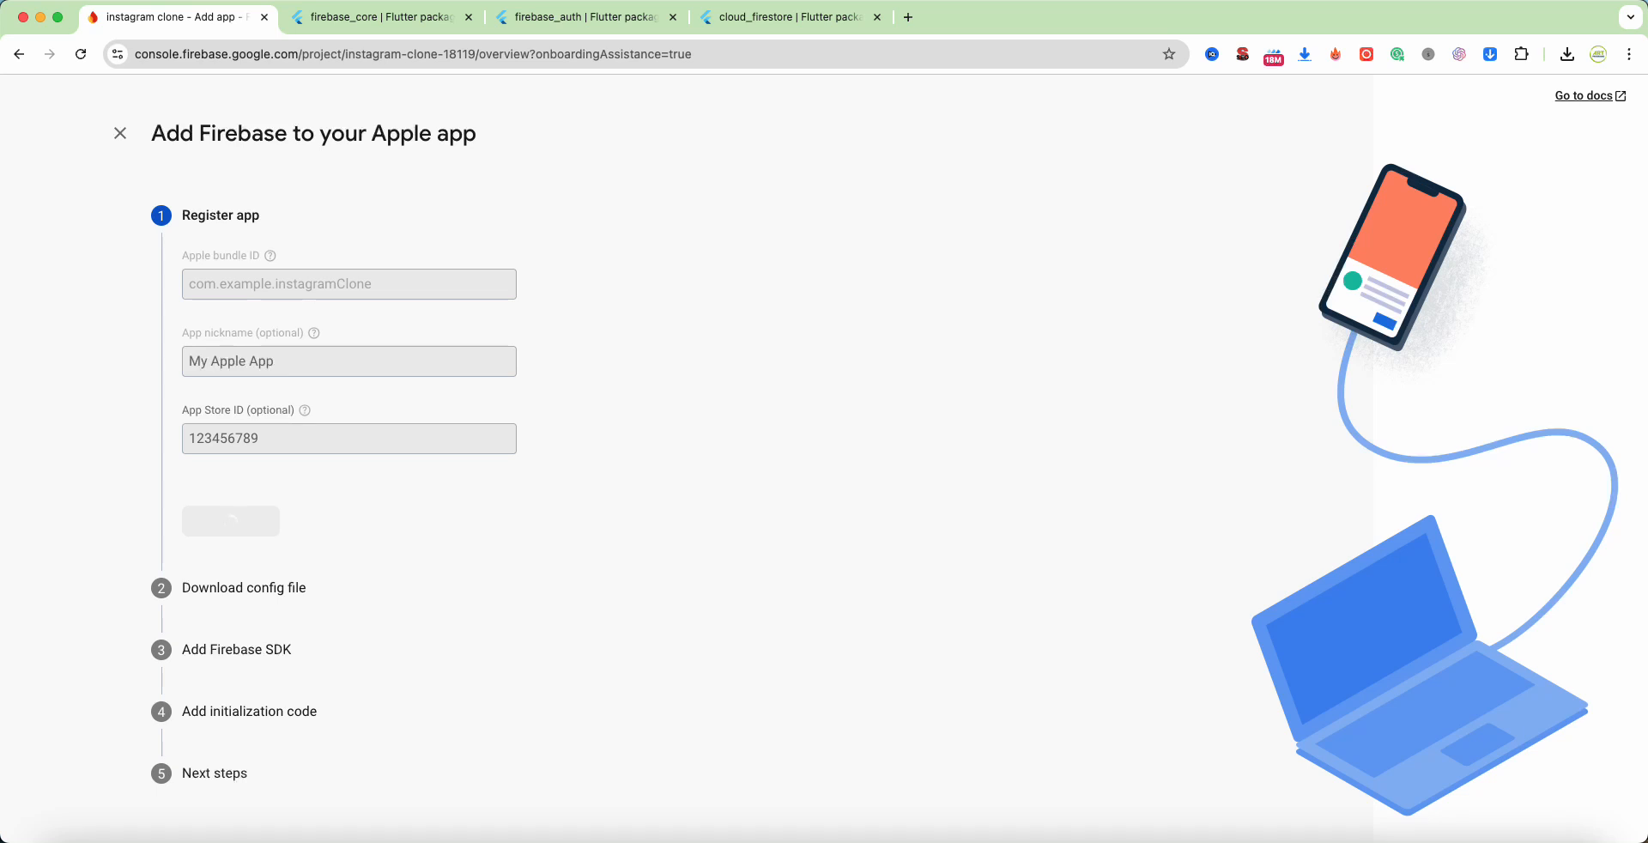
left_click(230, 522)
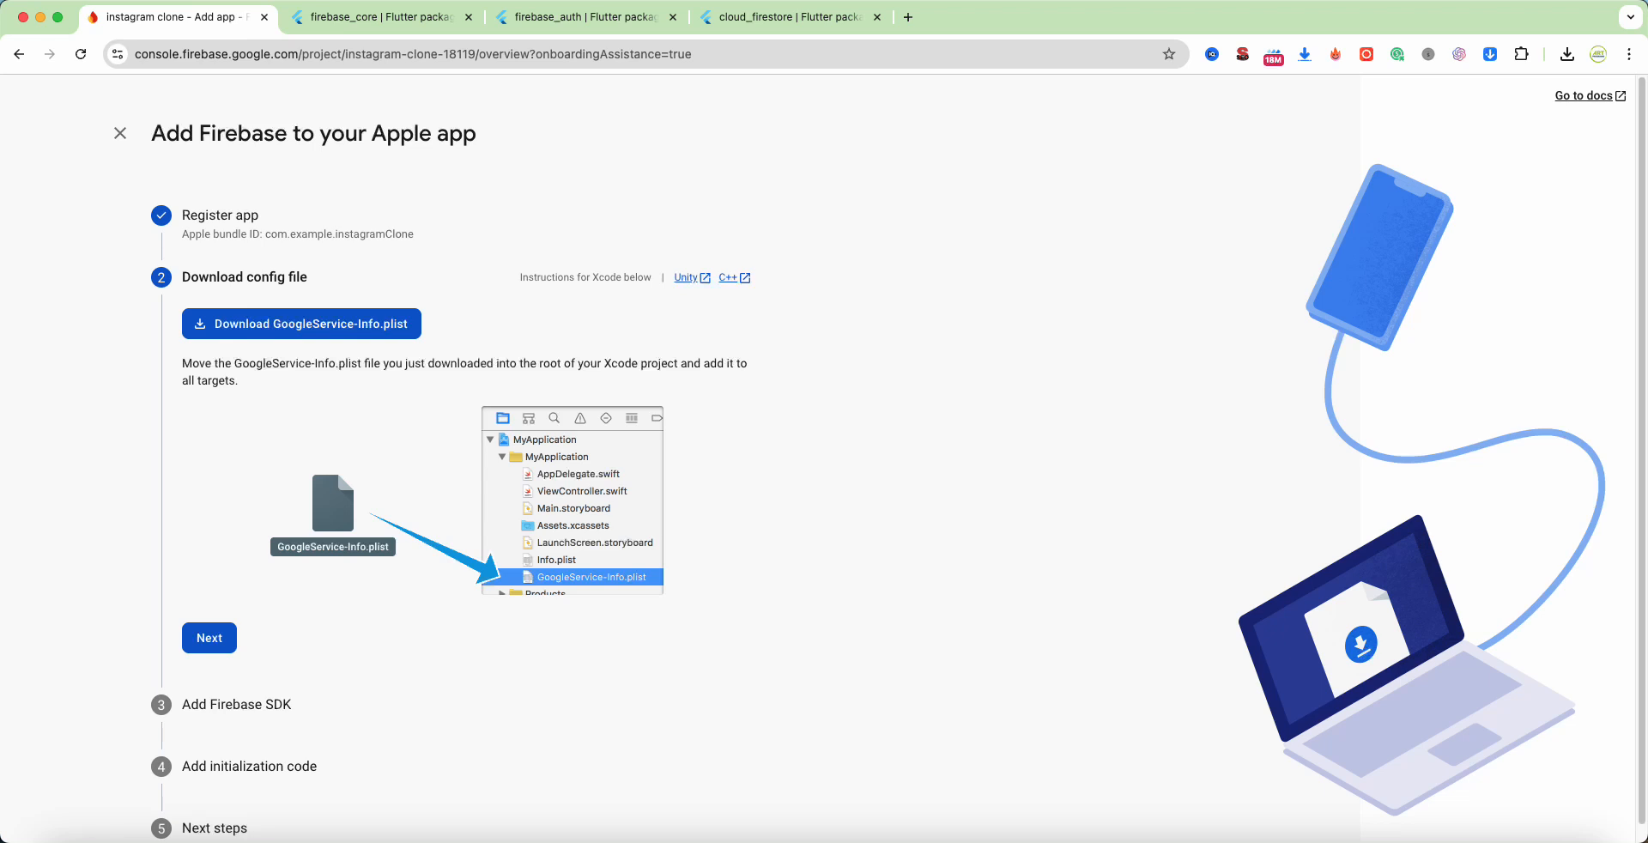
left_click(300, 323)
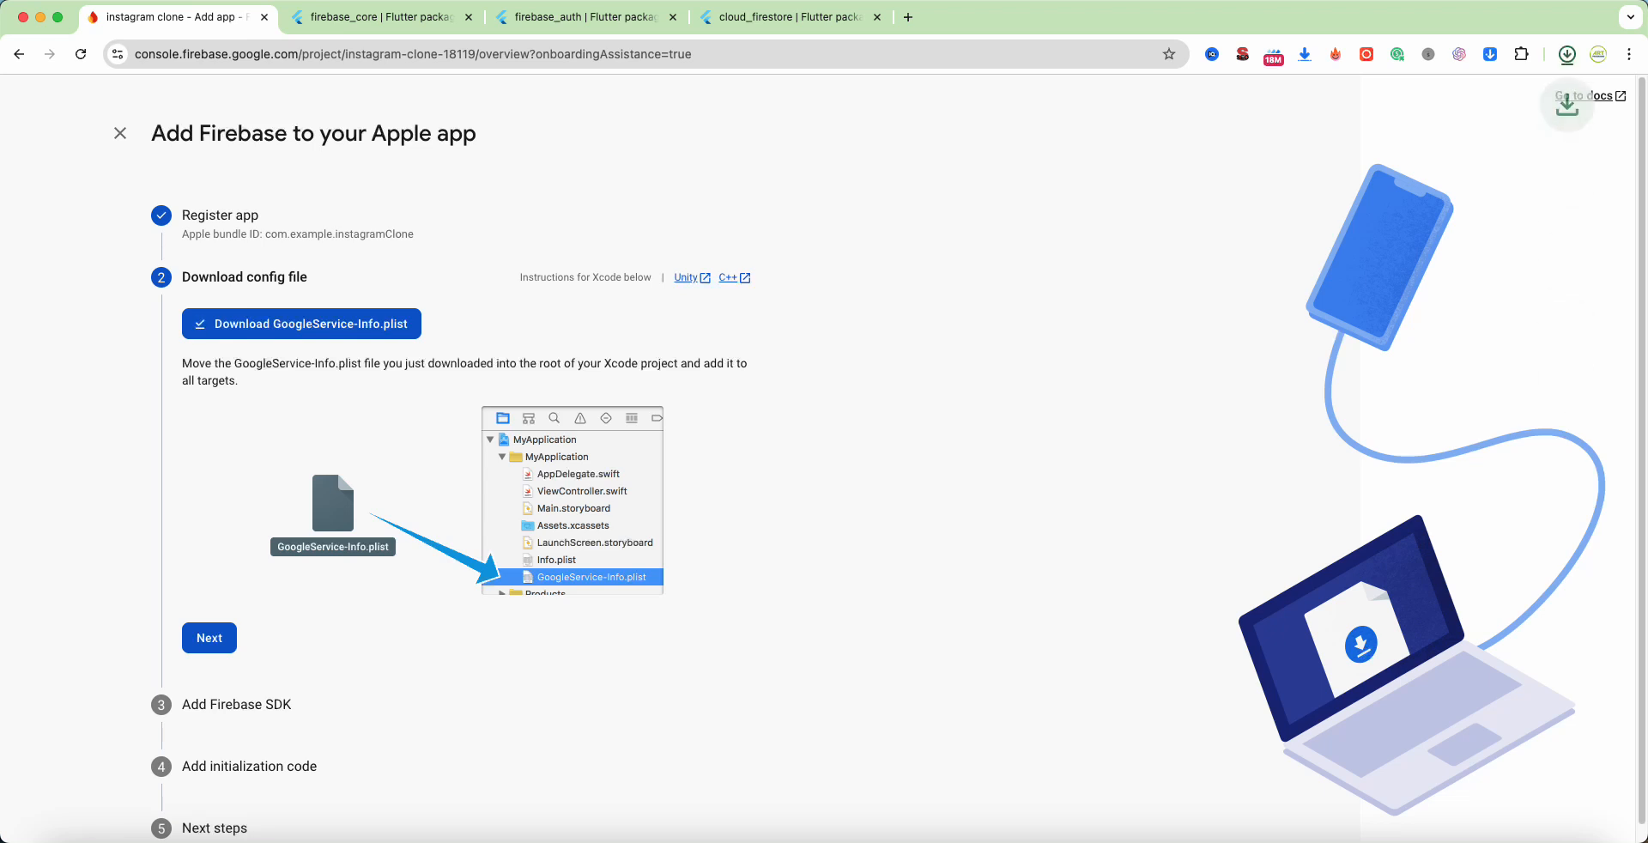
left_click(210, 638)
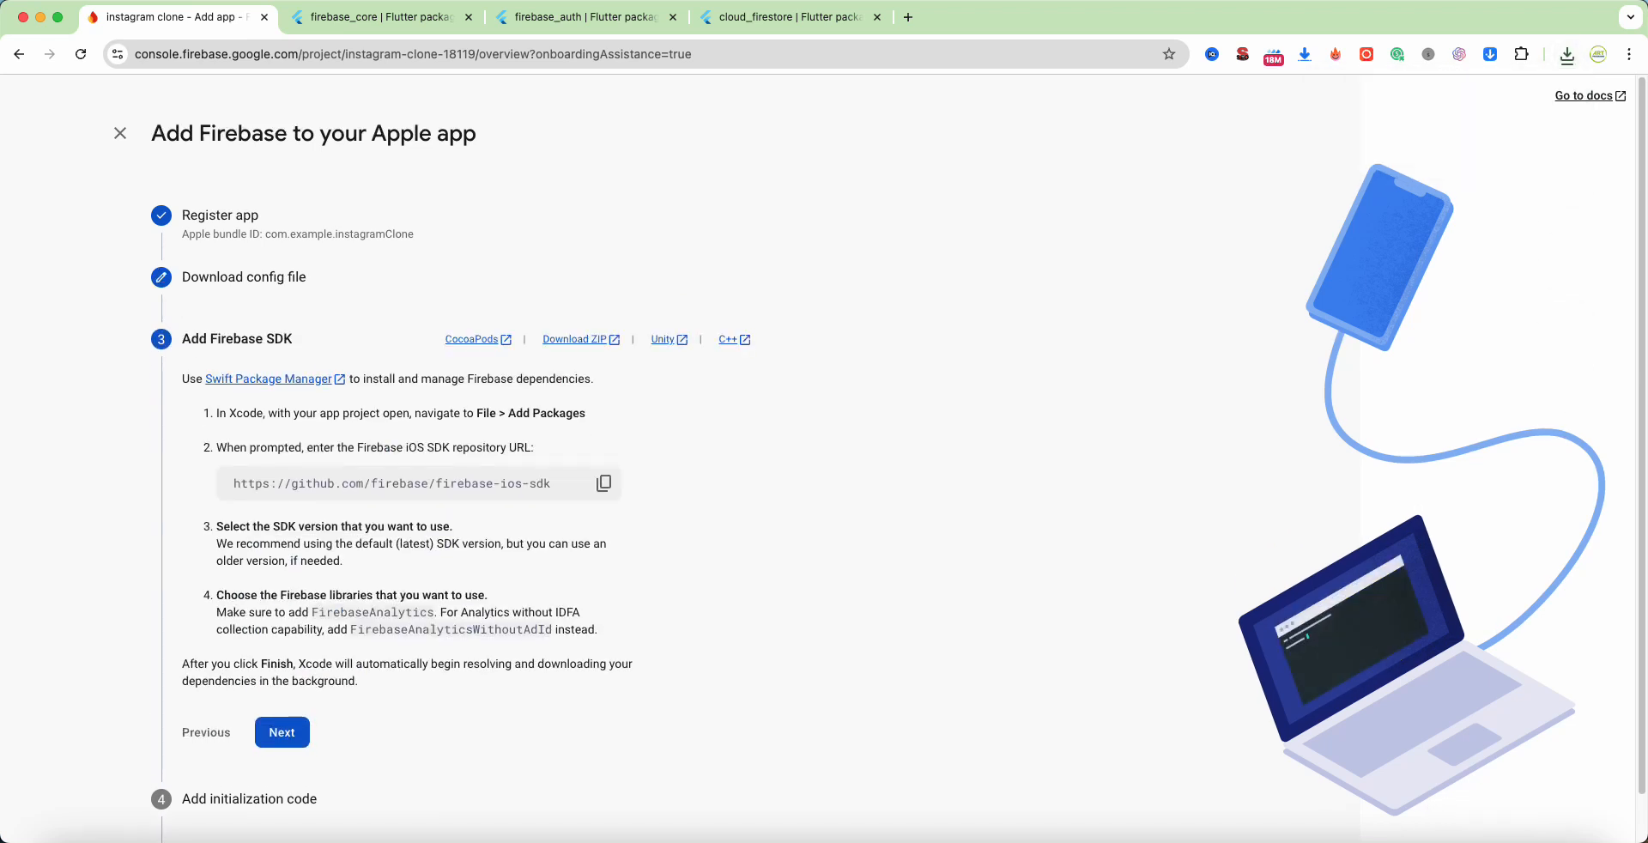
left_click(281, 733)
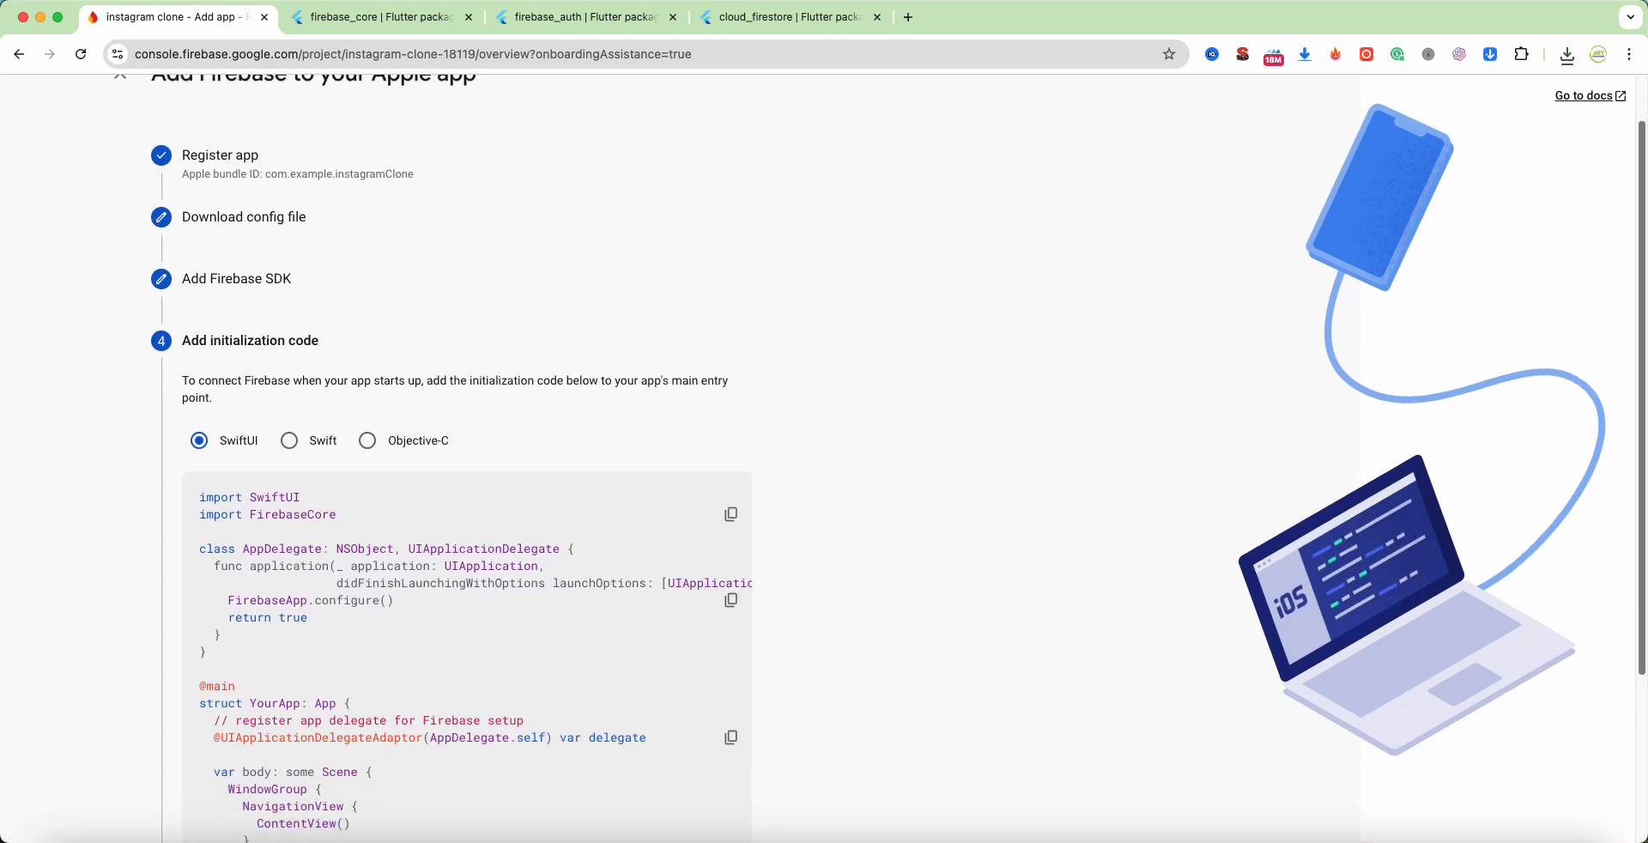
scroll("down", 3)
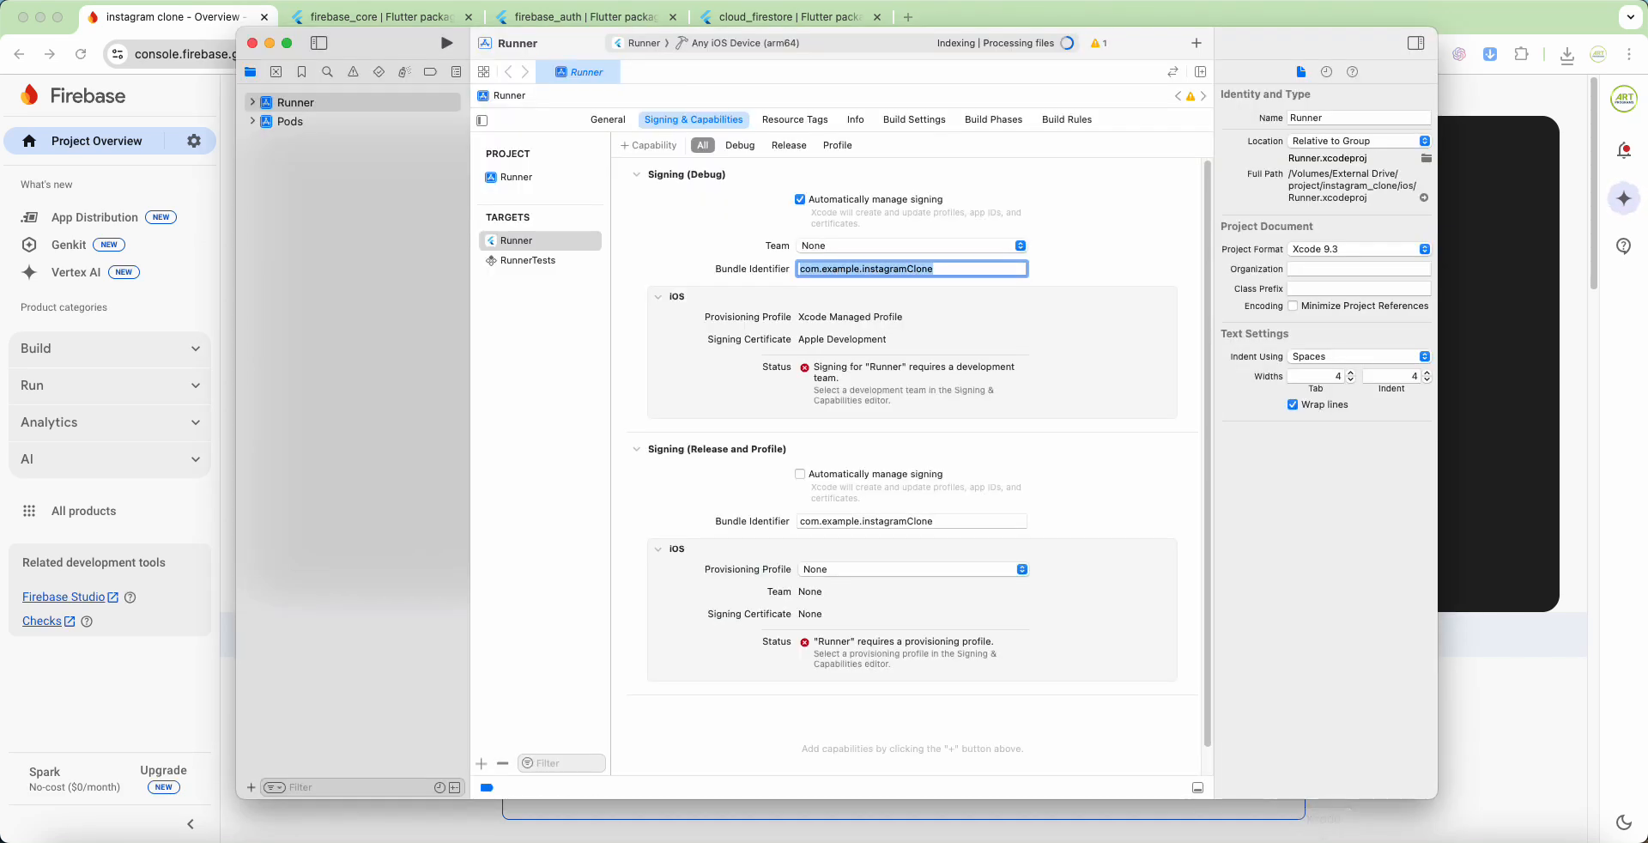
Step: Add GoogleService-Info.plist to Xcode's Runner group, copied in and included in the Runner target
left_click(252, 102)
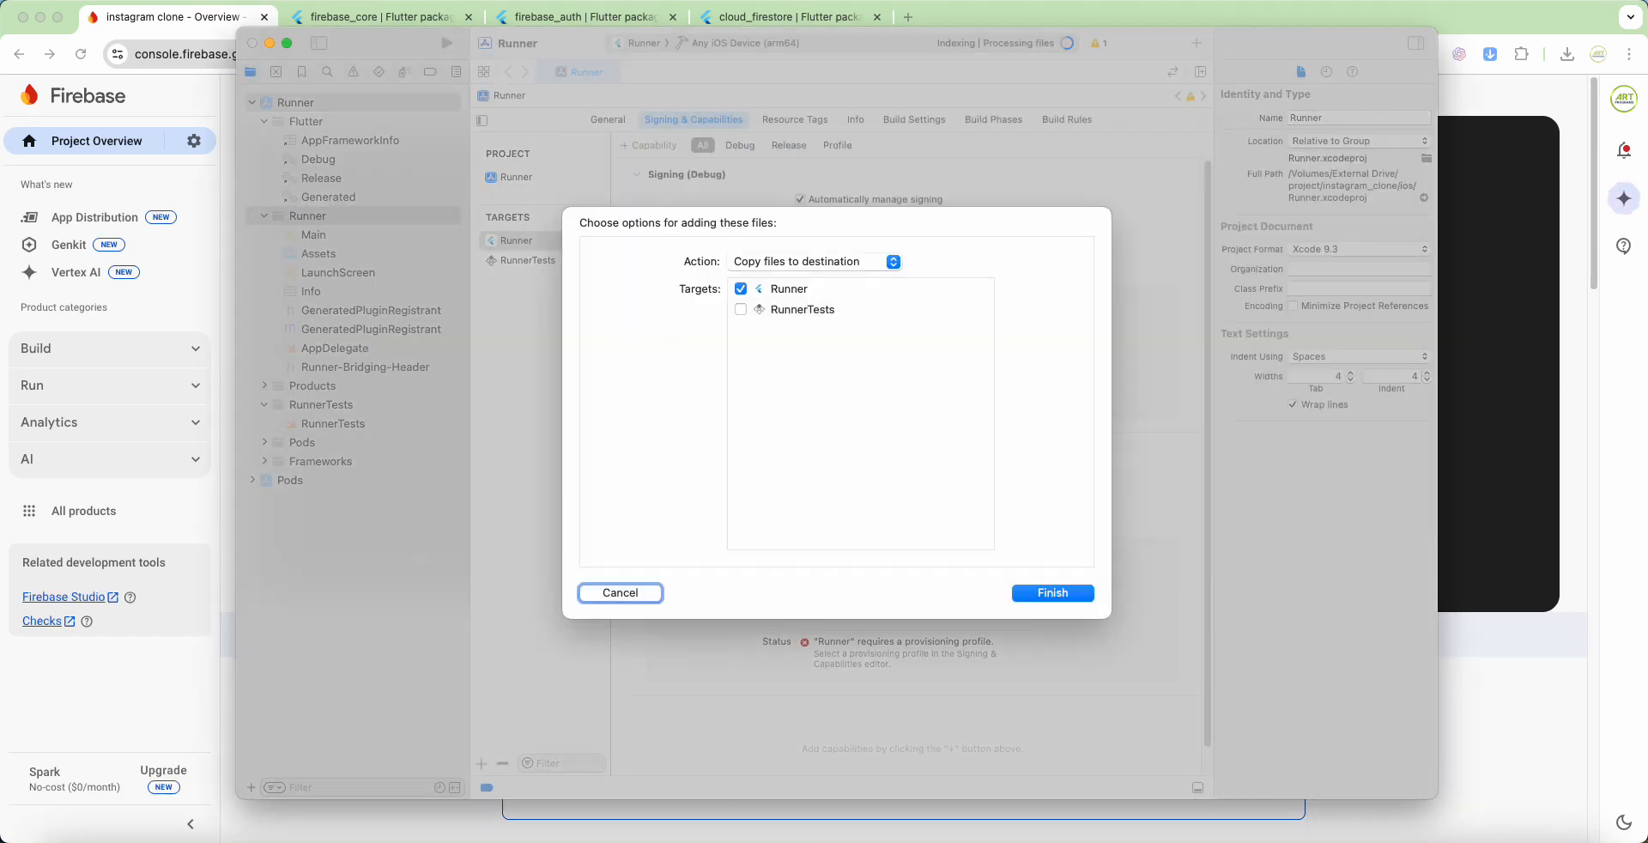
left_click(741, 309)
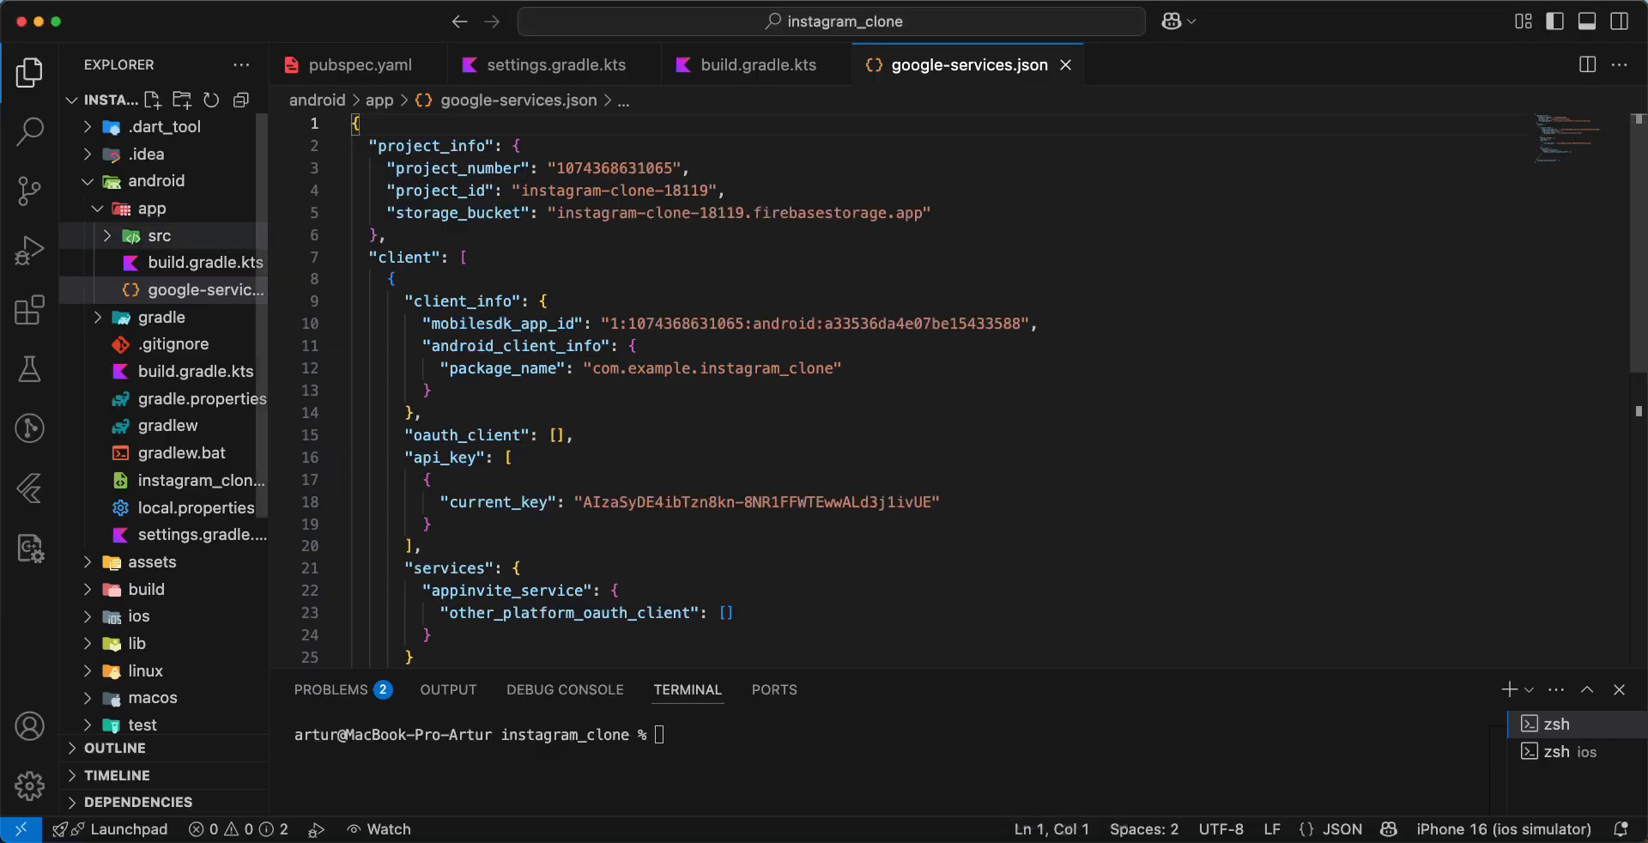
Step: Confirm GoogleService-Info.plist is in ios/Runner, then bring up lib/main.dart in the editor
left_click(137, 261)
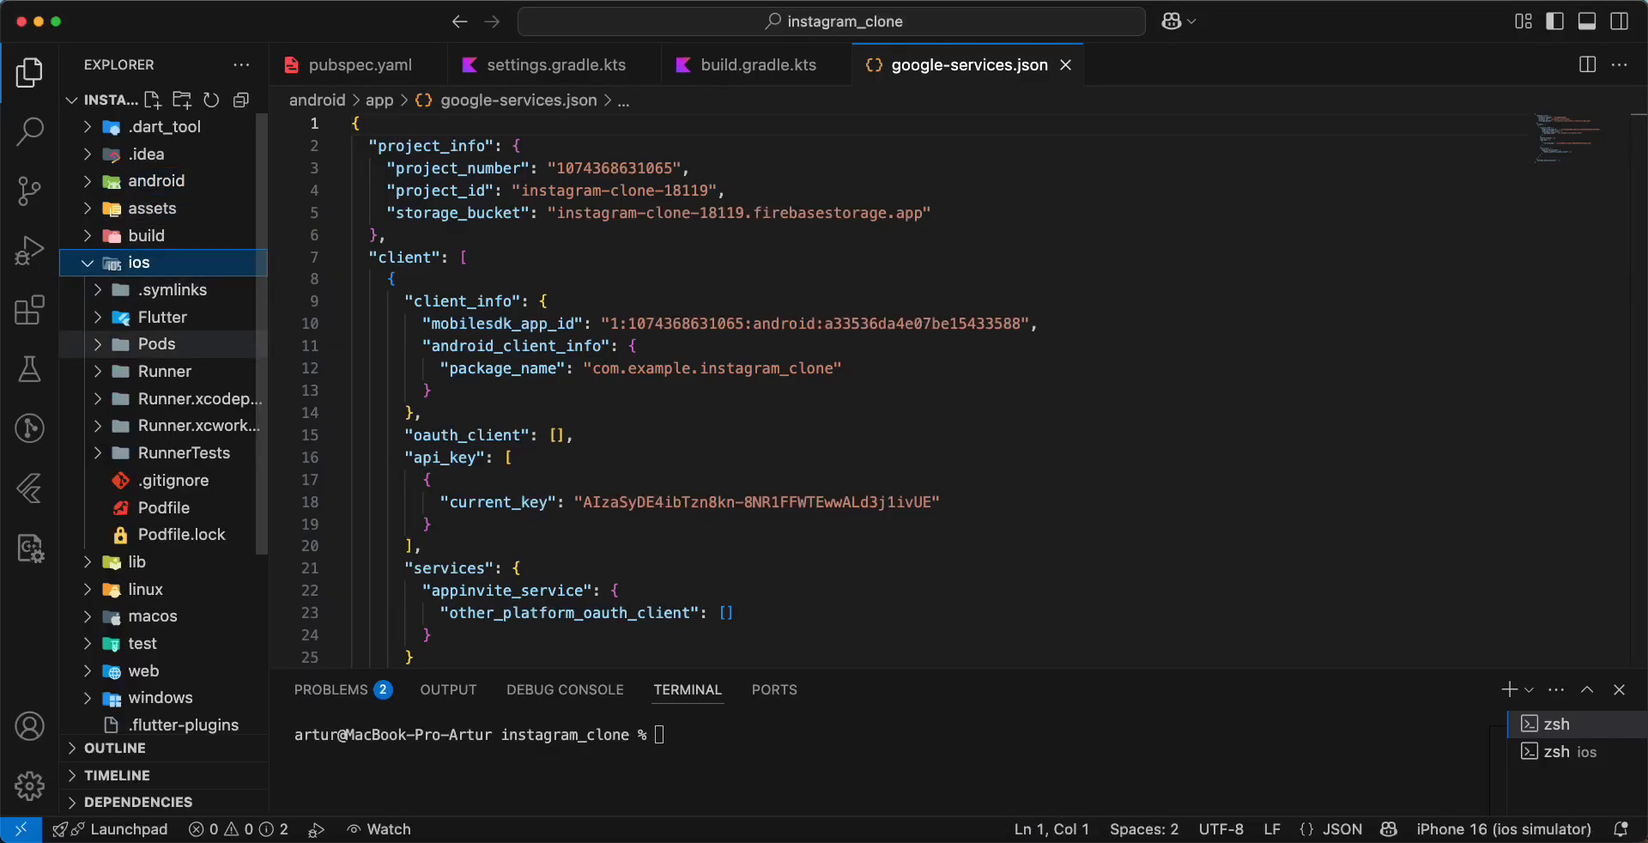
left_click(165, 371)
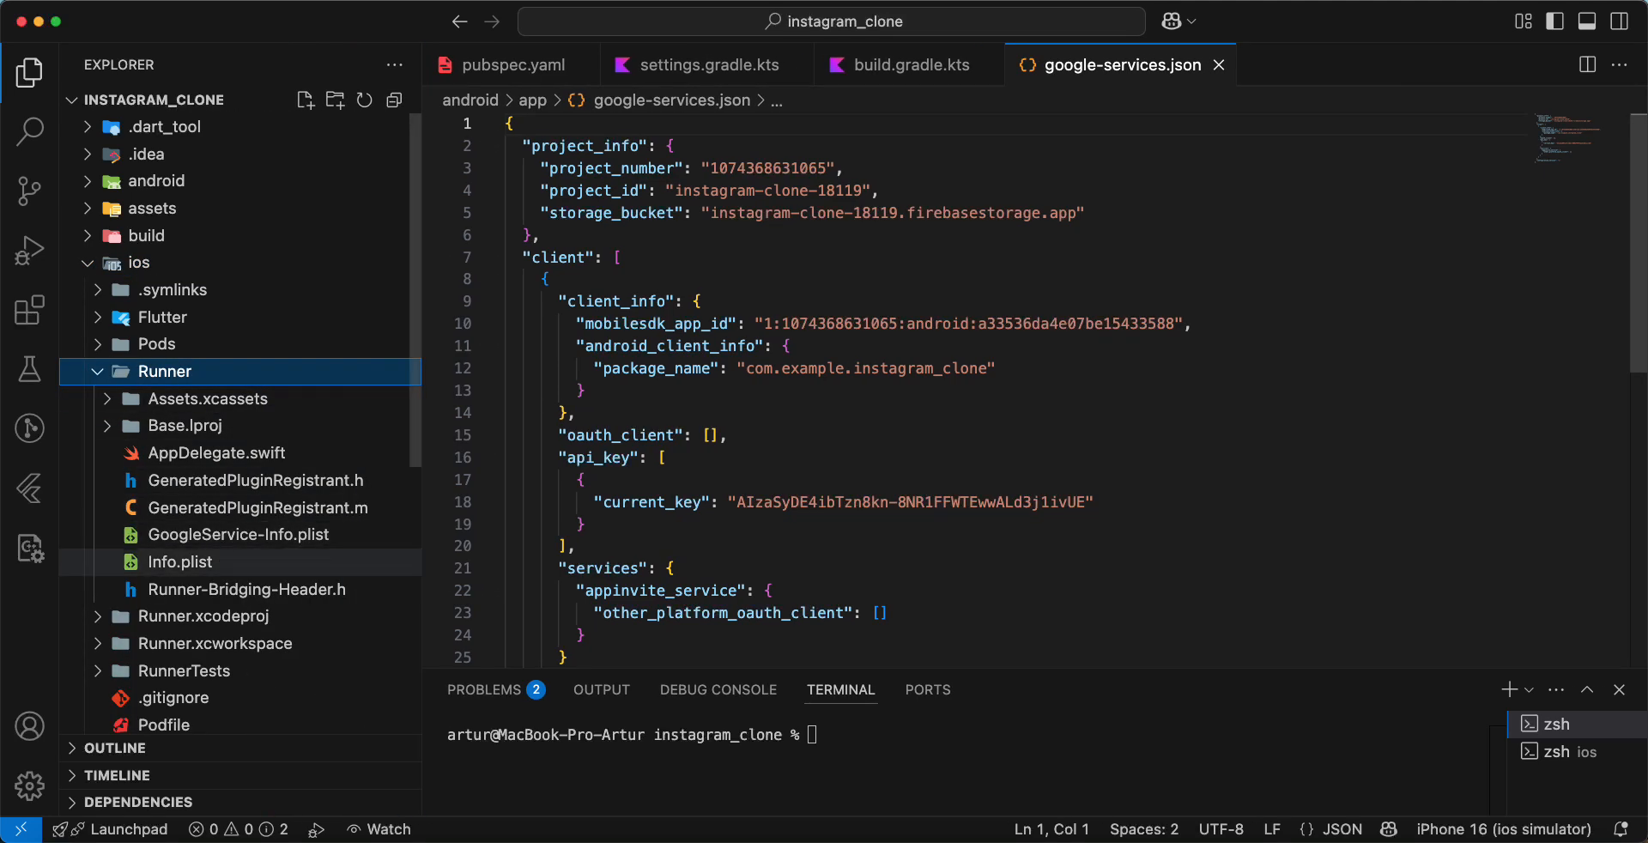
left_click(133, 261)
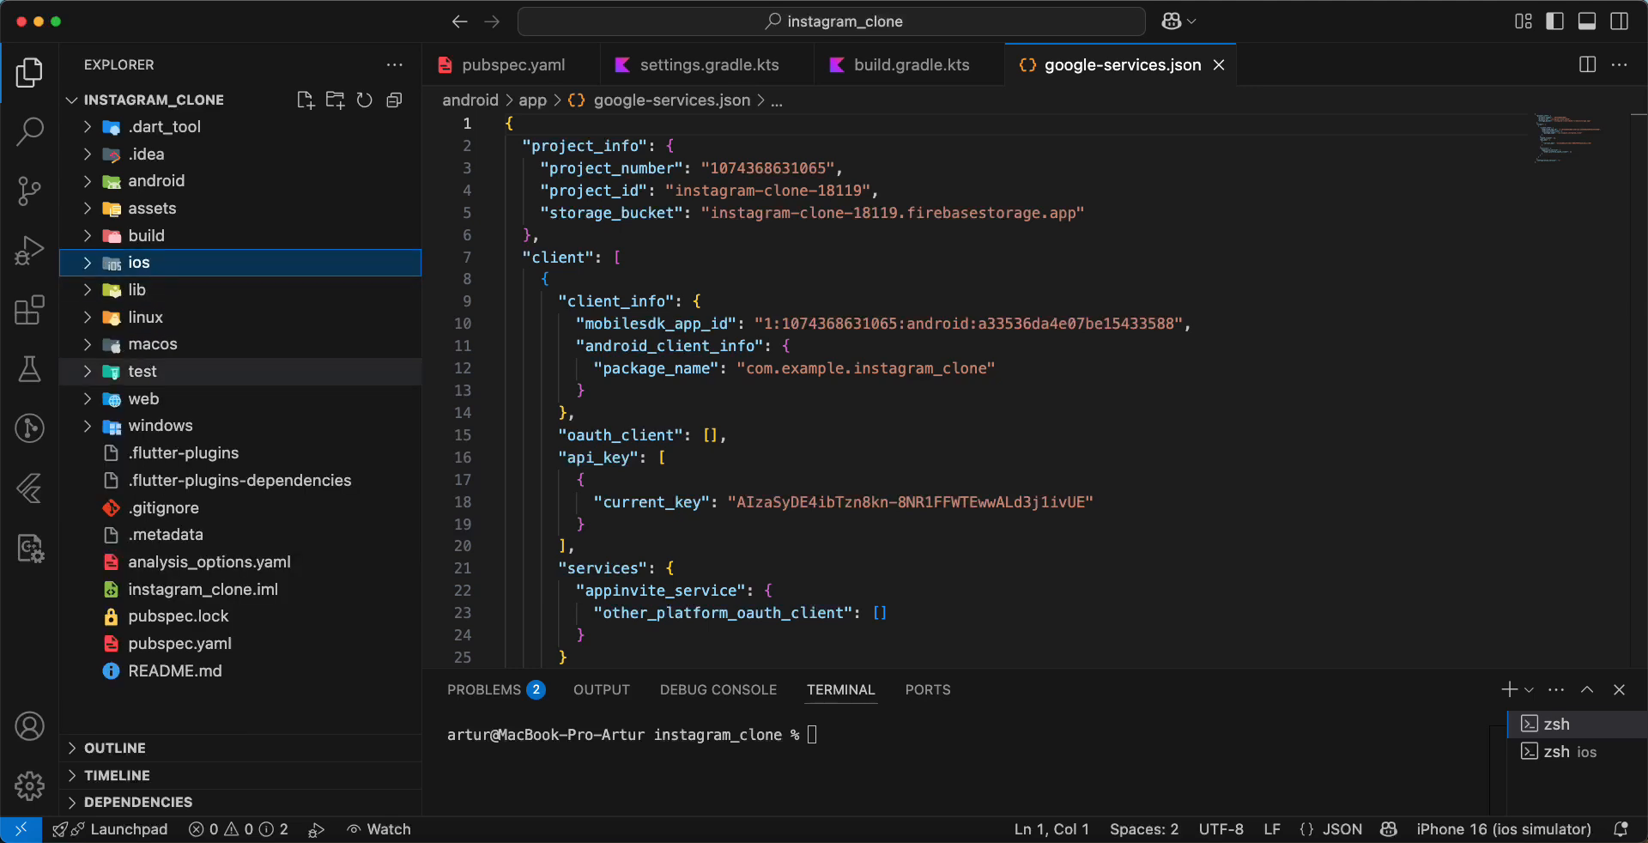
left_click(137, 288)
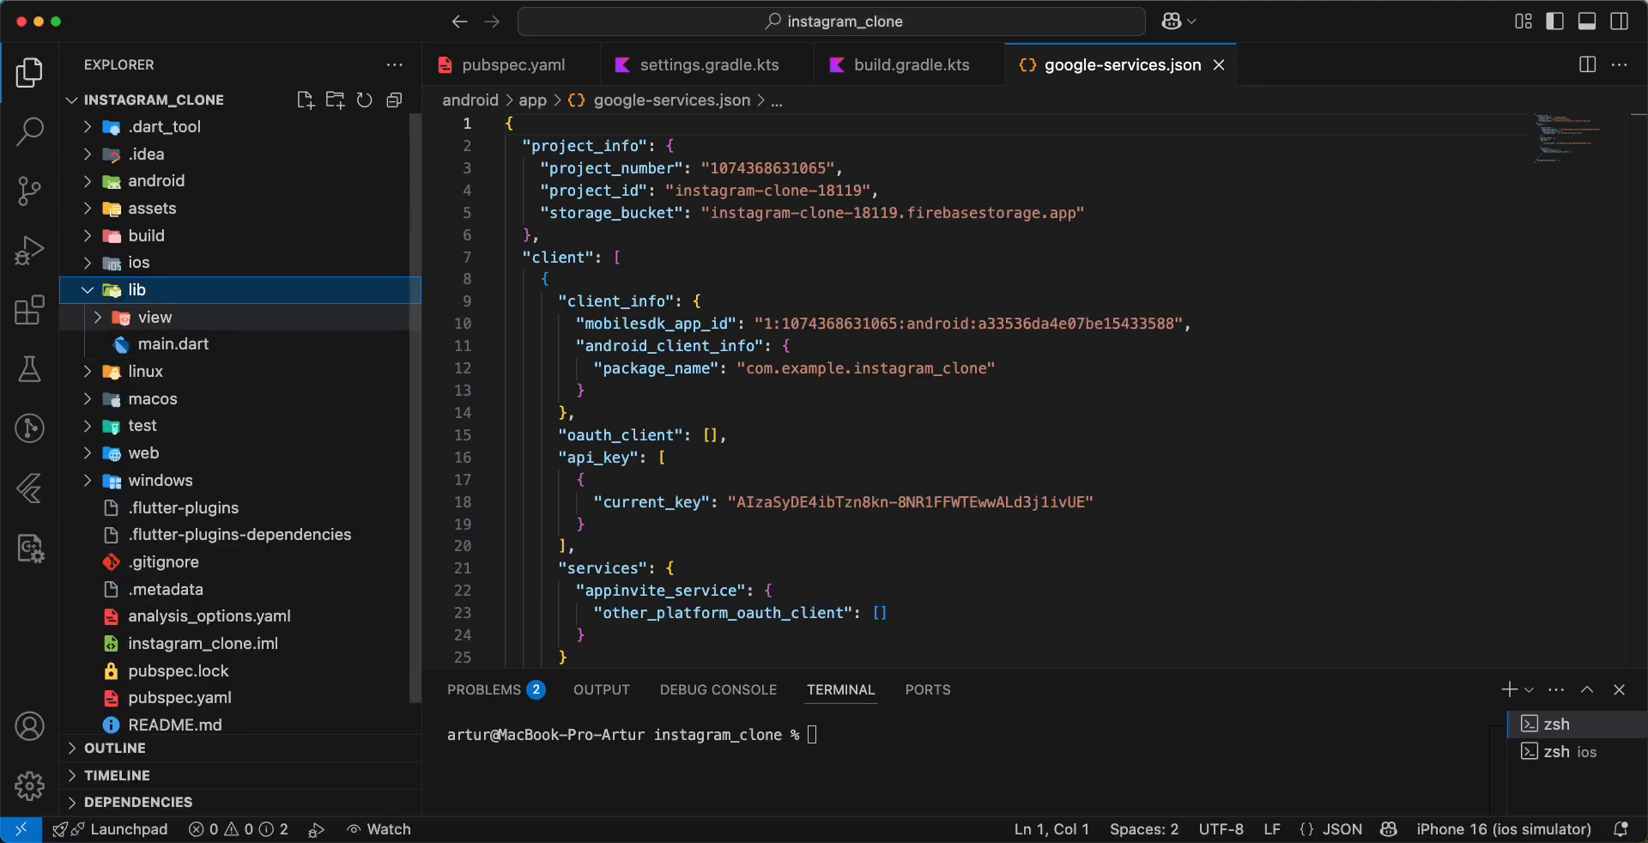
left_click(175, 343)
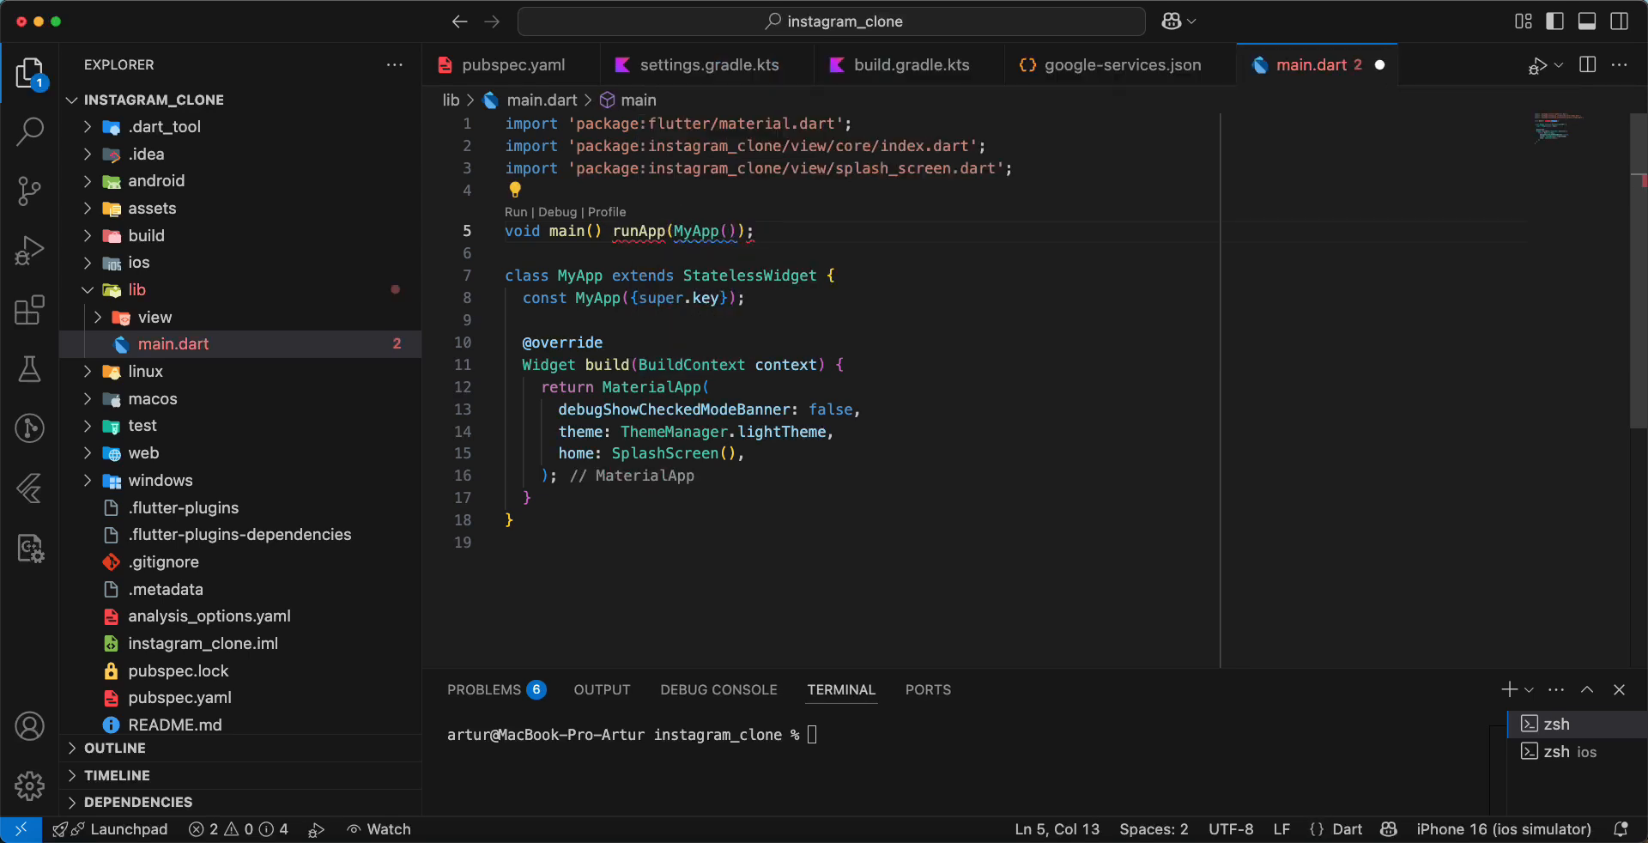
Step: Make main async and add WidgetsFlutterBinding.ensureInitialized(); before runApp(MyApp());
type("{}")
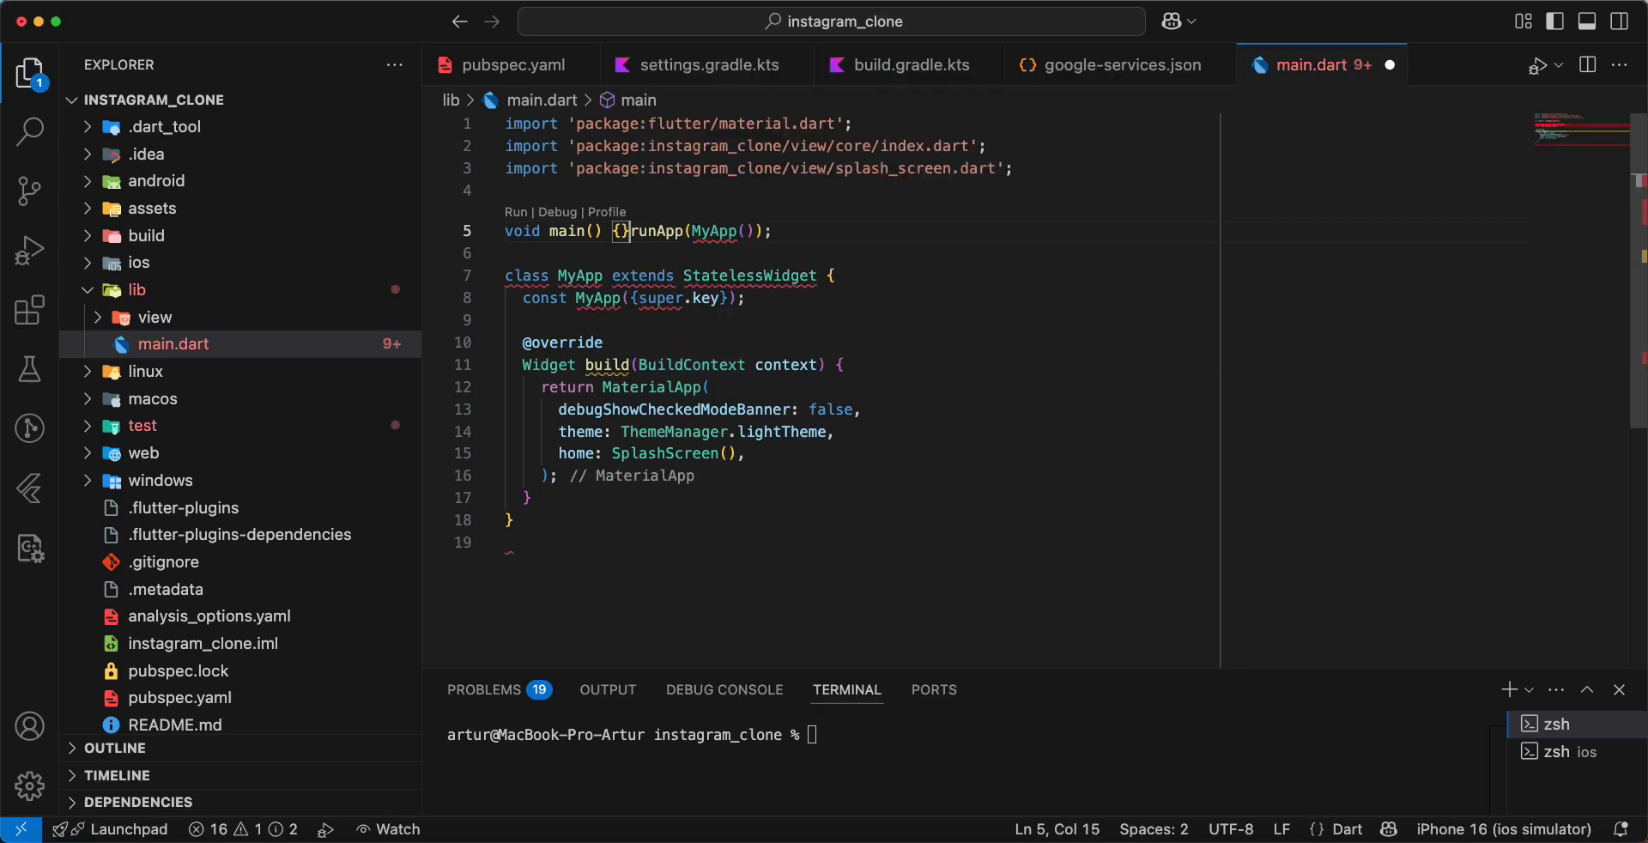
type("async {")
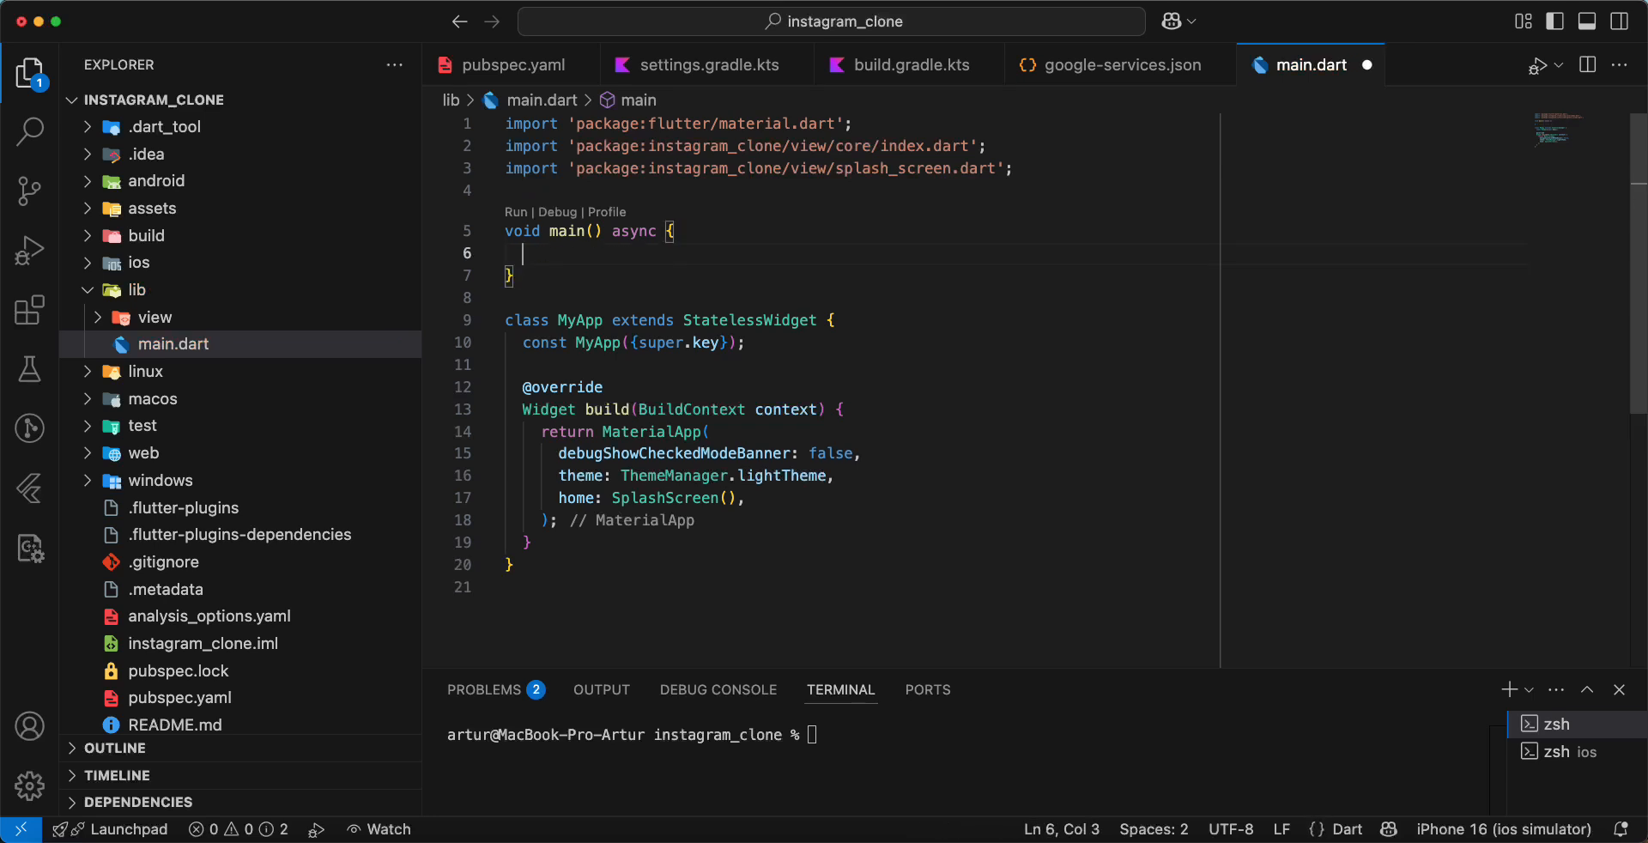
type("runApp(MyApp());")
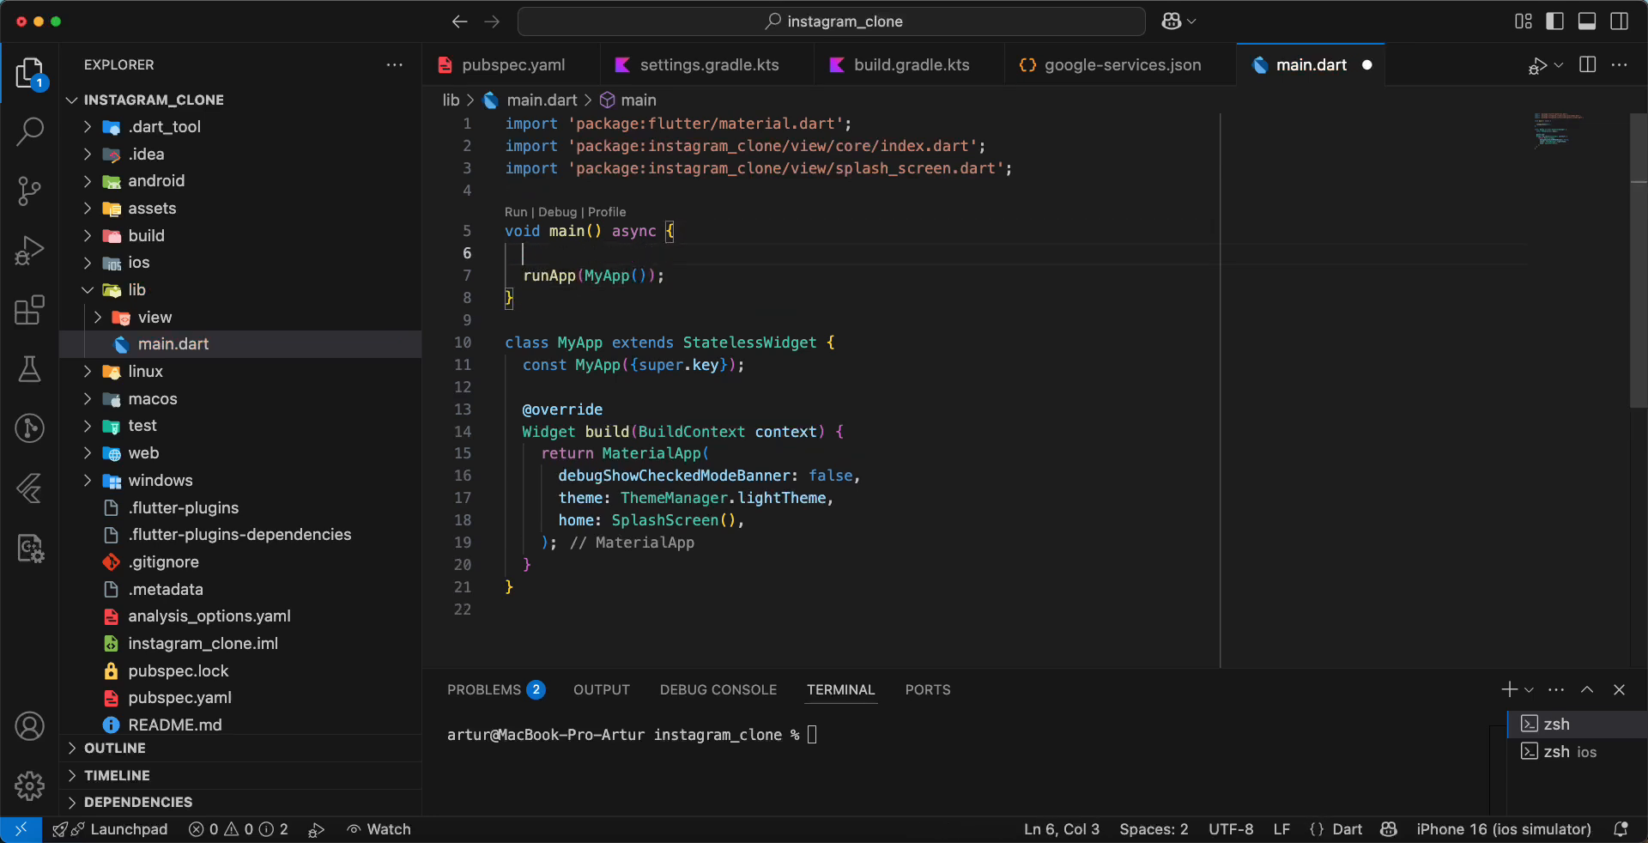
type("Widget")
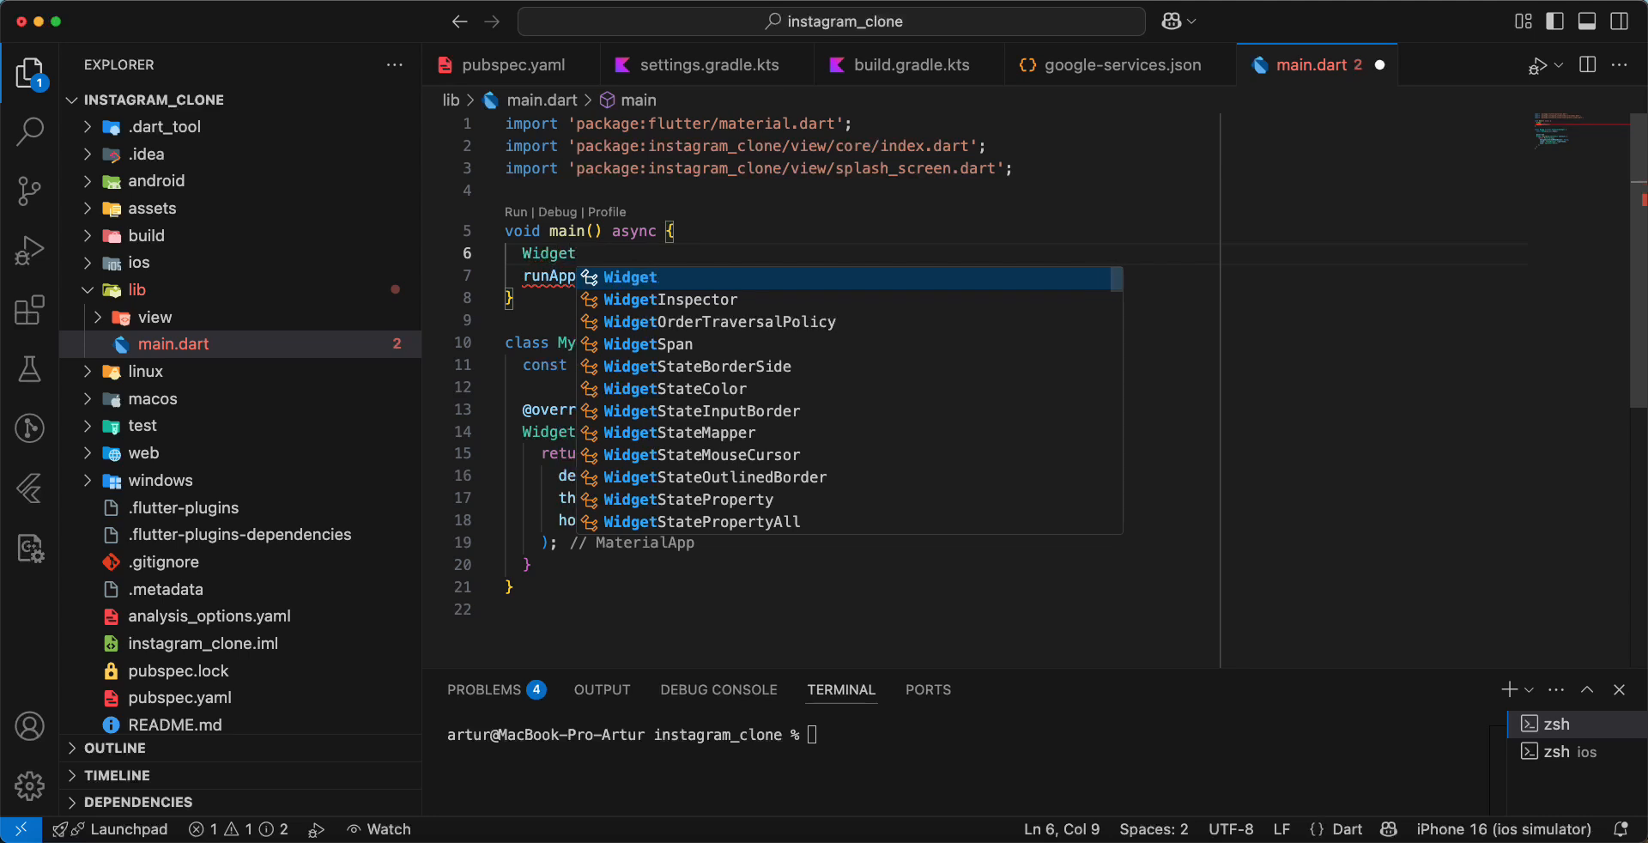
type("WidgetsFlutterBinding.")
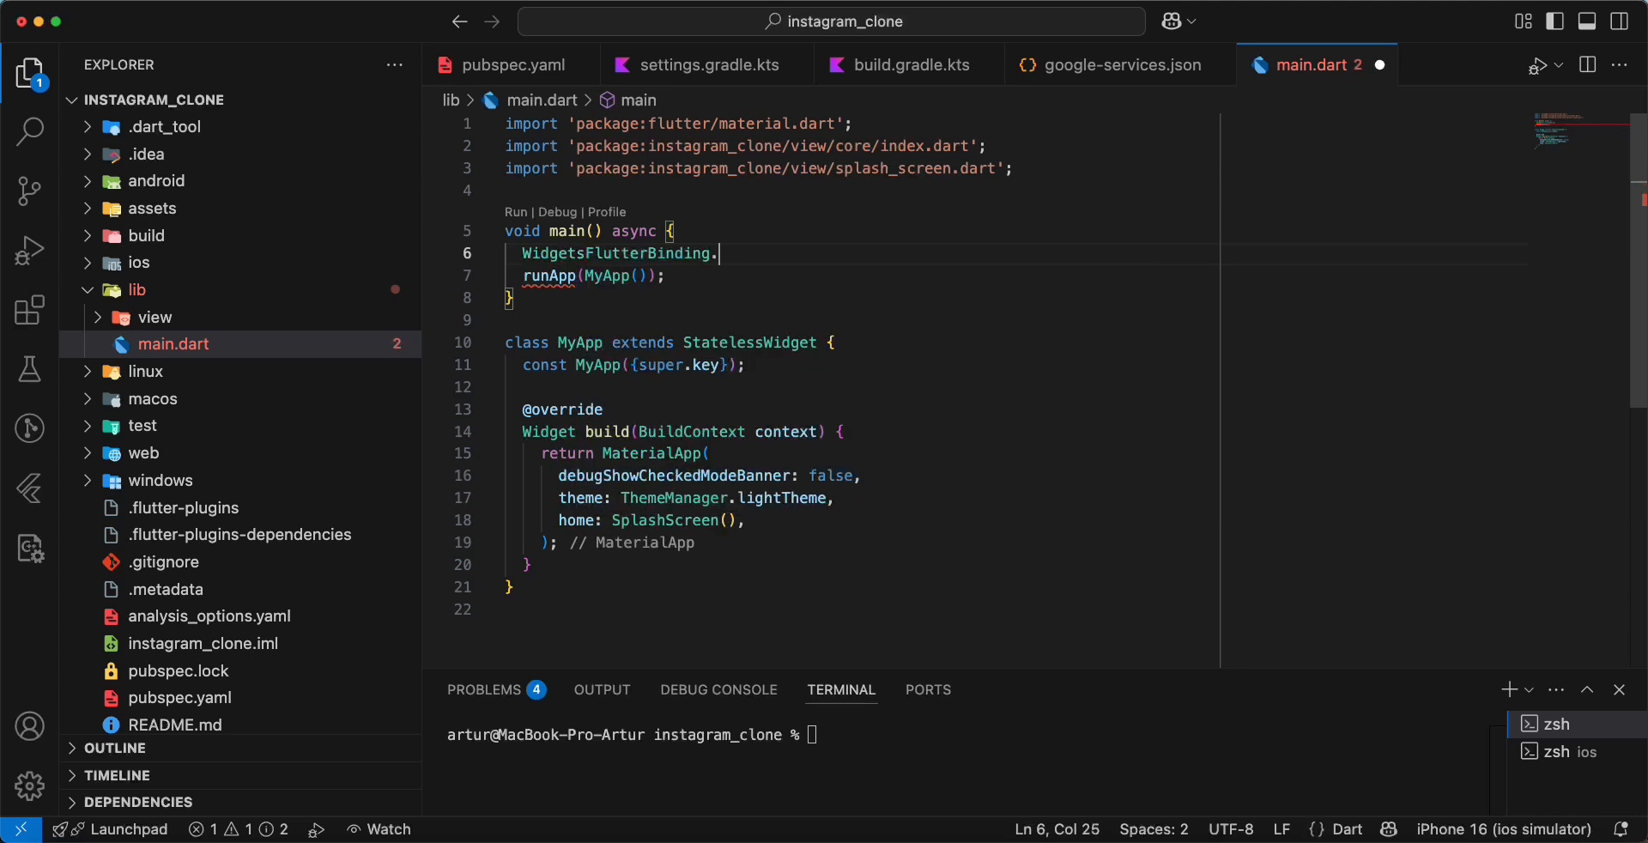
type("ensureInitialized()")
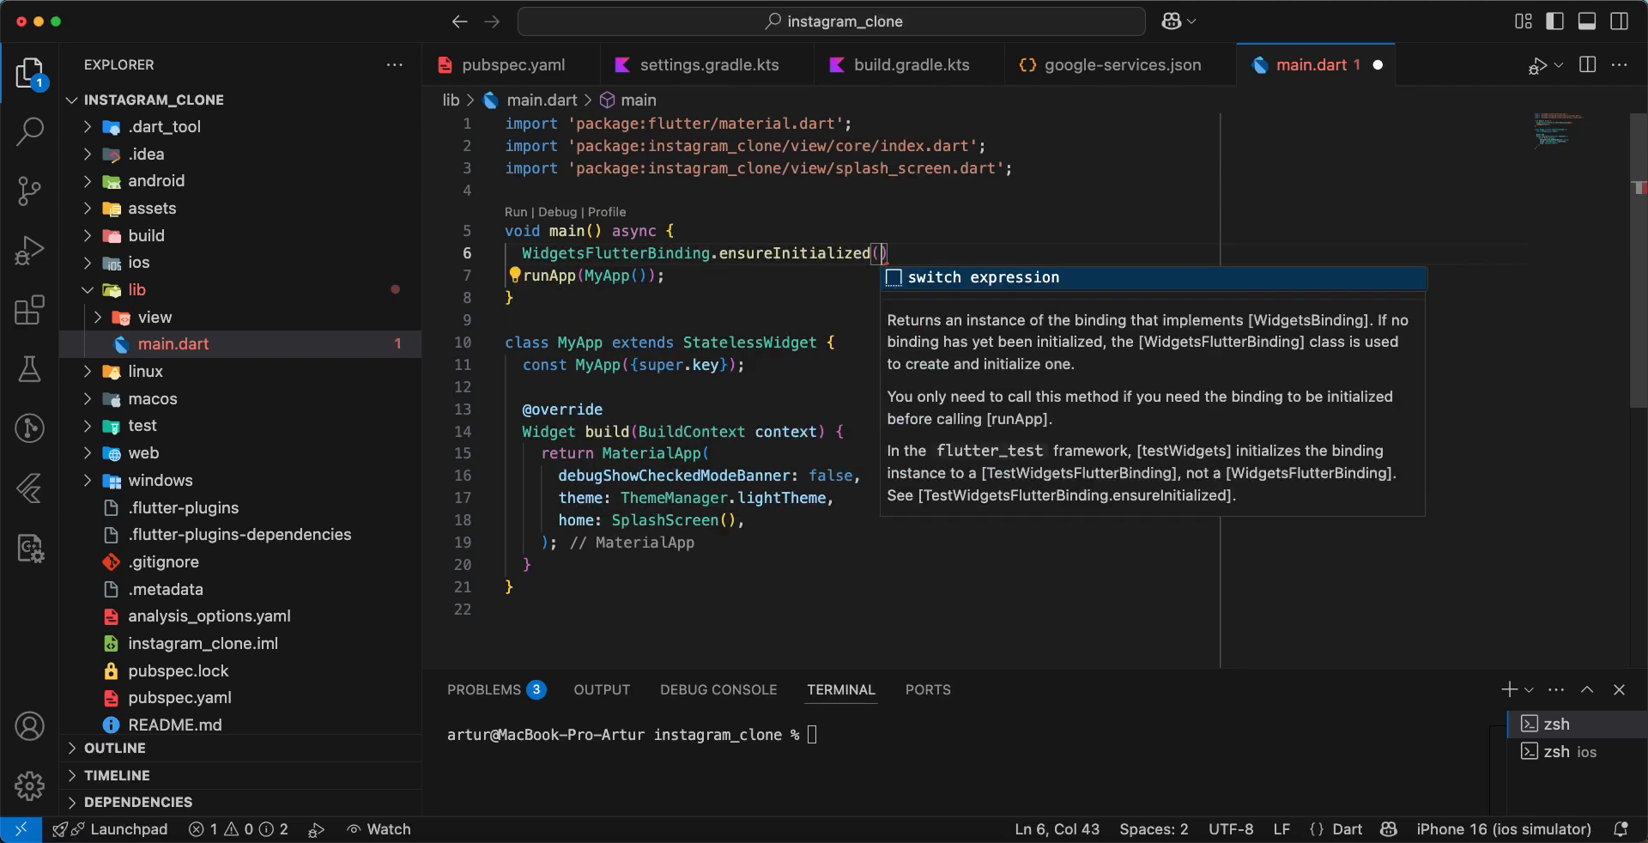
key("Enter")
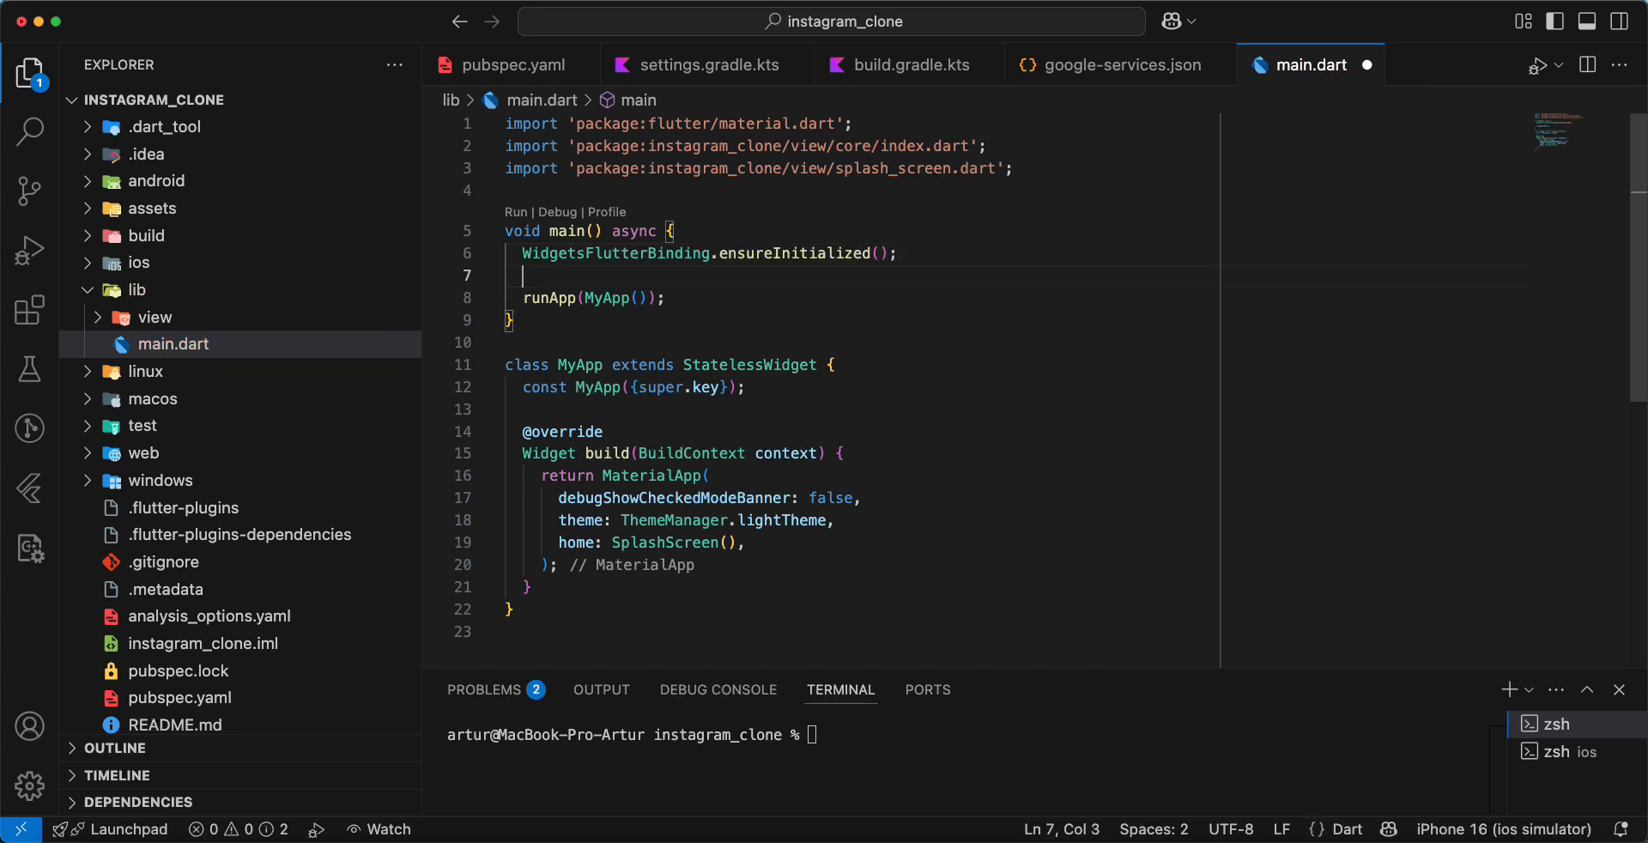
Step: Add await Firebase.initializeApp(); before runApp and save main.dart
type("await")
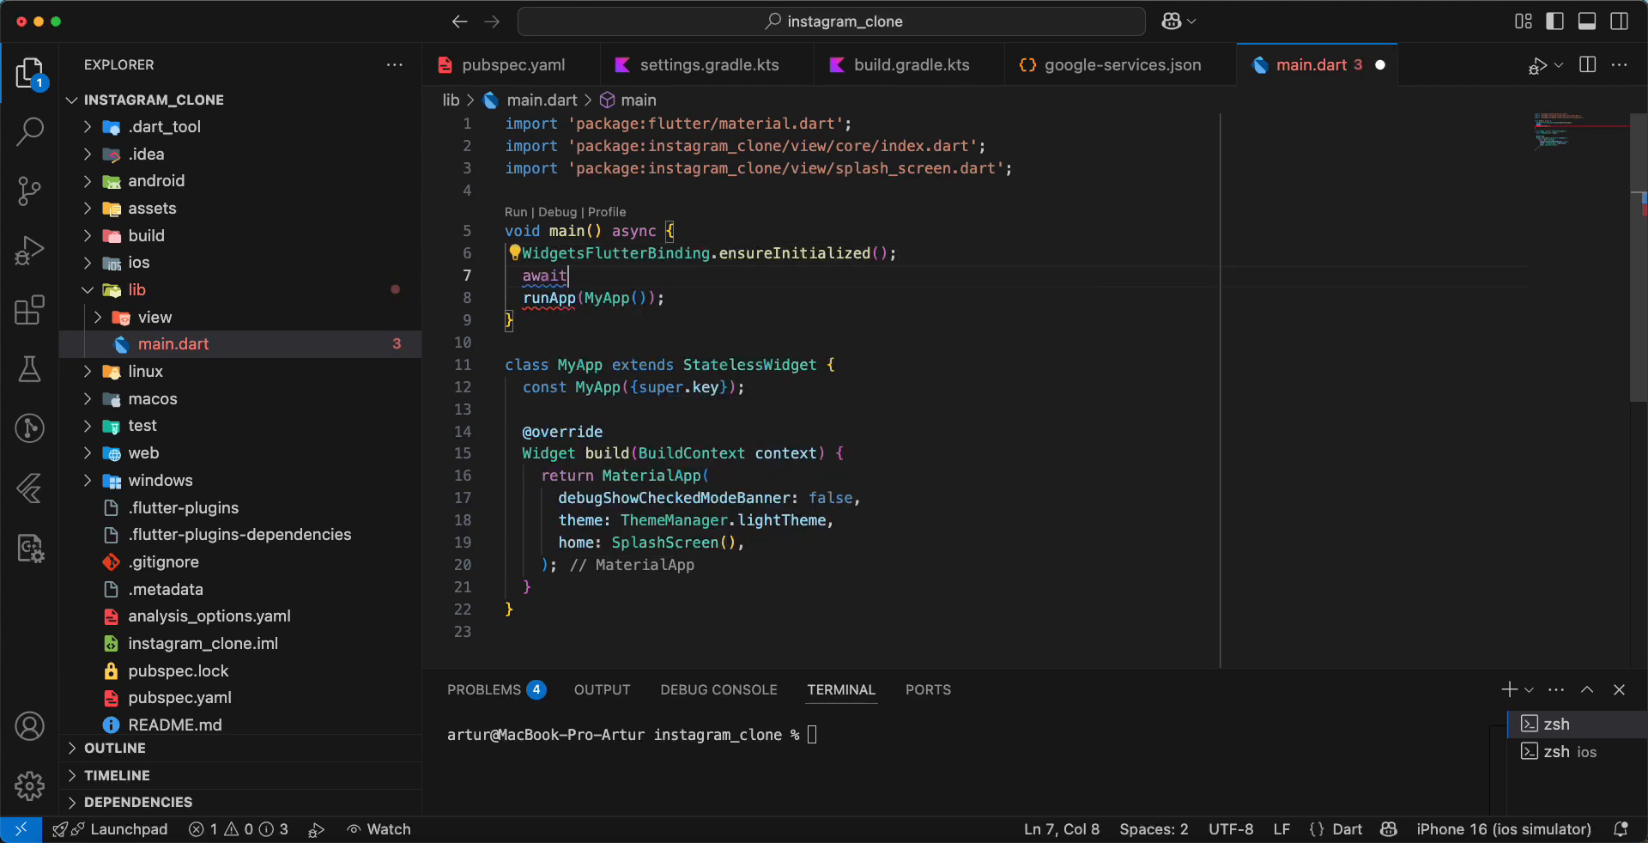
type("Fireba")
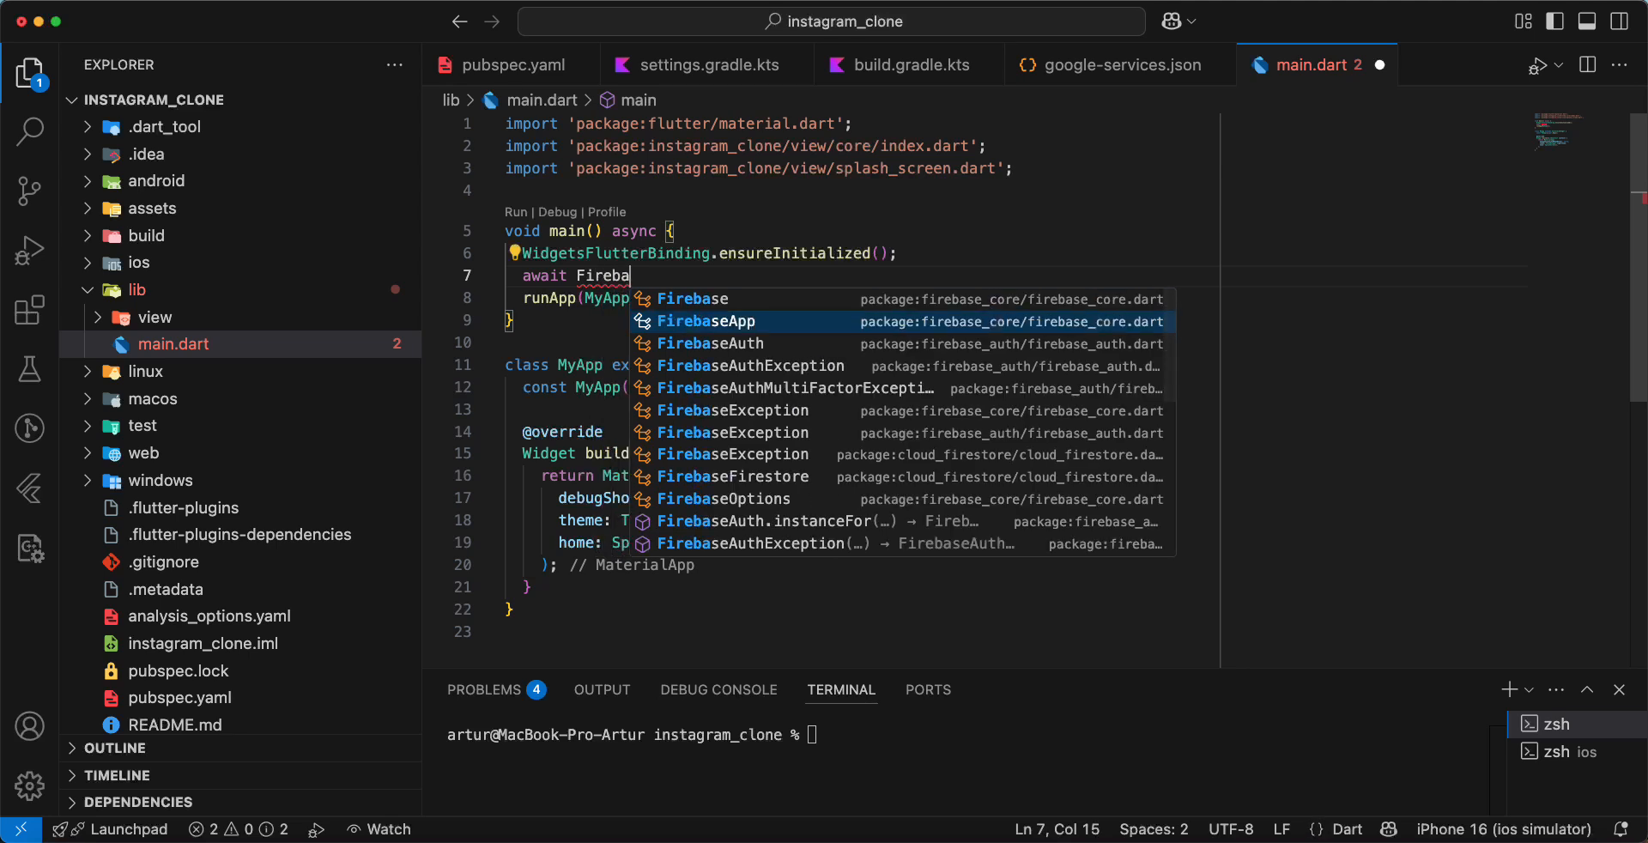
type("se")
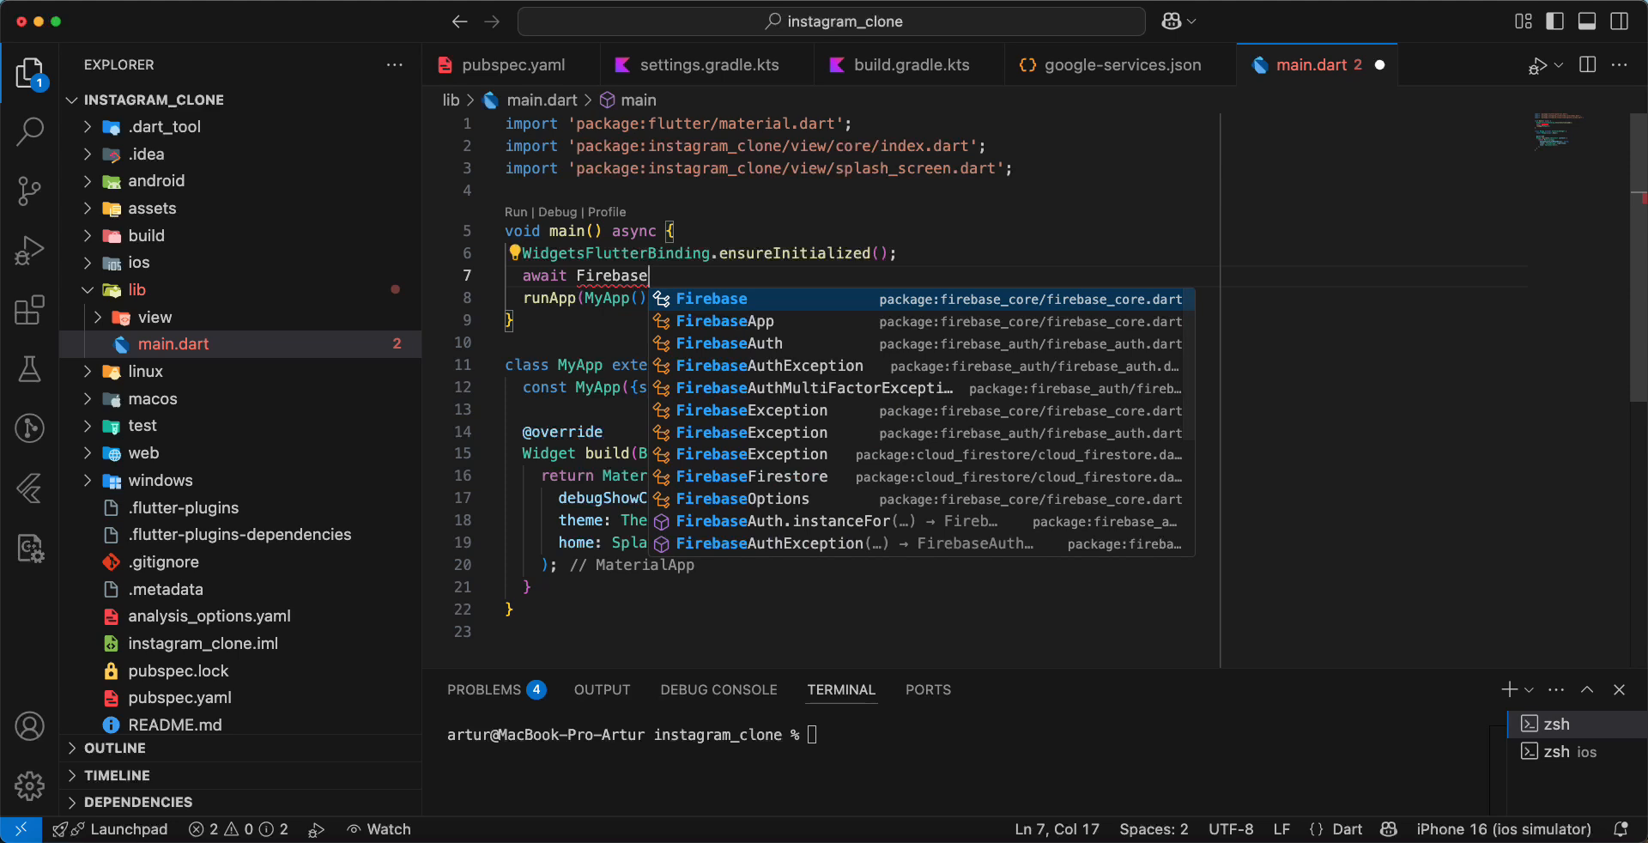
type(".")
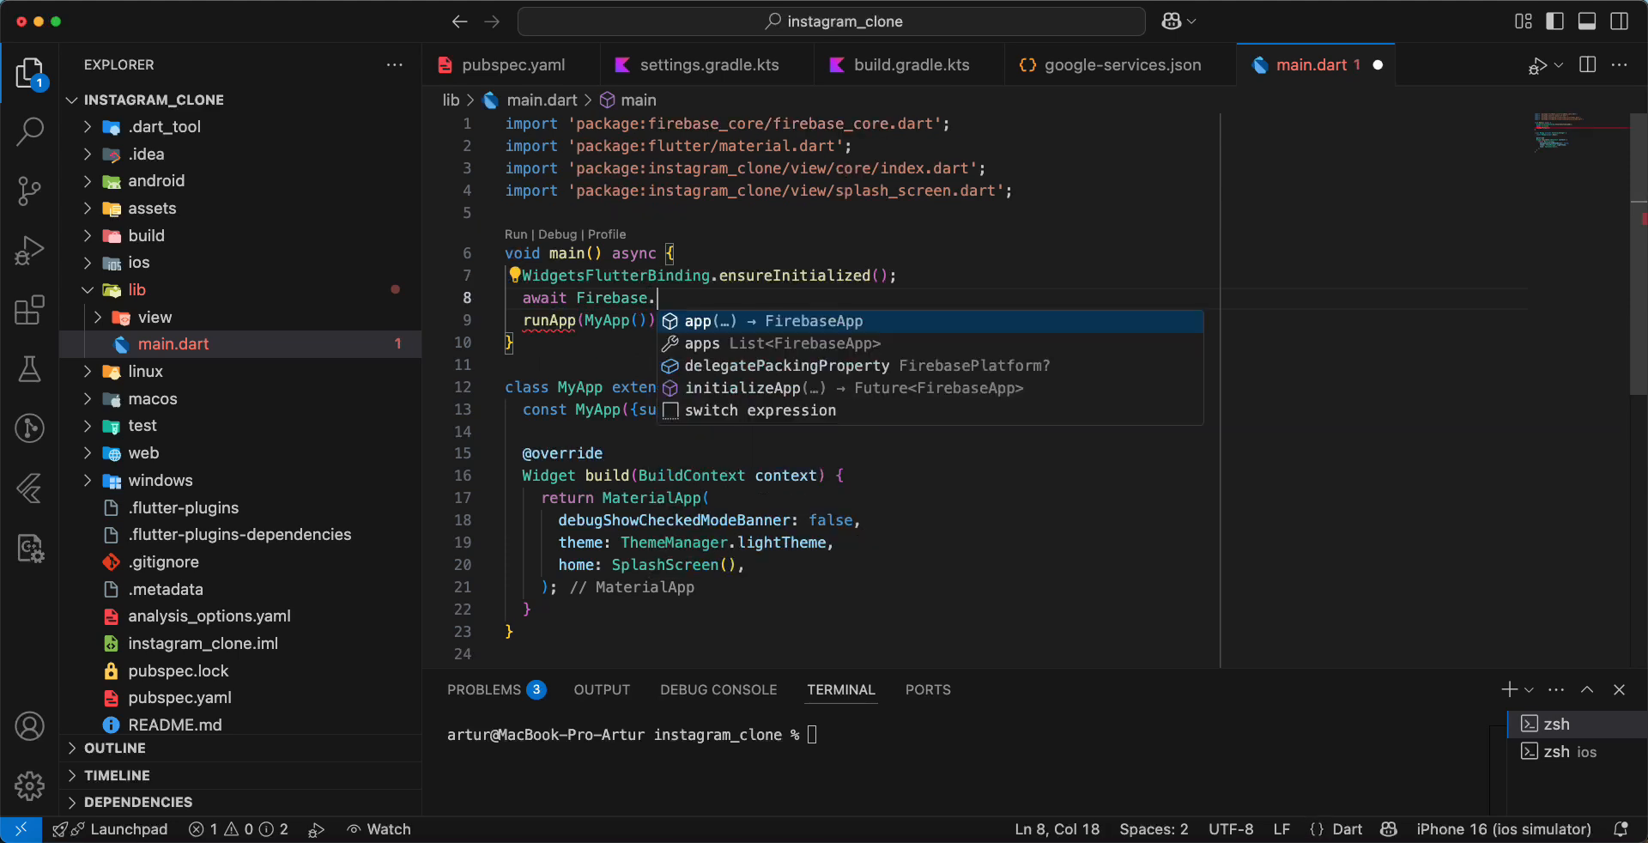
type("initializeApp")
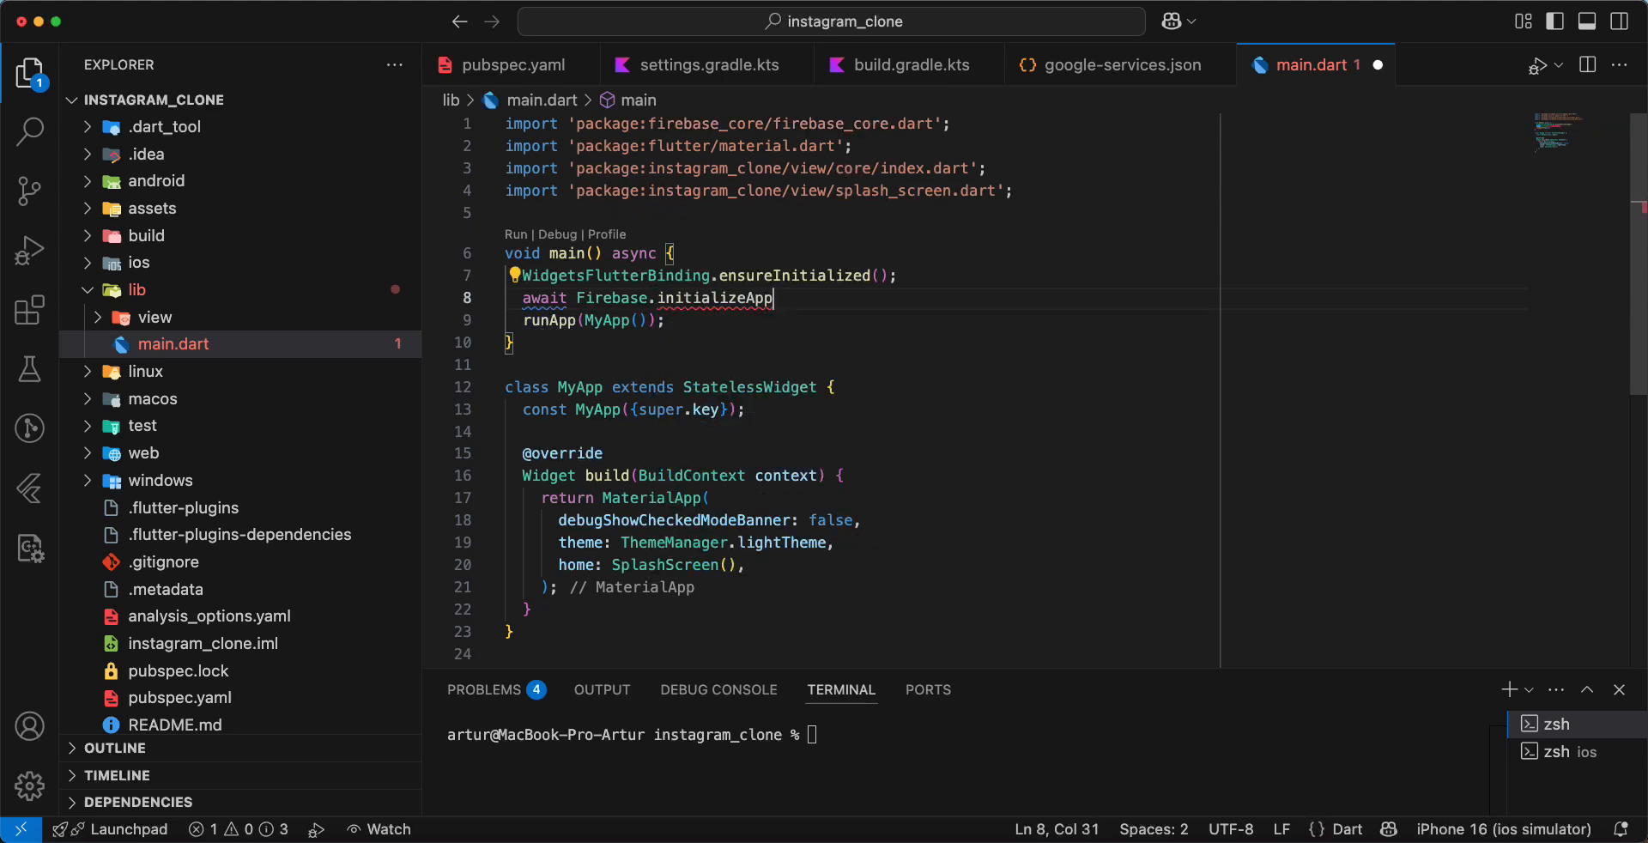
type("();")
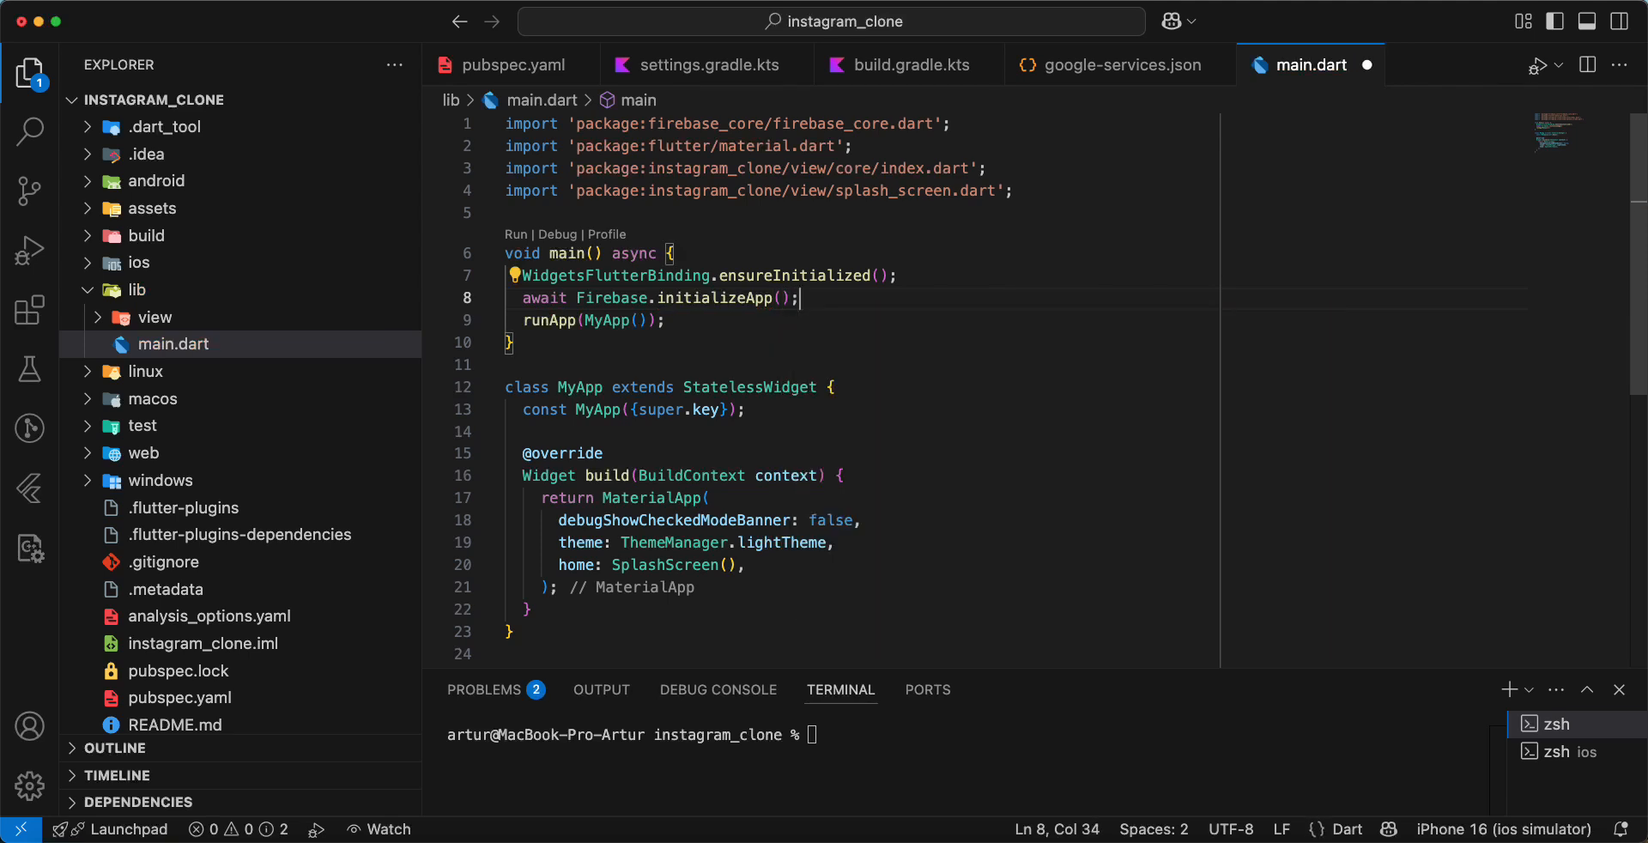
key("cmd+s")
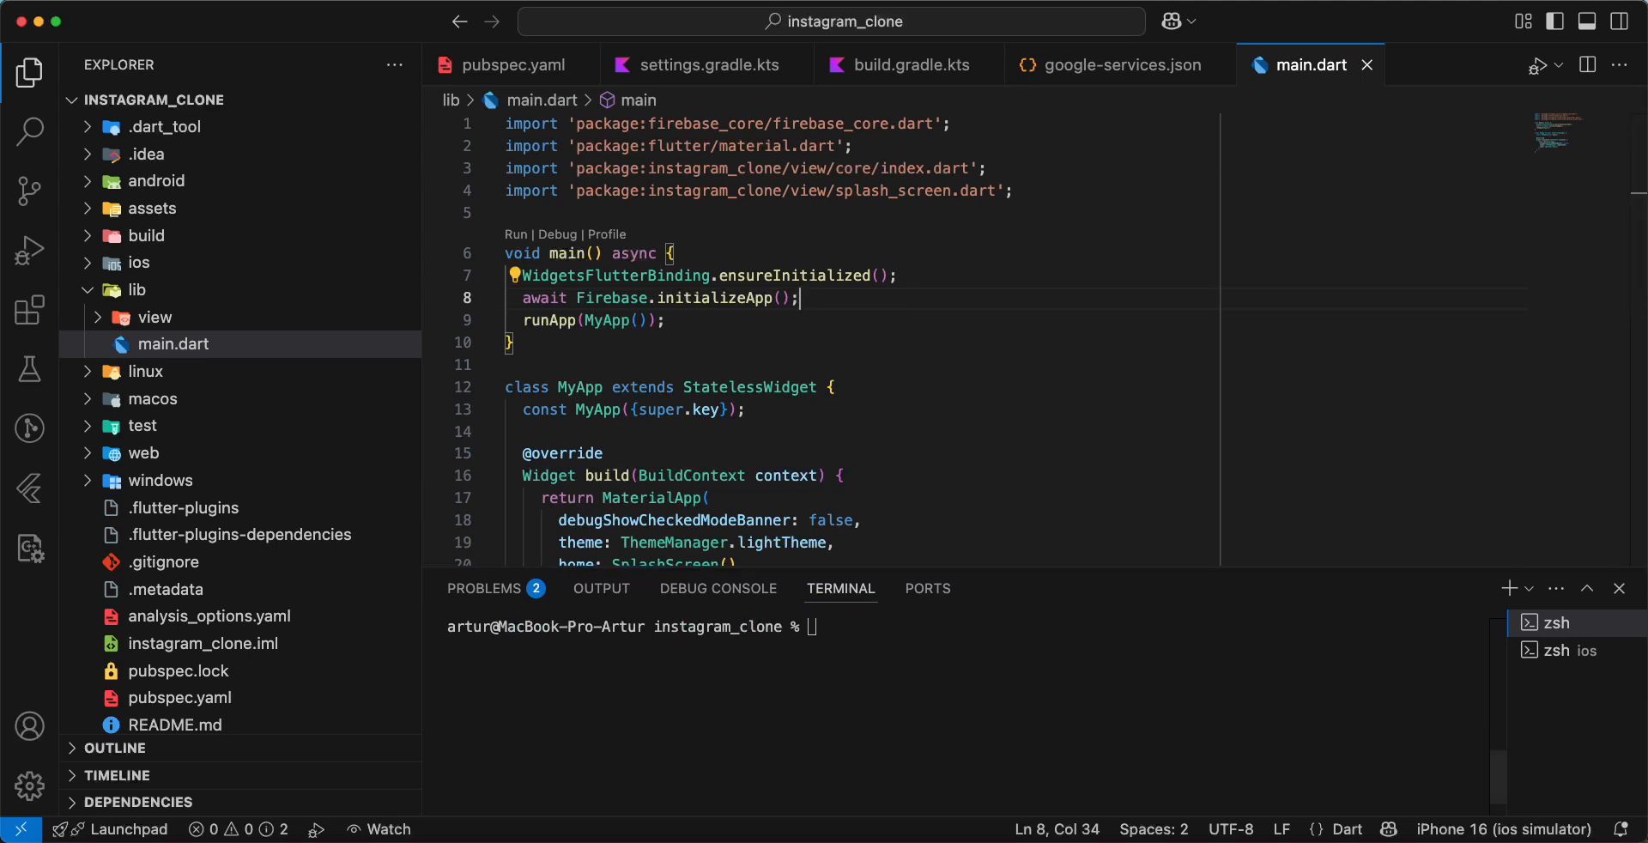
Step: Launch the Flutter app on the iPhone 16 simulator, showing the Instagram login screen
left_click(30, 249)
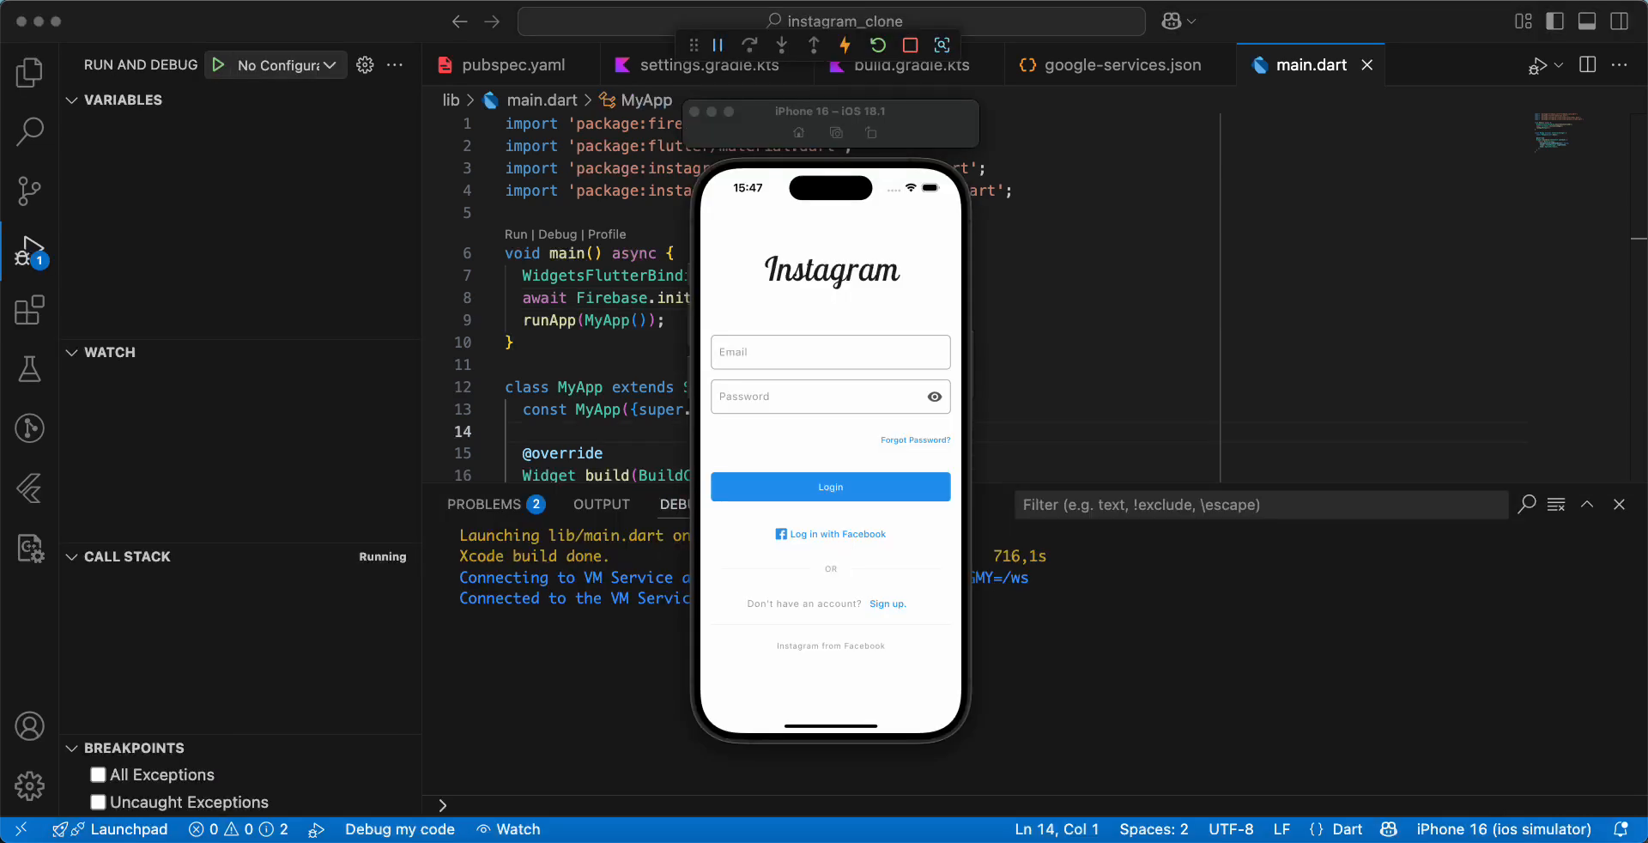